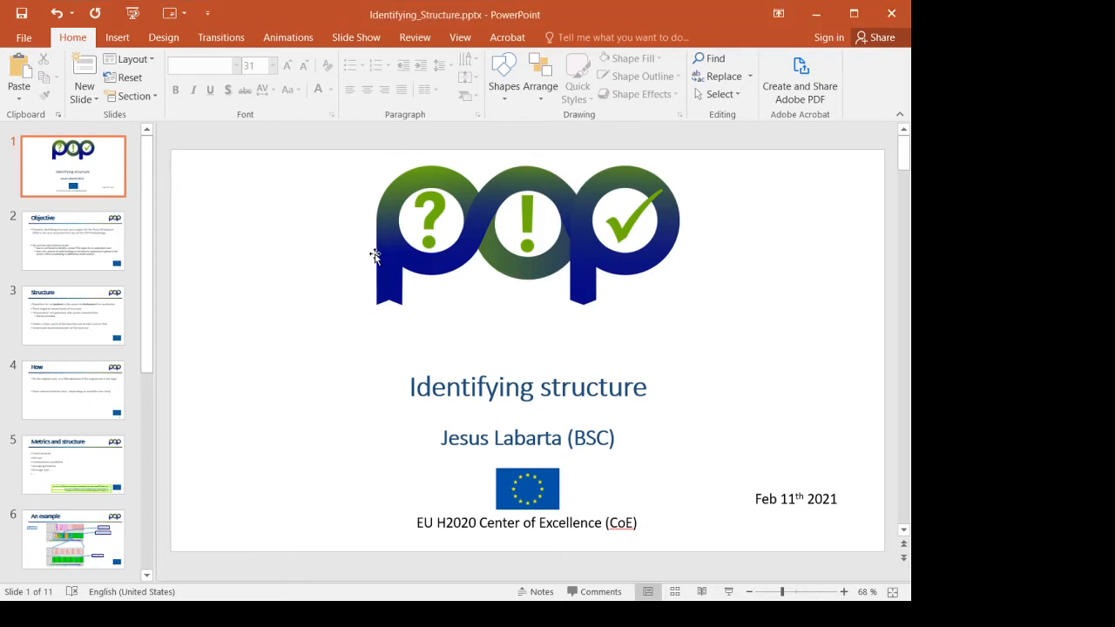
pyautogui.moveTo(392, 270)
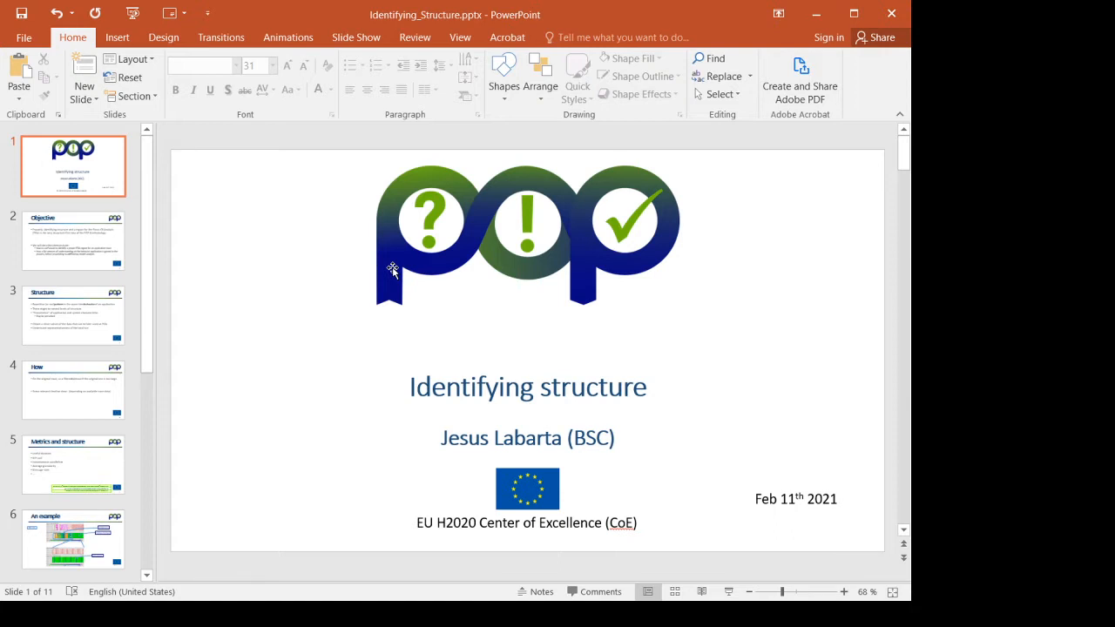
# - Advance from the title slide to the Objective slide
pyautogui.click(74, 240)
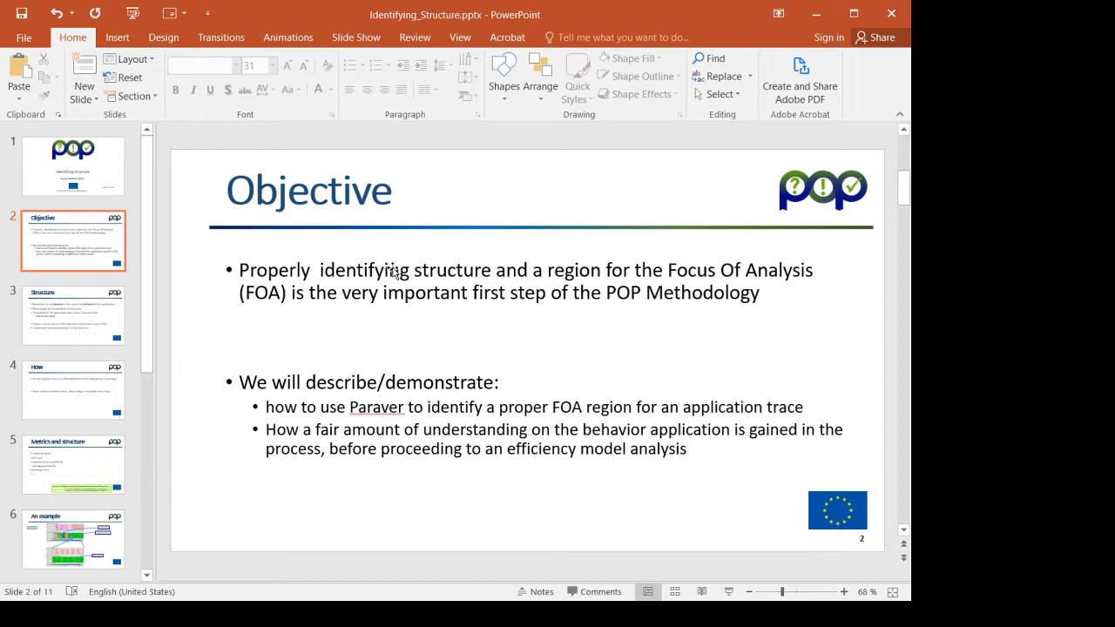
# - Advance to slide 3, Structure, listing repetitive patterns and nested levels
pyautogui.click(73, 314)
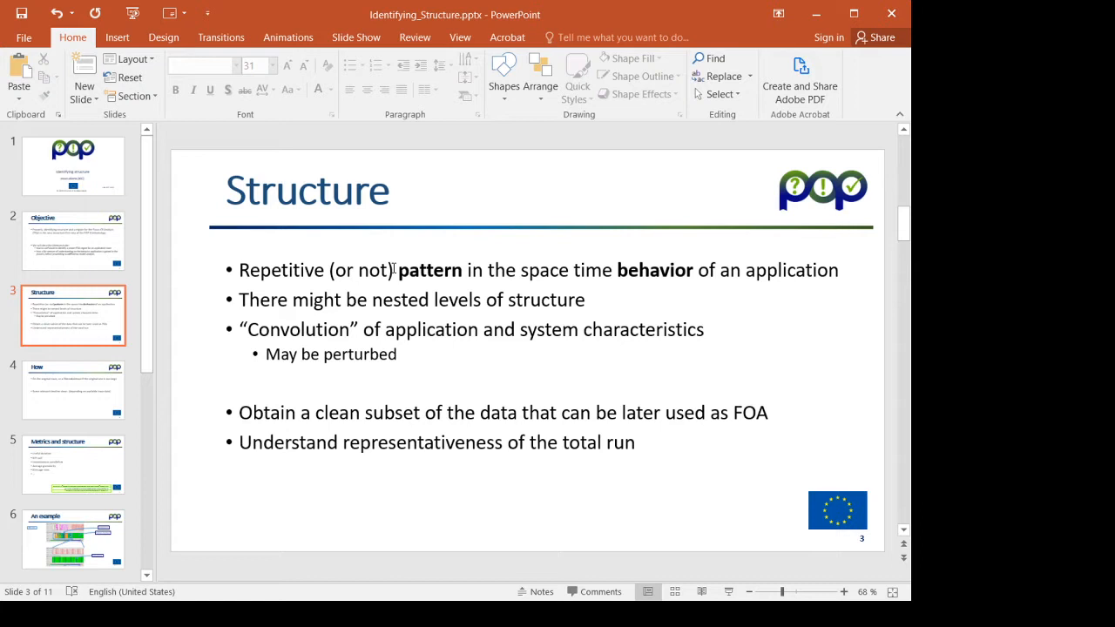
# - Advance to slide 4, How, on filtered subtraces and relevant timeline views
pyautogui.click(74, 391)
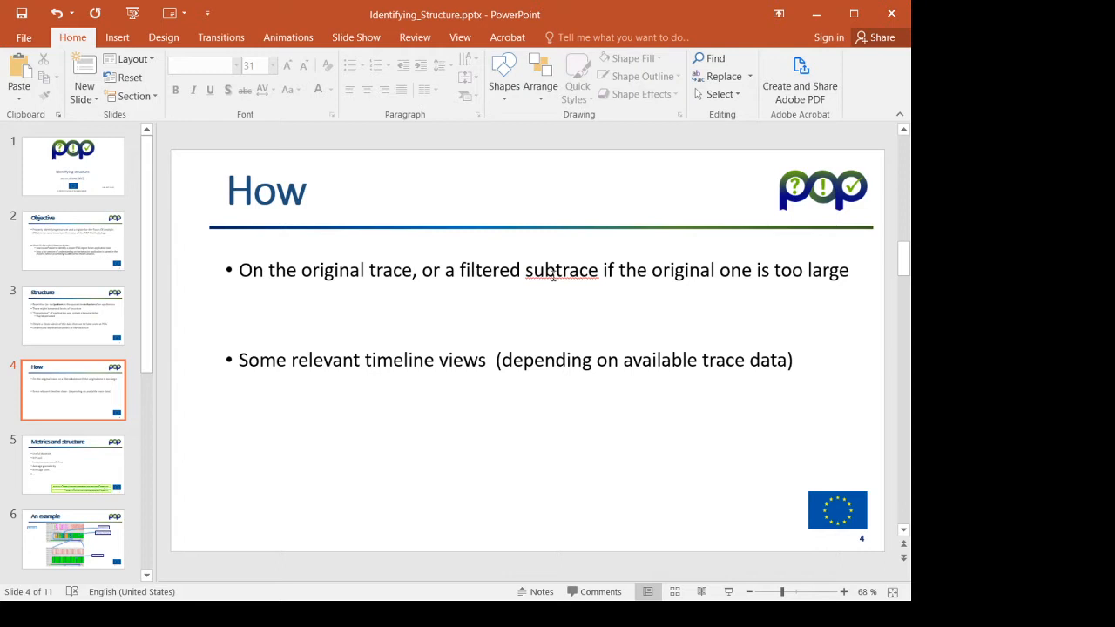
# - Advance to slide 5, Metrics and structure
pyautogui.click(73, 463)
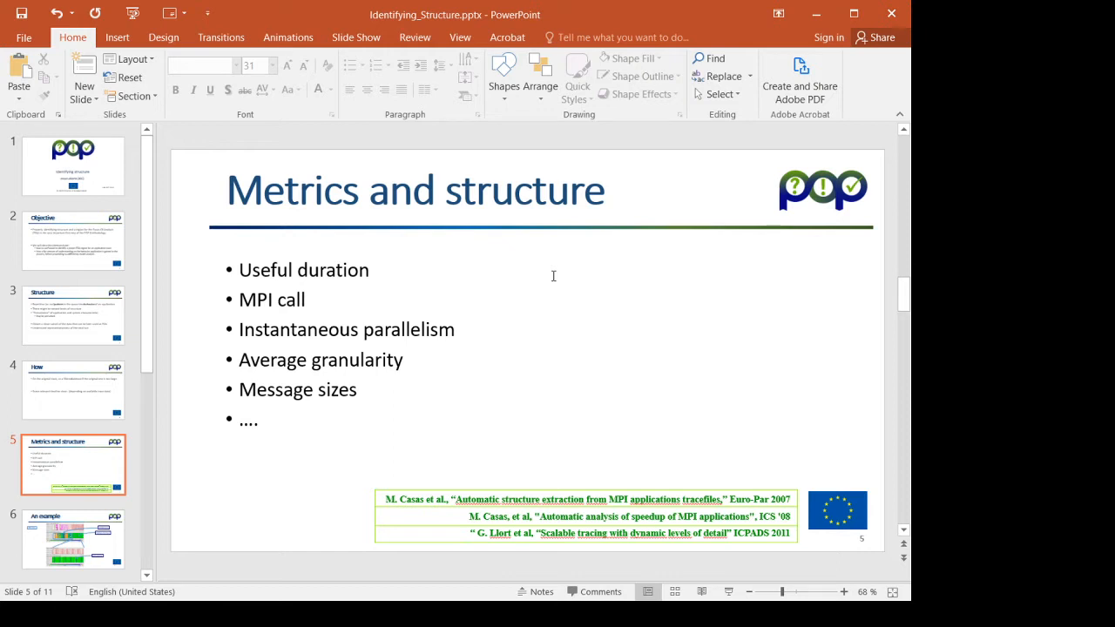
pyautogui.moveTo(556, 284)
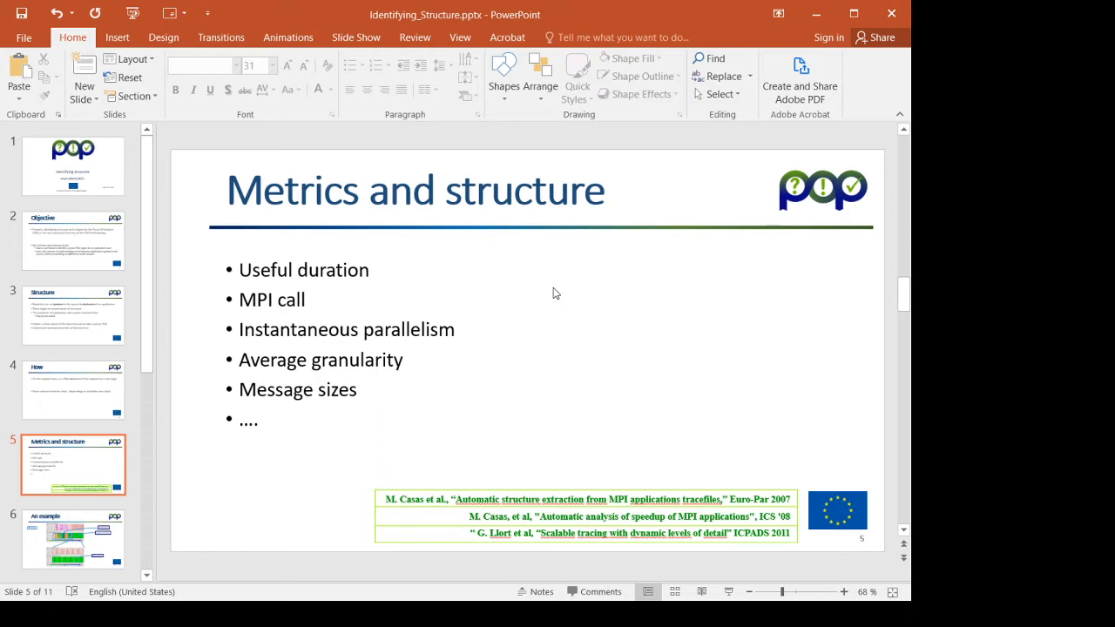
pyautogui.moveTo(540, 311)
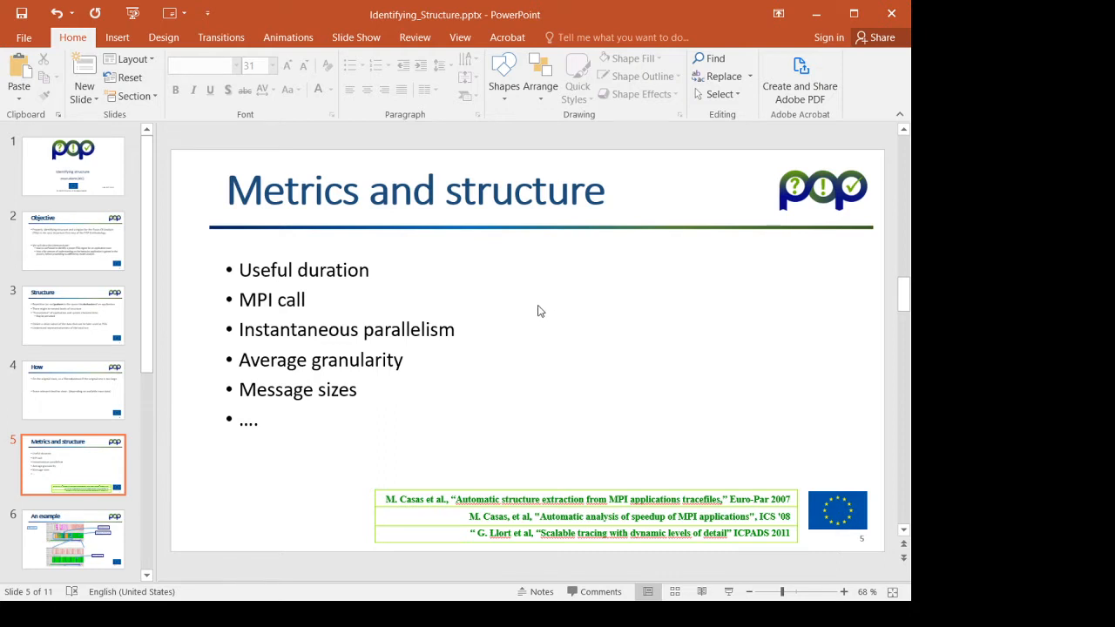
pyautogui.moveTo(521, 310)
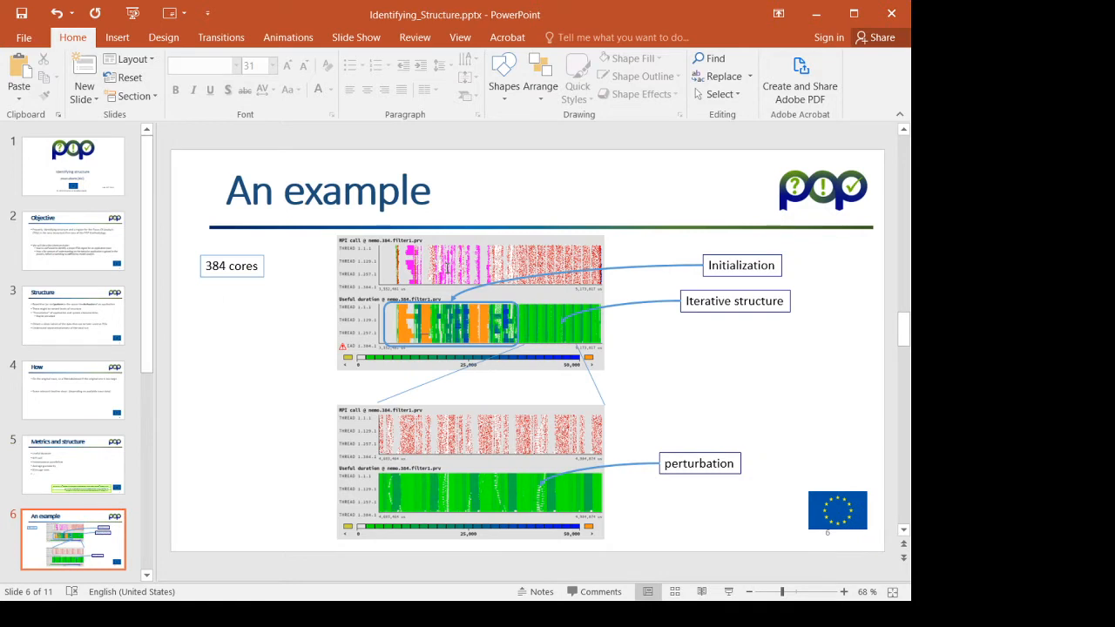
pyautogui.moveTo(474, 317)
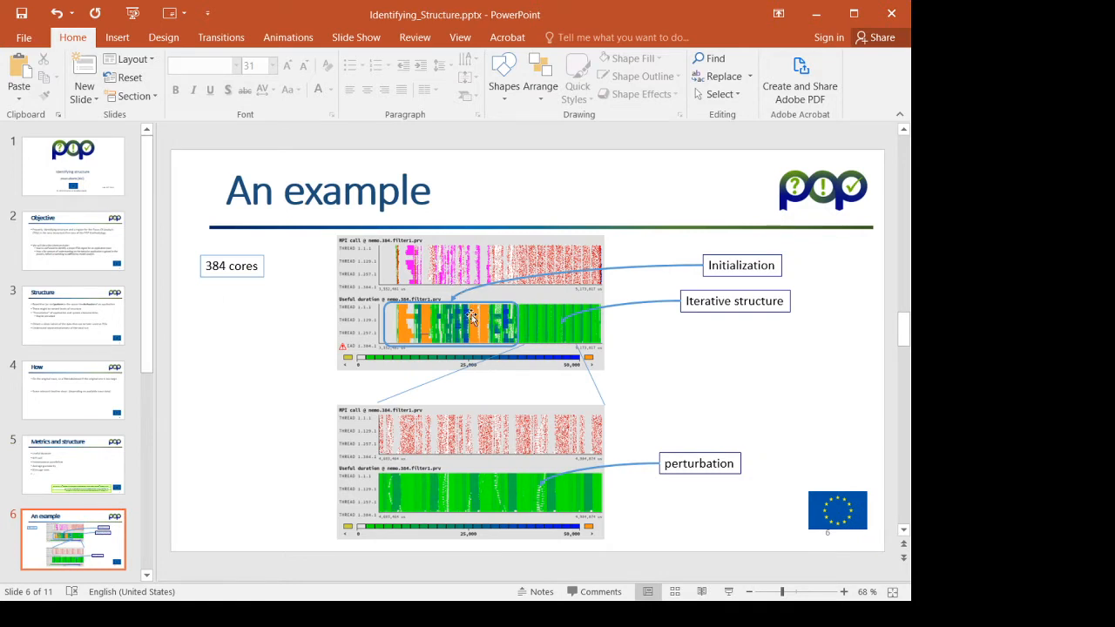
pyautogui.moveTo(546, 340)
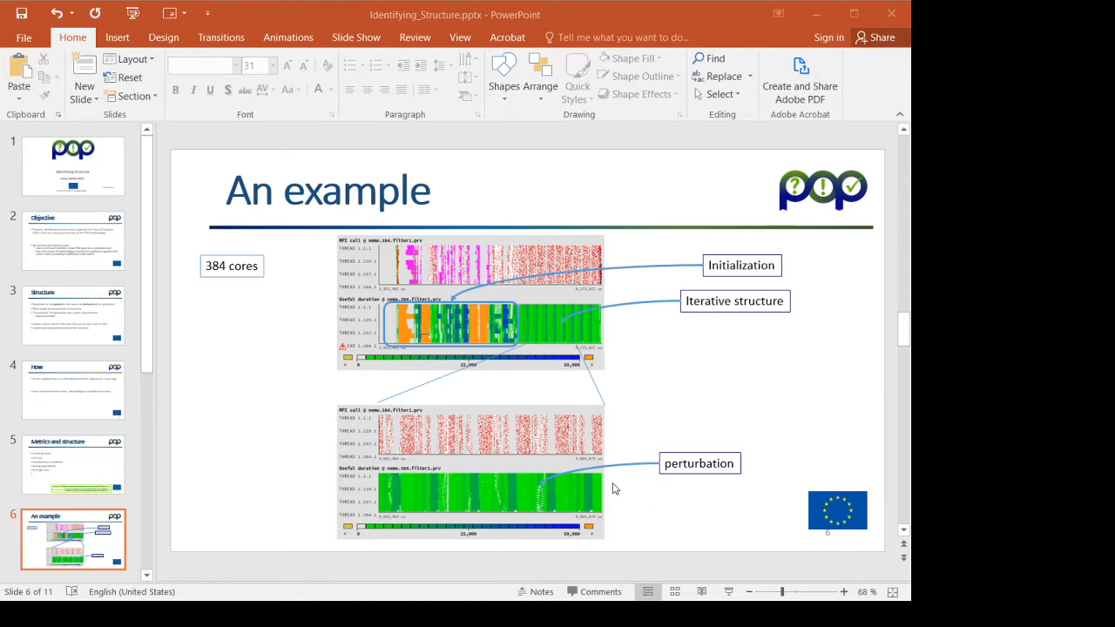
pyautogui.moveTo(619, 495)
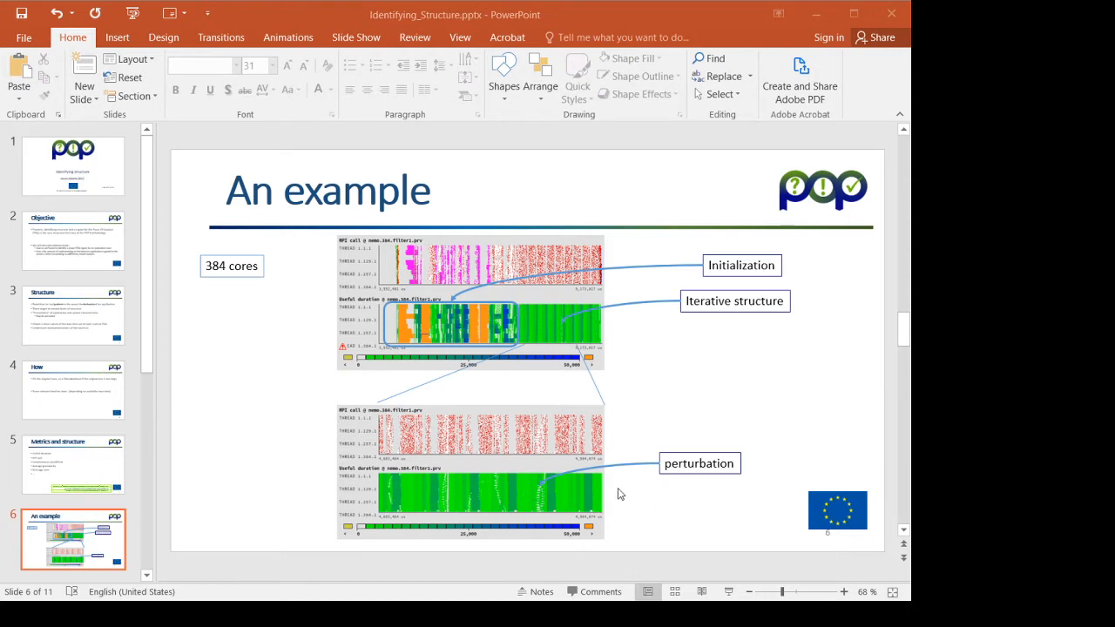
pyautogui.moveTo(713, 446)
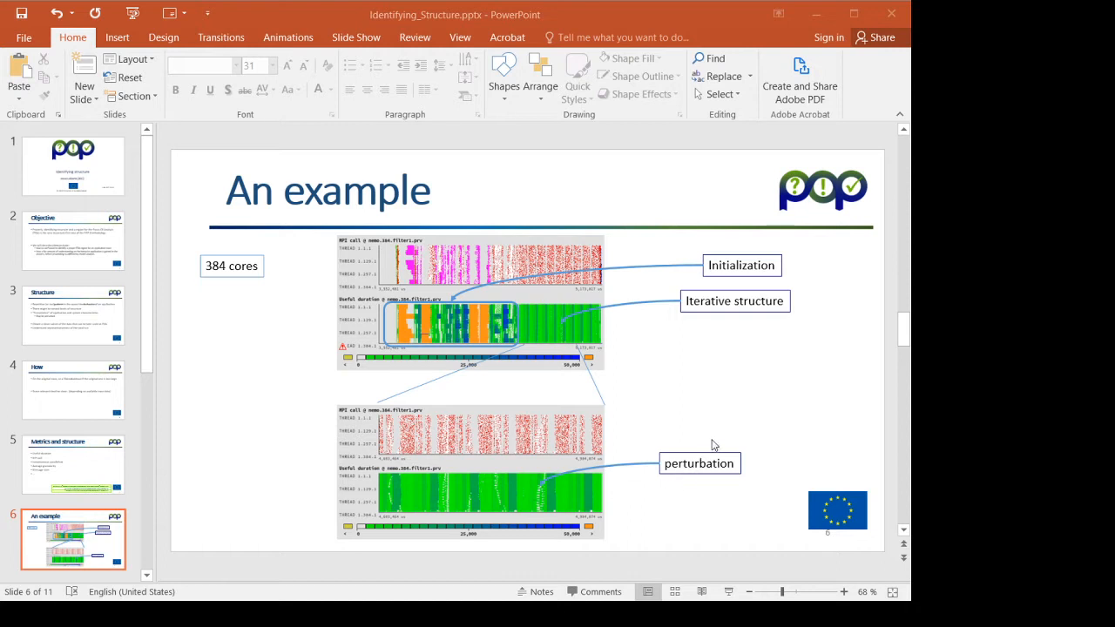
pyautogui.moveTo(718, 470)
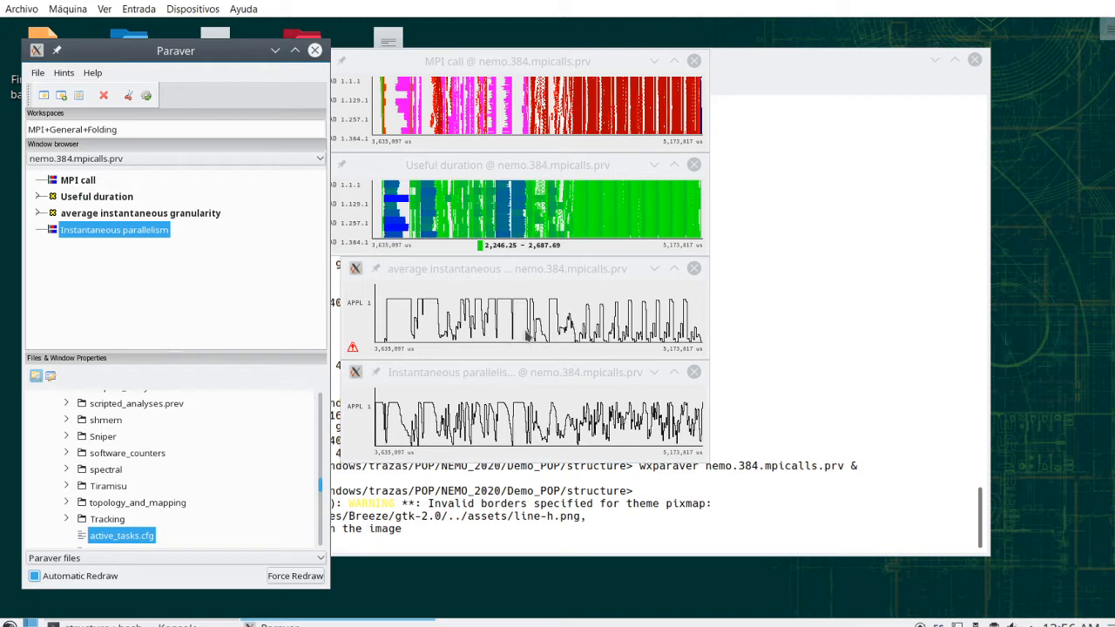
pyautogui.moveTo(521, 327)
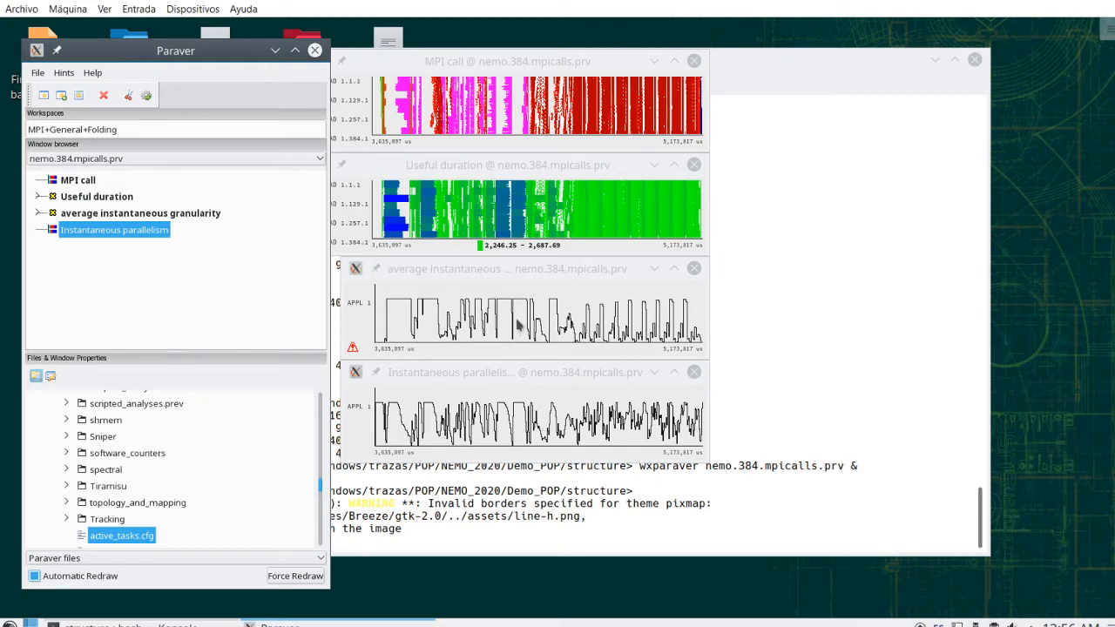
pyautogui.moveTo(355, 125)
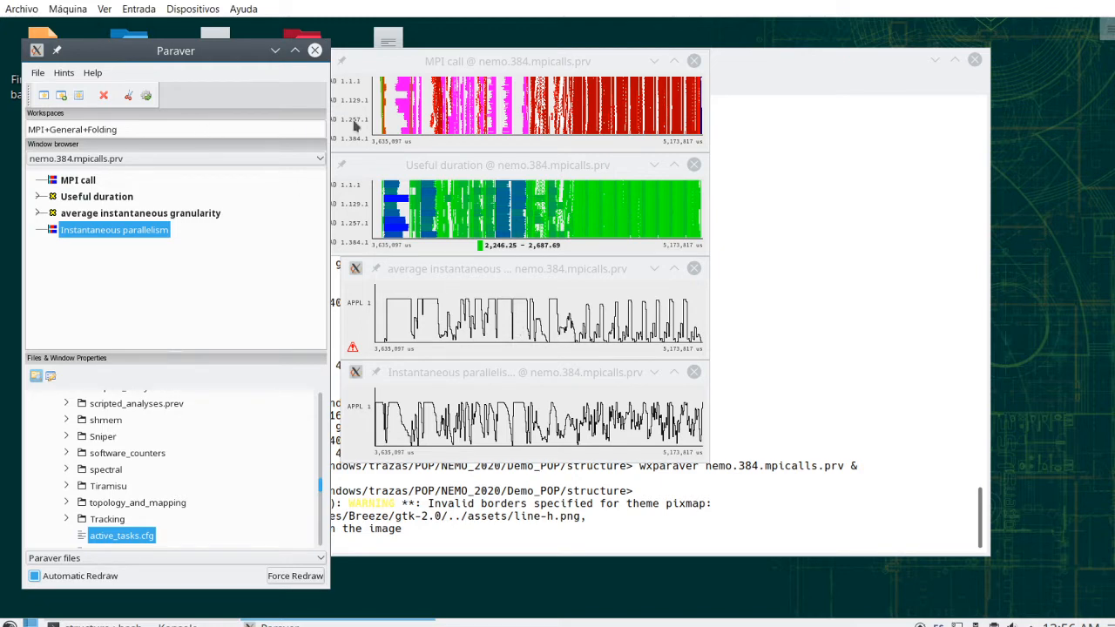
pyautogui.moveTo(404, 129)
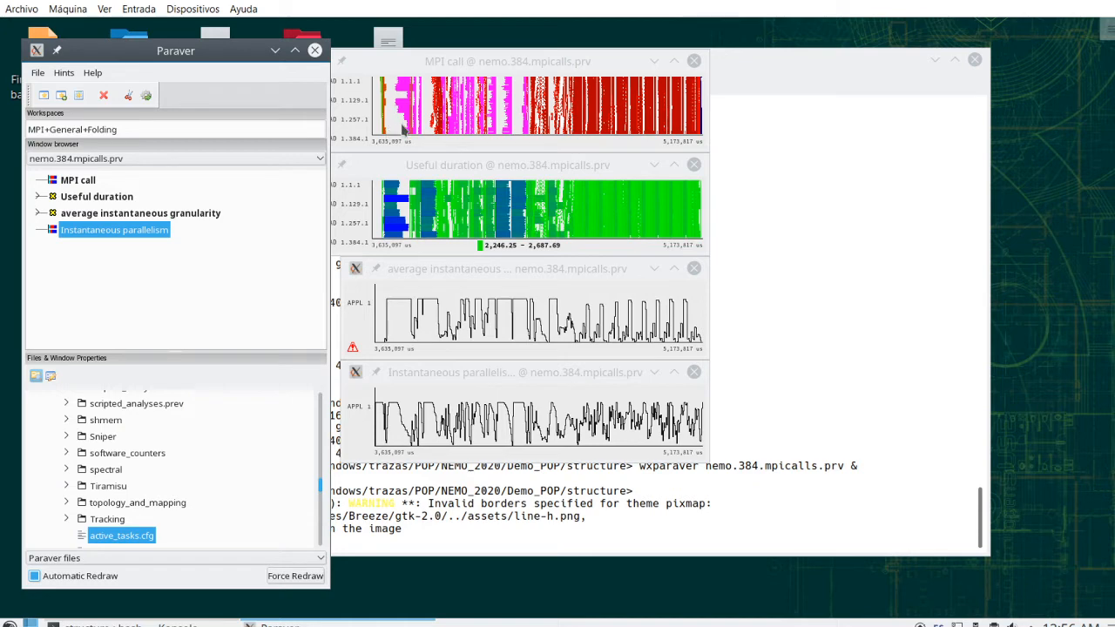
pyautogui.moveTo(405, 126)
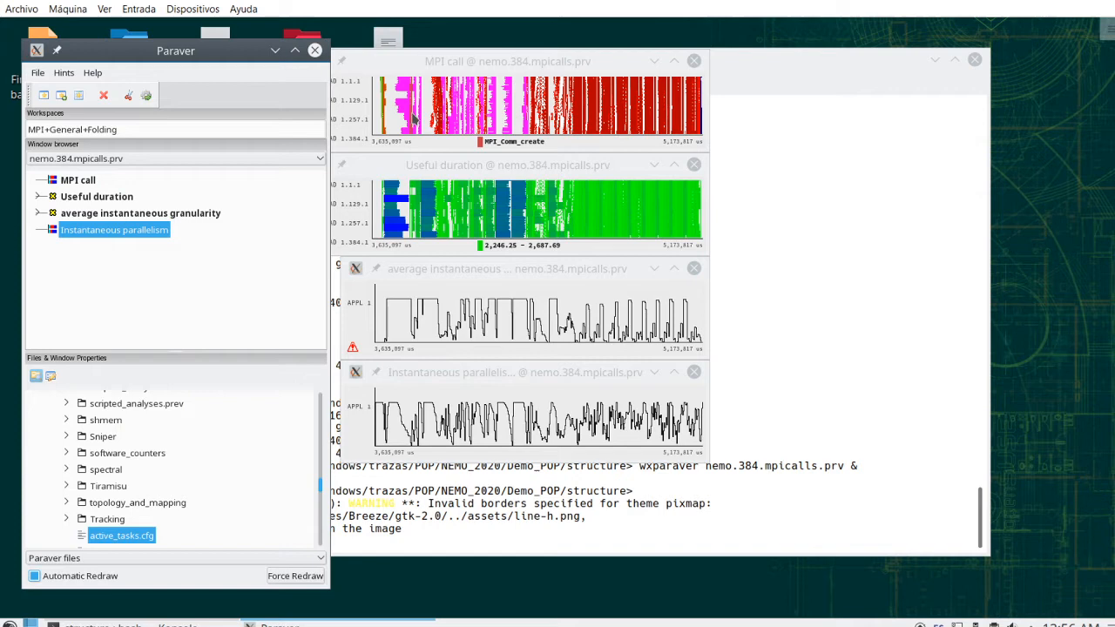
pyautogui.moveTo(447, 339)
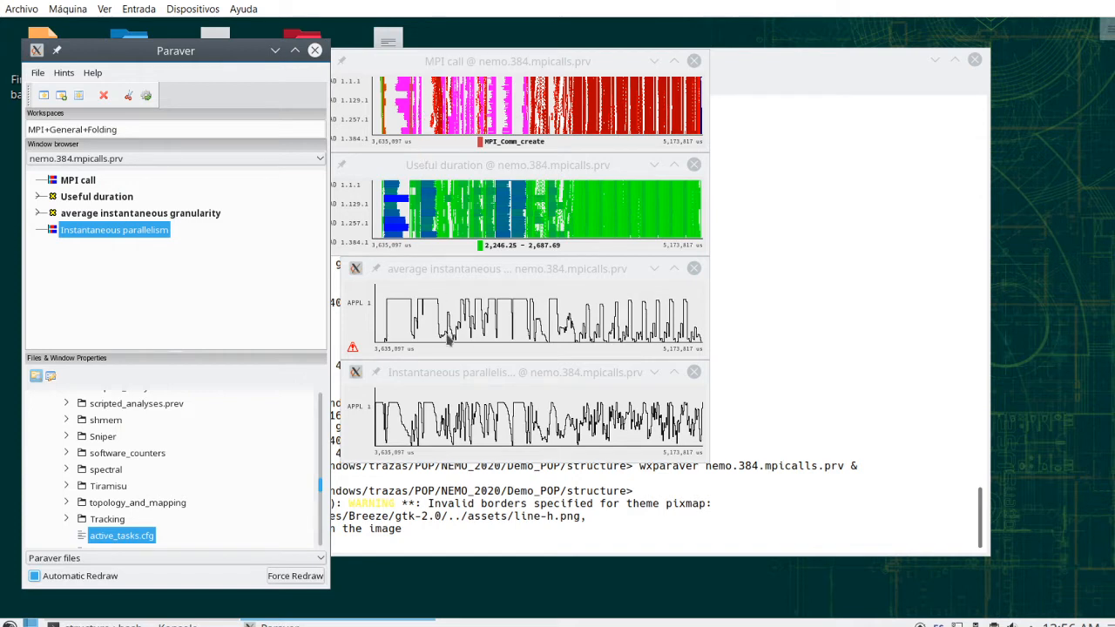
pyautogui.moveTo(447, 462)
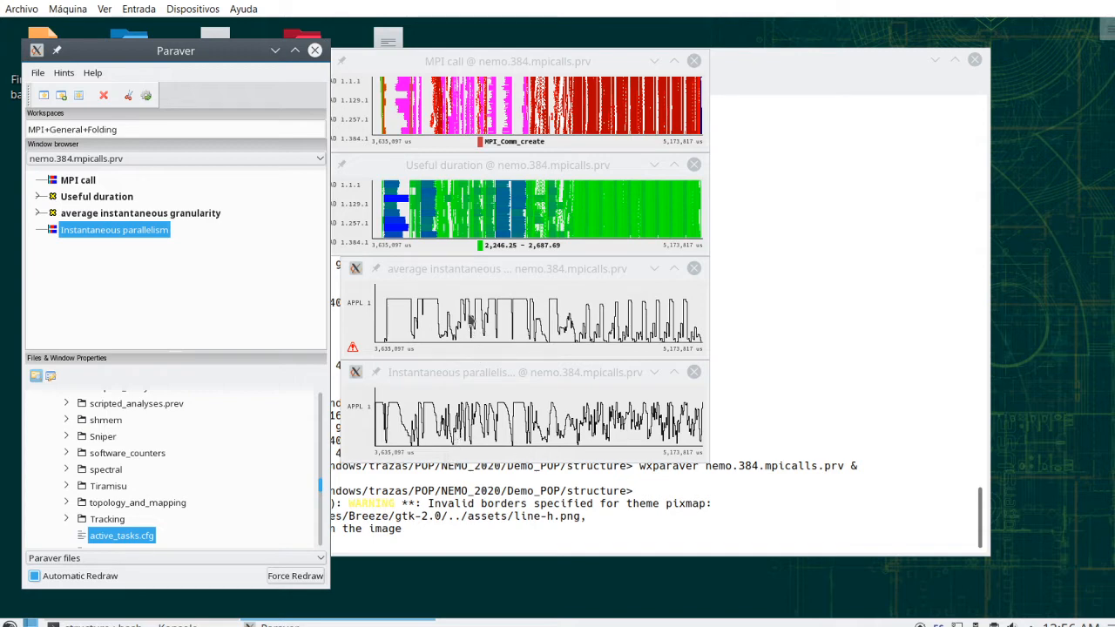
pyautogui.moveTo(467, 169)
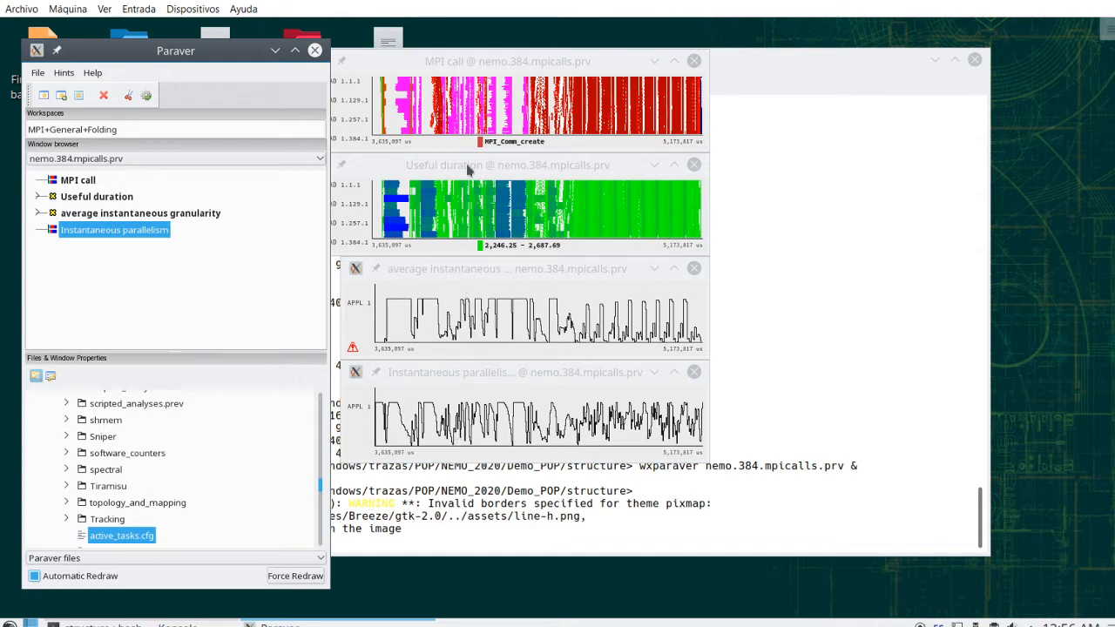
pyautogui.click(507, 163)
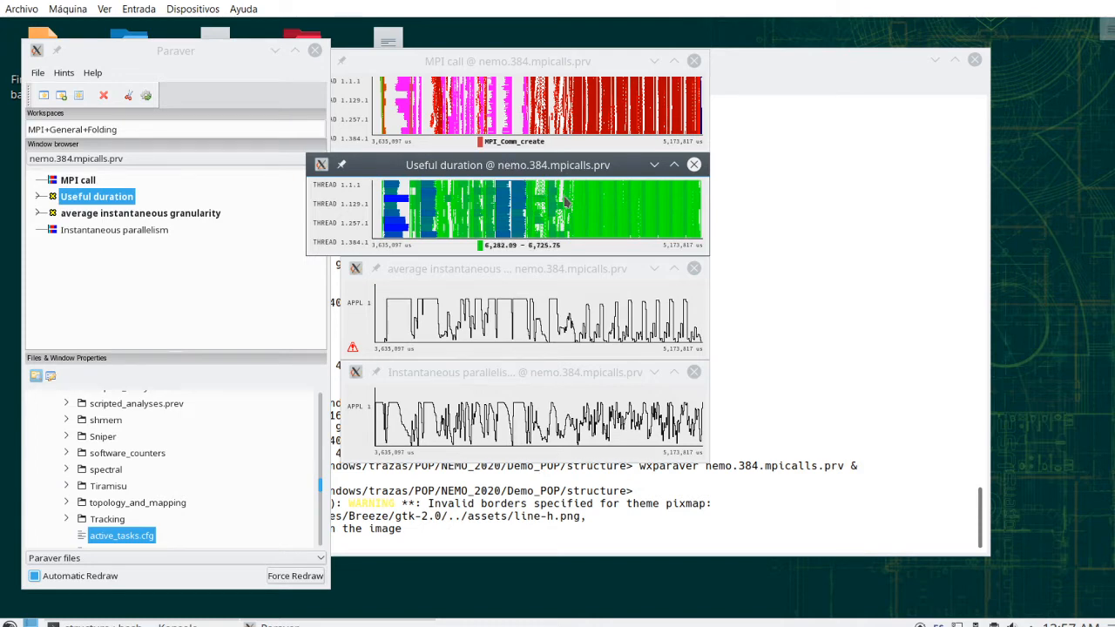
pyautogui.moveTo(575, 209)
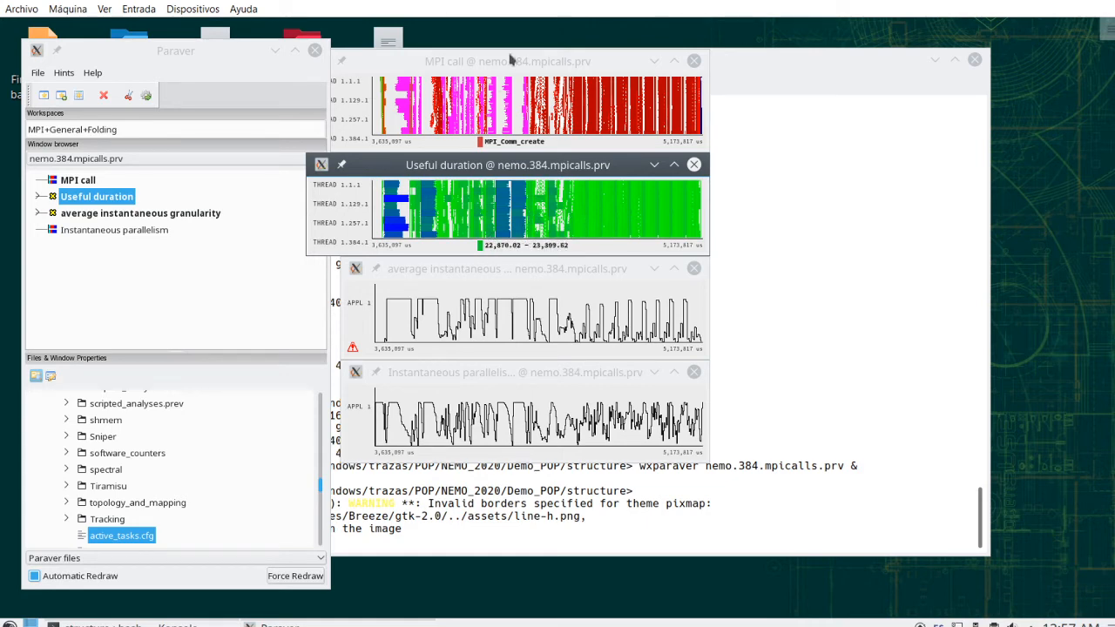
pyautogui.click(507, 61)
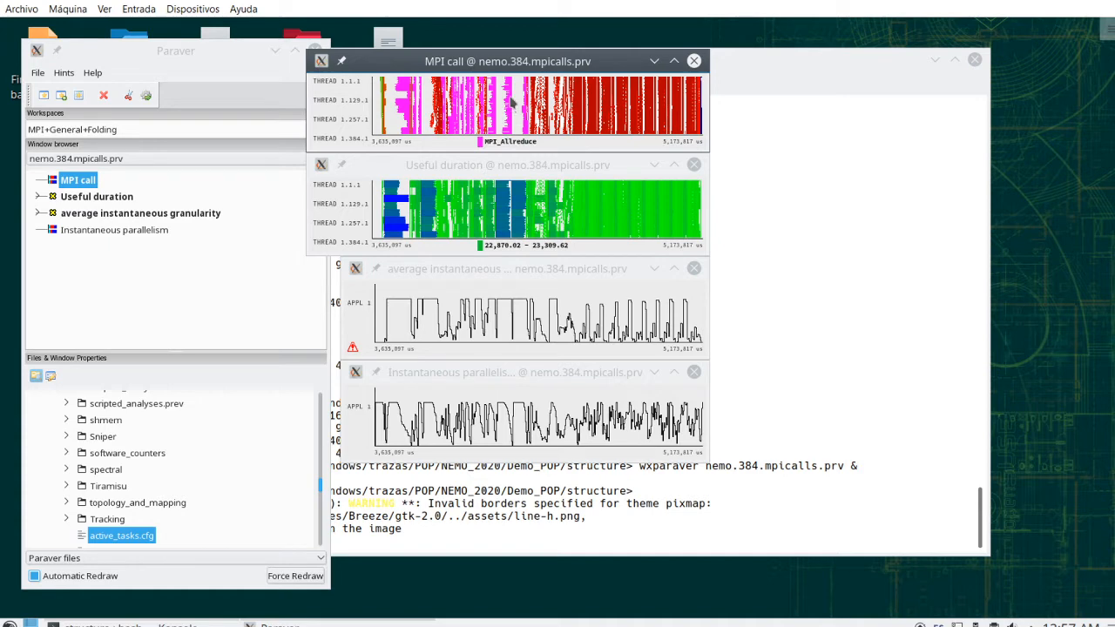
pyautogui.moveTo(591, 115)
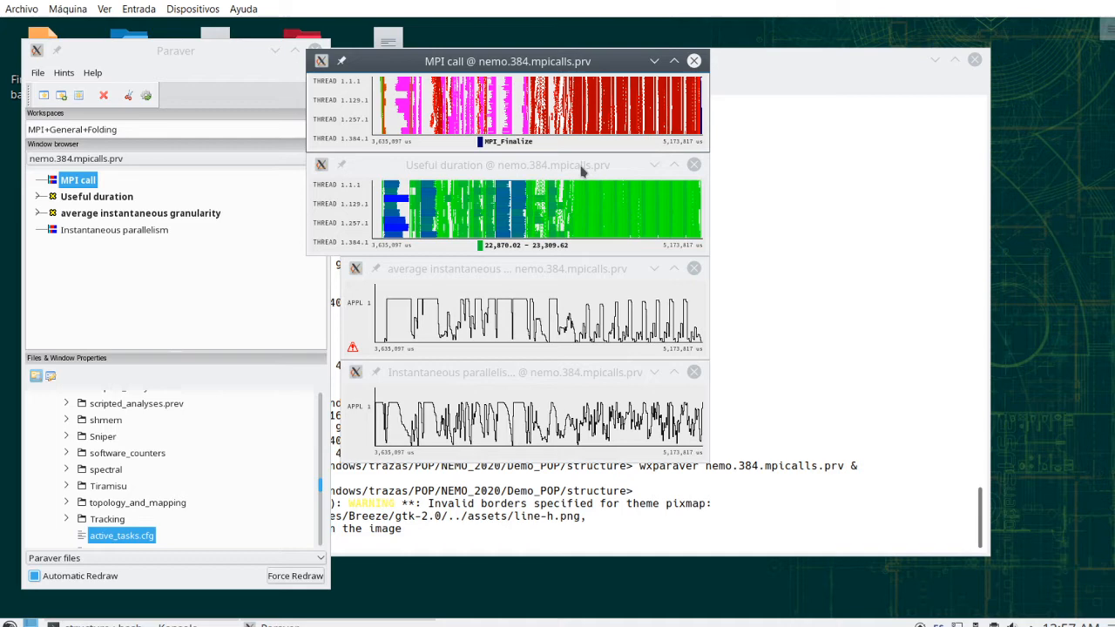
pyautogui.moveTo(418, 174)
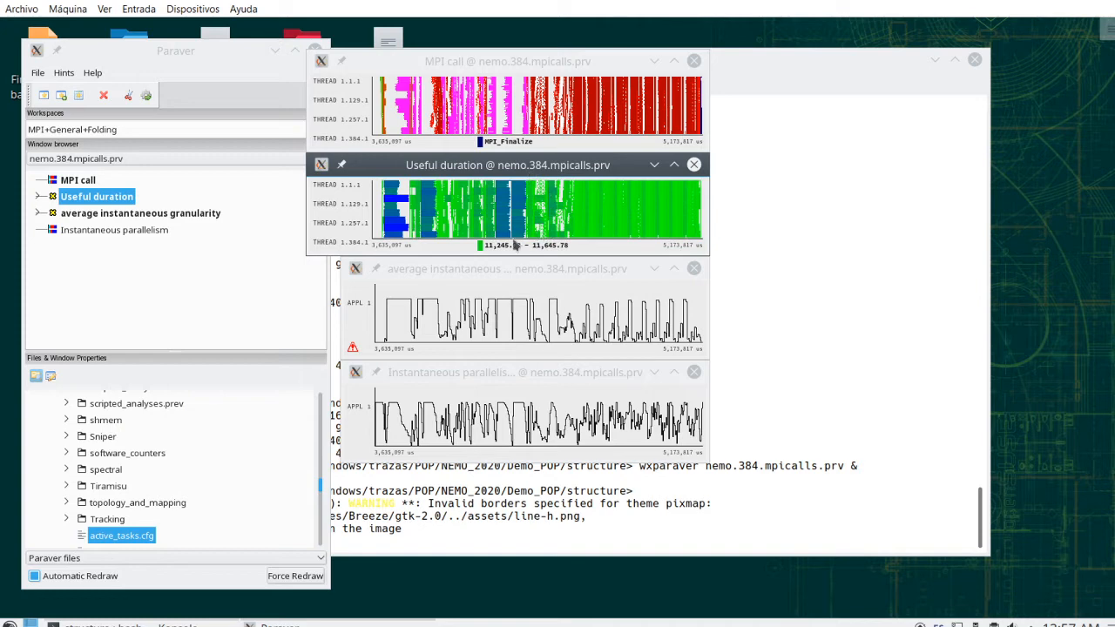
pyautogui.moveTo(579, 229)
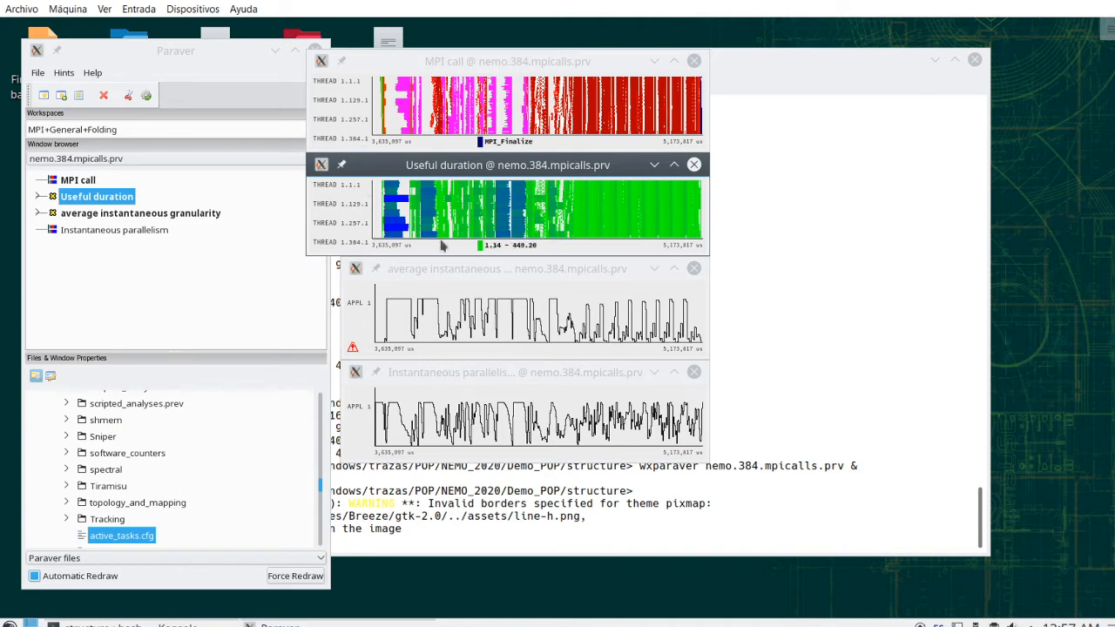
pyautogui.moveTo(547, 234)
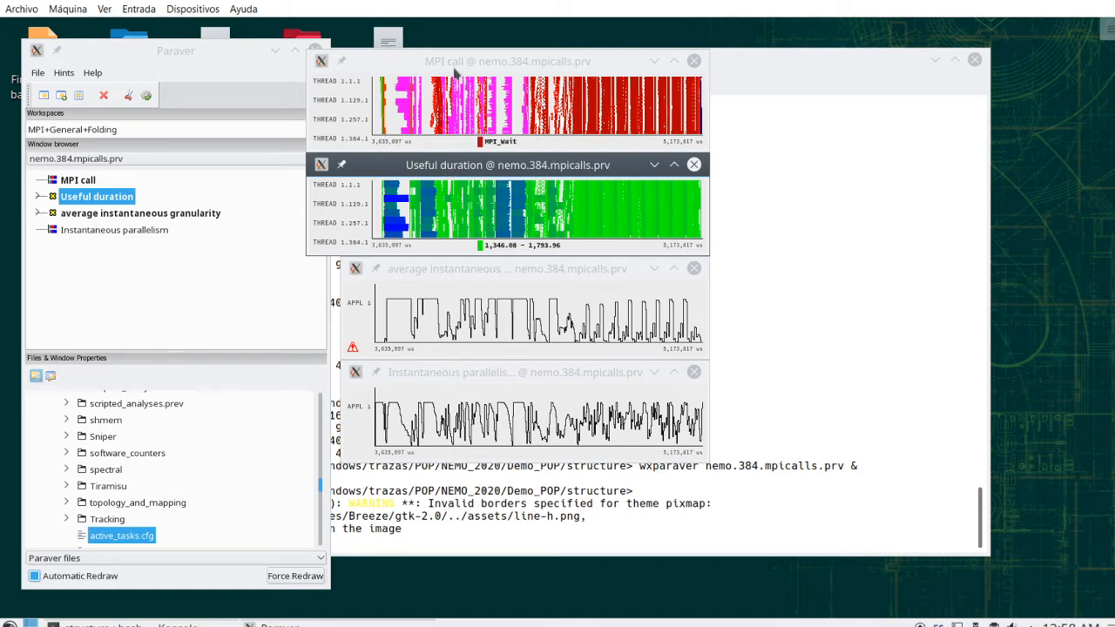
pyautogui.moveTo(484, 173)
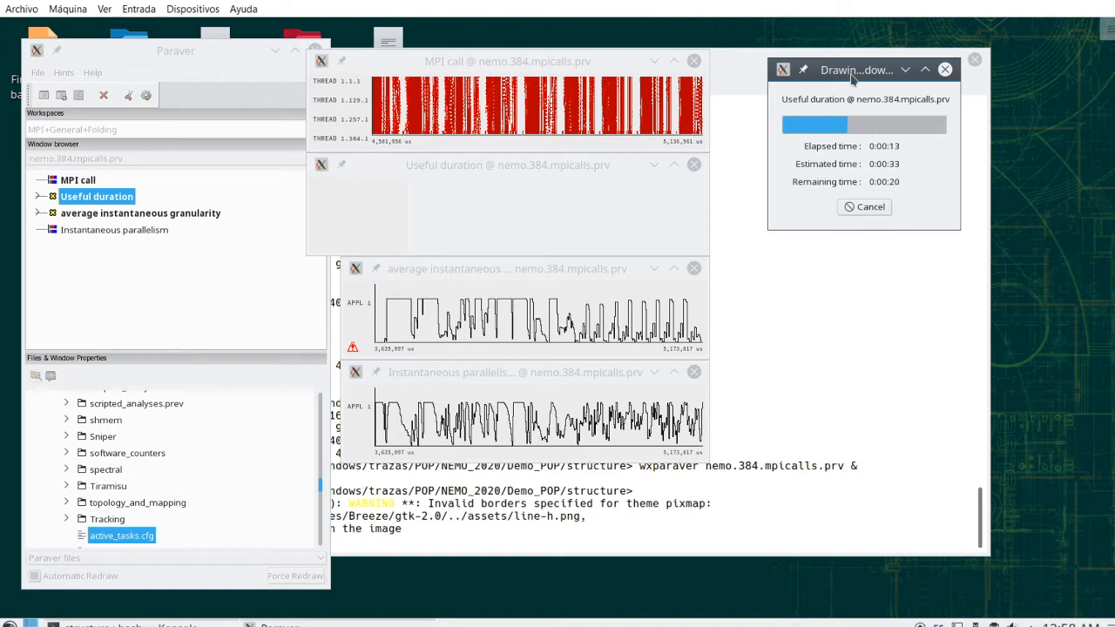
# - Move the rendering progress dialog aside while Useful duration draws
pyautogui.moveTo(858, 70); pyautogui.dragTo(920, 98)
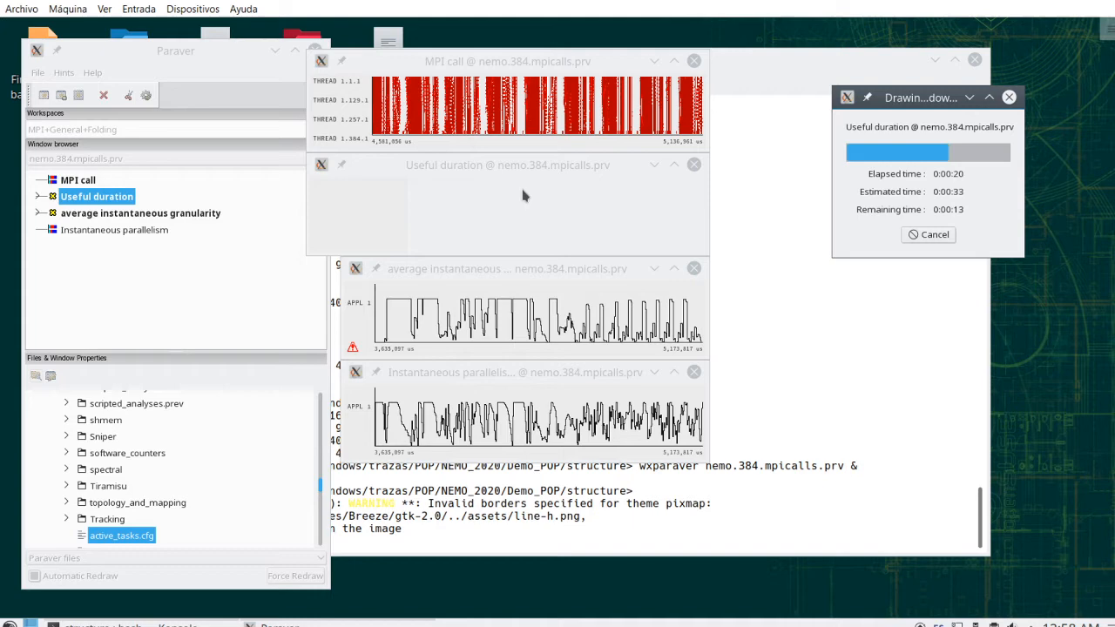
pyautogui.moveTo(544, 171)
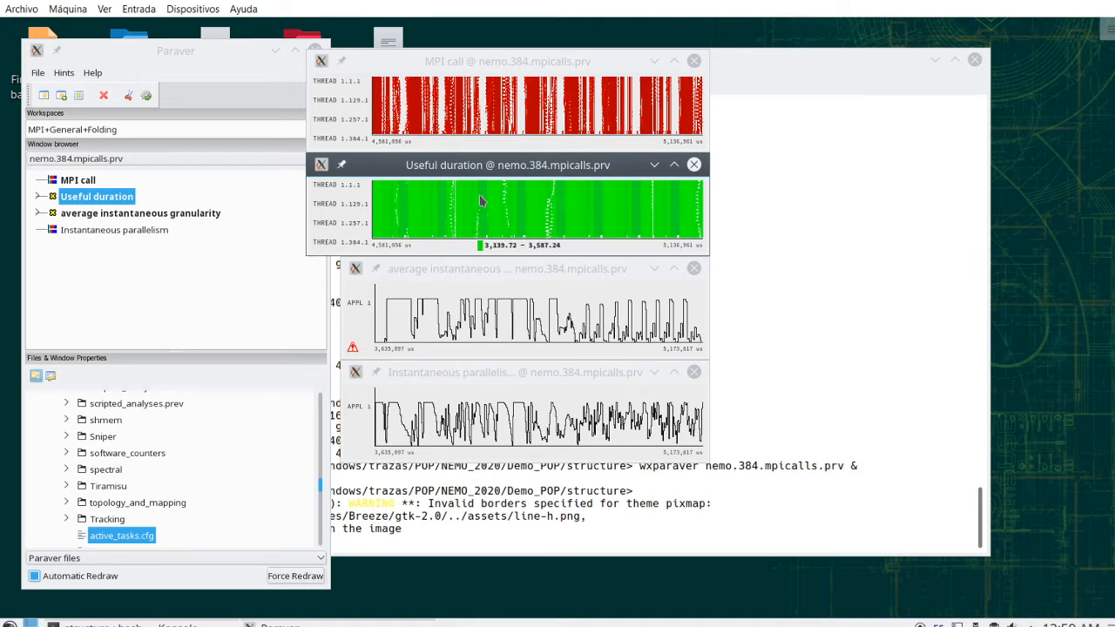
# - Fit the Useful duration colour scale to both its minimum and maximum
pyautogui.rightClick(481, 209)
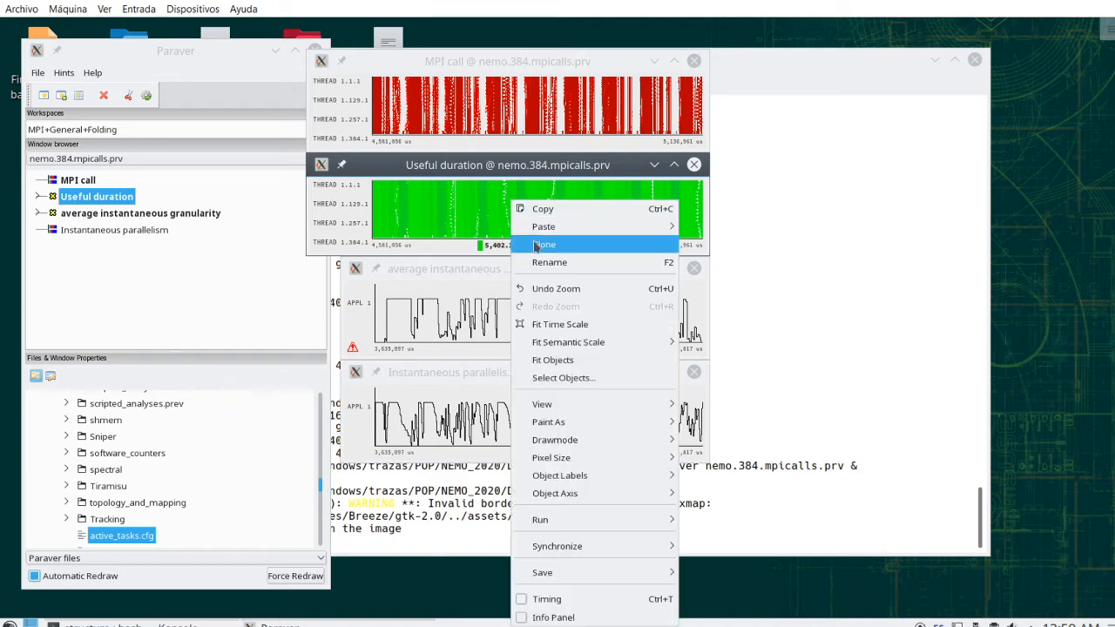
pyautogui.moveTo(554, 359)
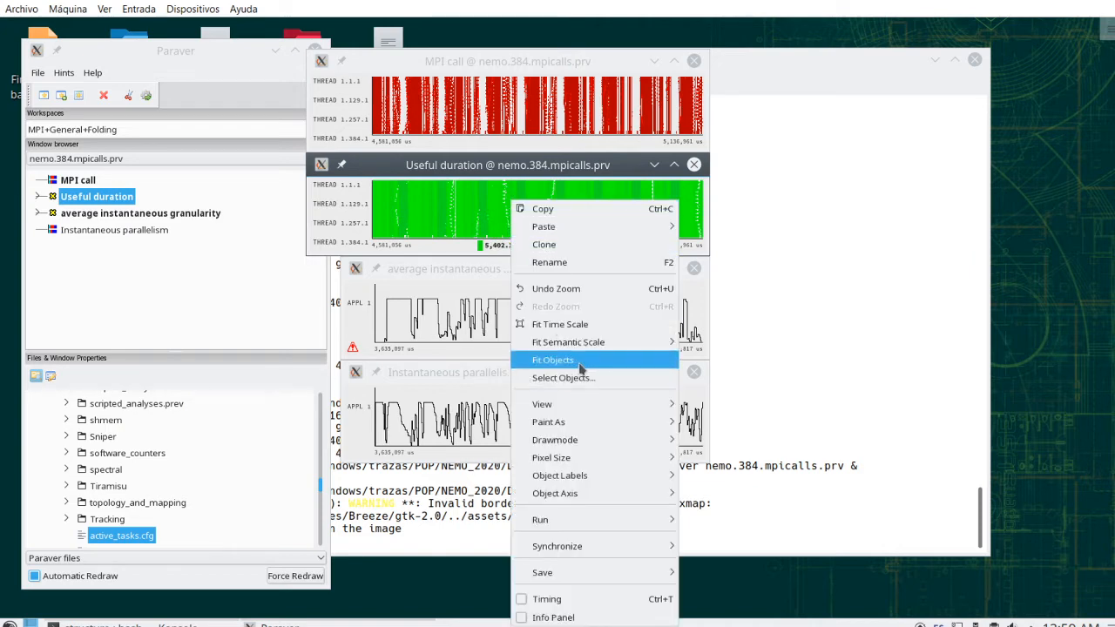
pyautogui.moveTo(568, 341)
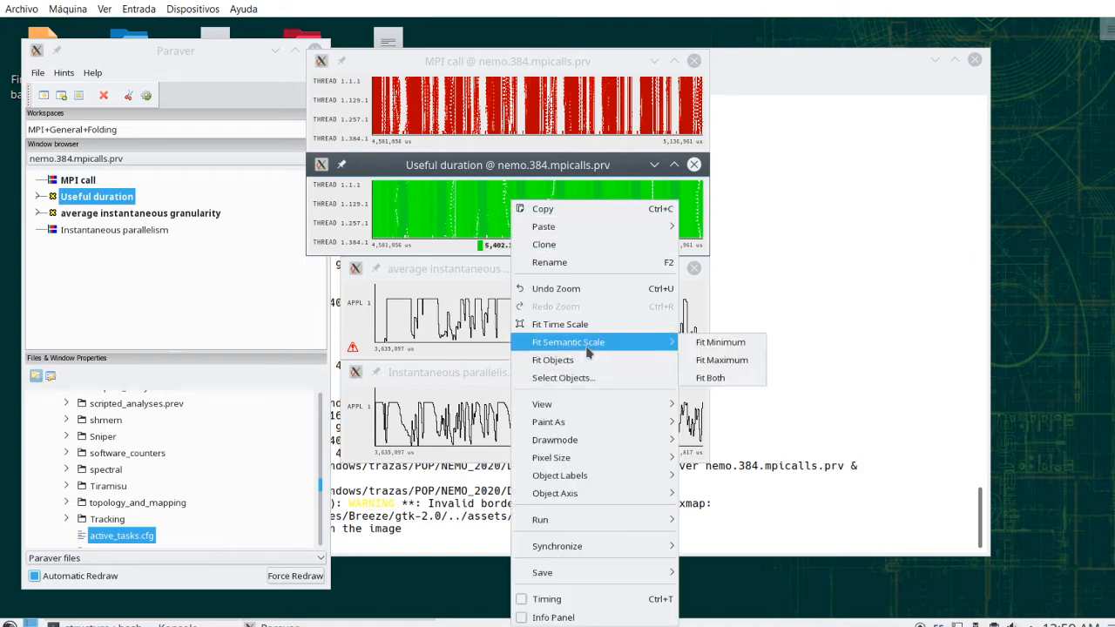
pyautogui.moveTo(711, 376)
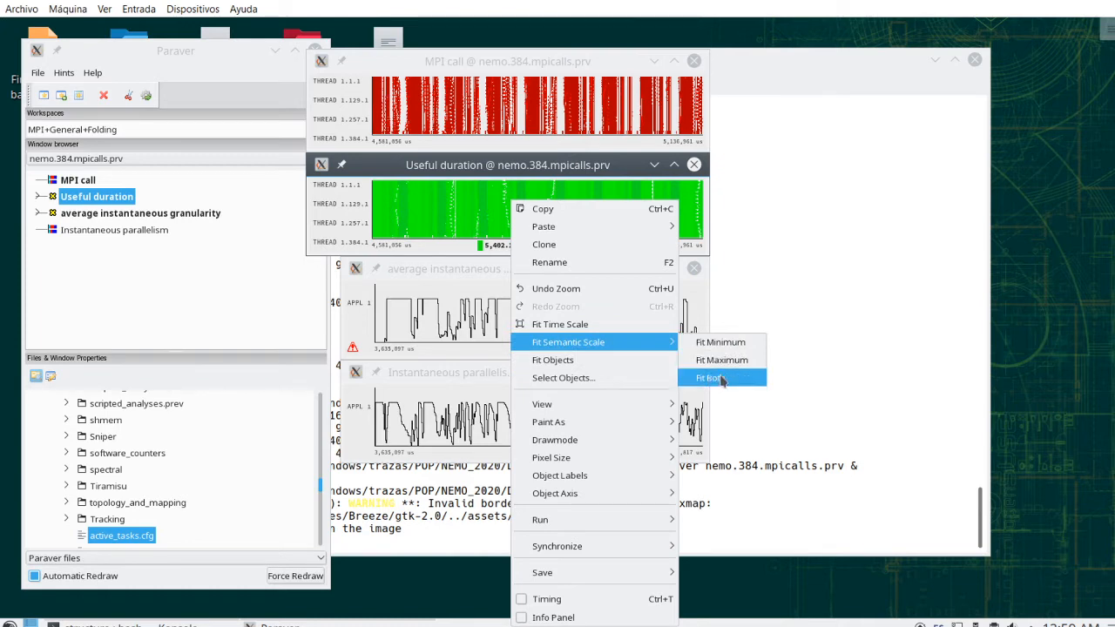
pyautogui.click(710, 376)
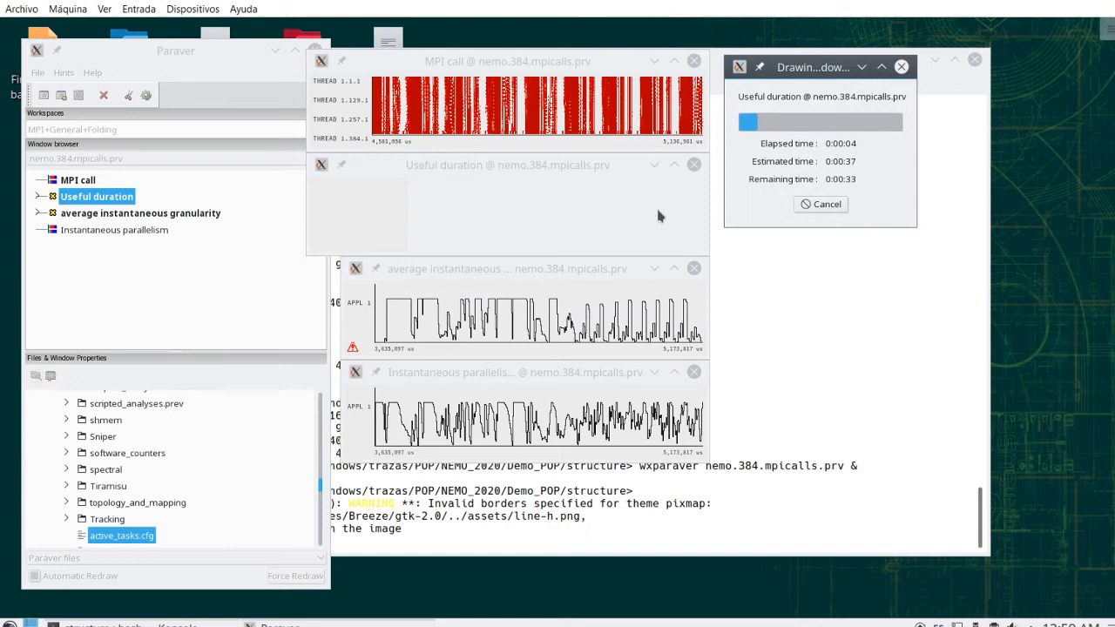
pyautogui.moveTo(436, 241)
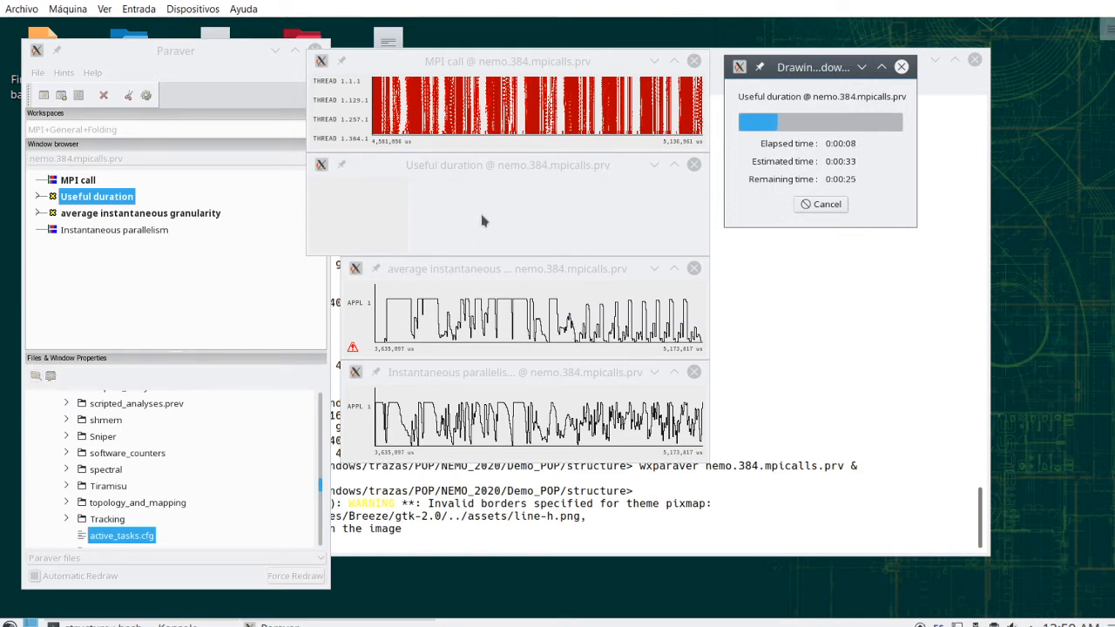
pyautogui.moveTo(627, 230)
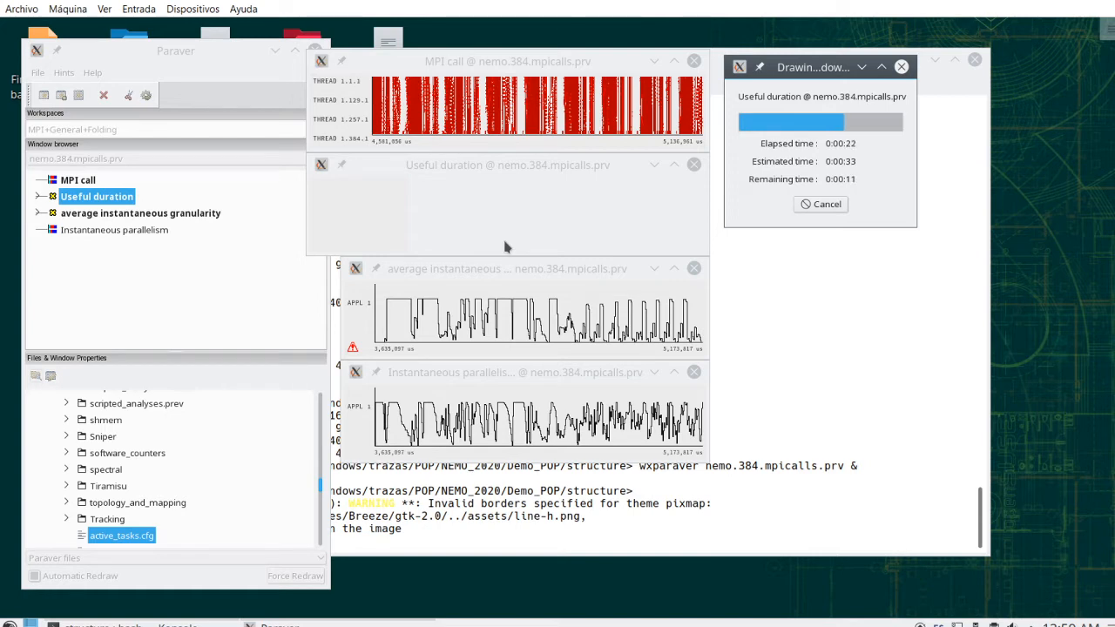
pyautogui.moveTo(480, 237)
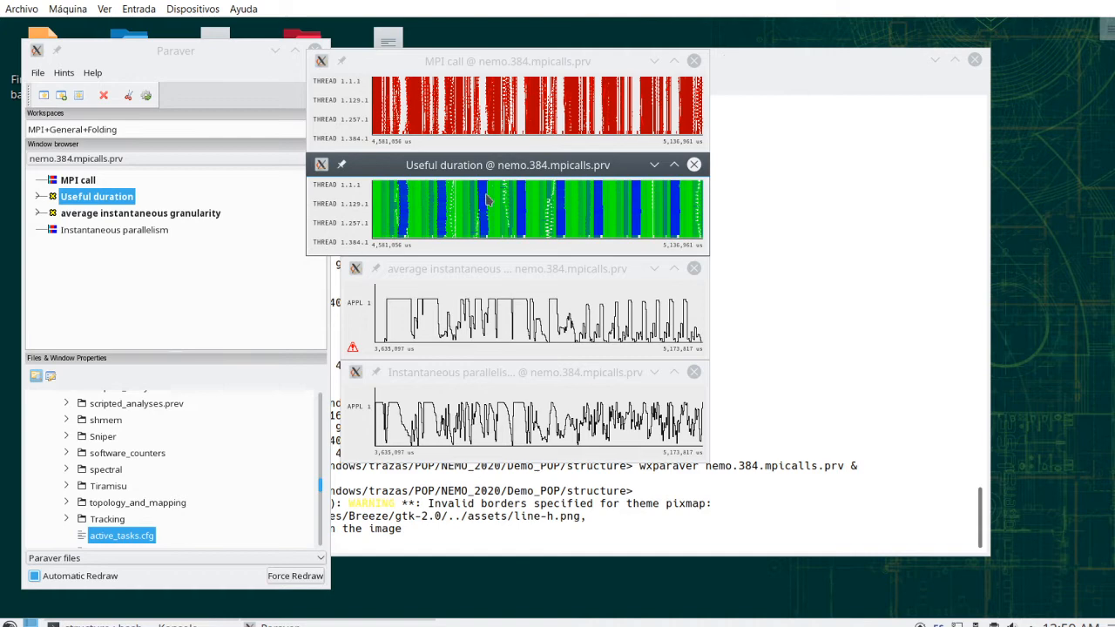
pyautogui.moveTo(380, 225)
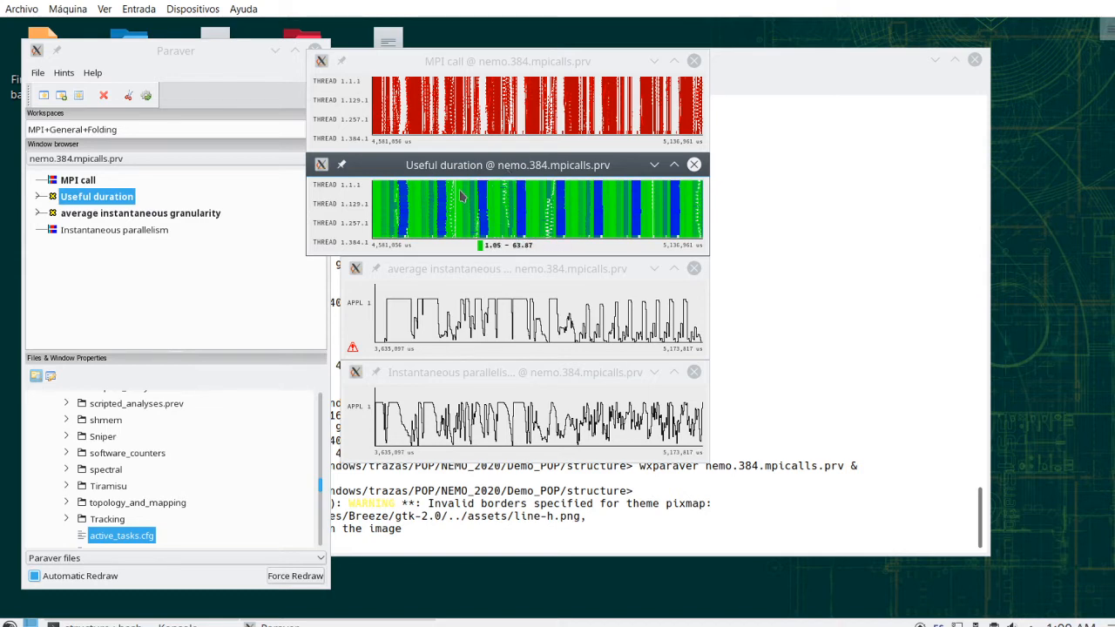
pyautogui.moveTo(623, 216)
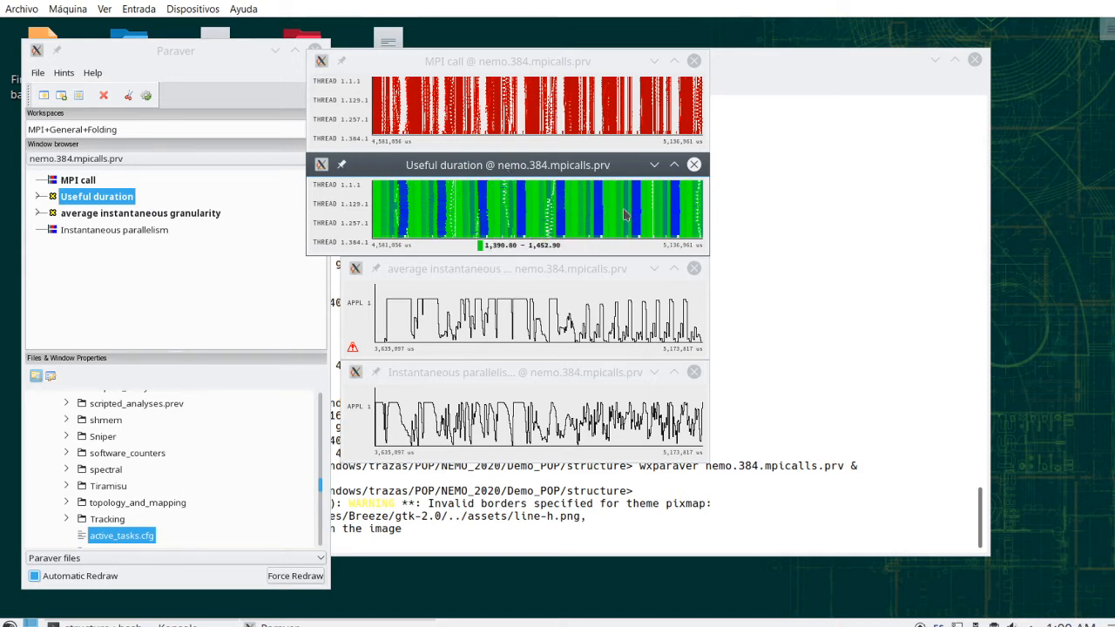
pyautogui.moveTo(554, 219)
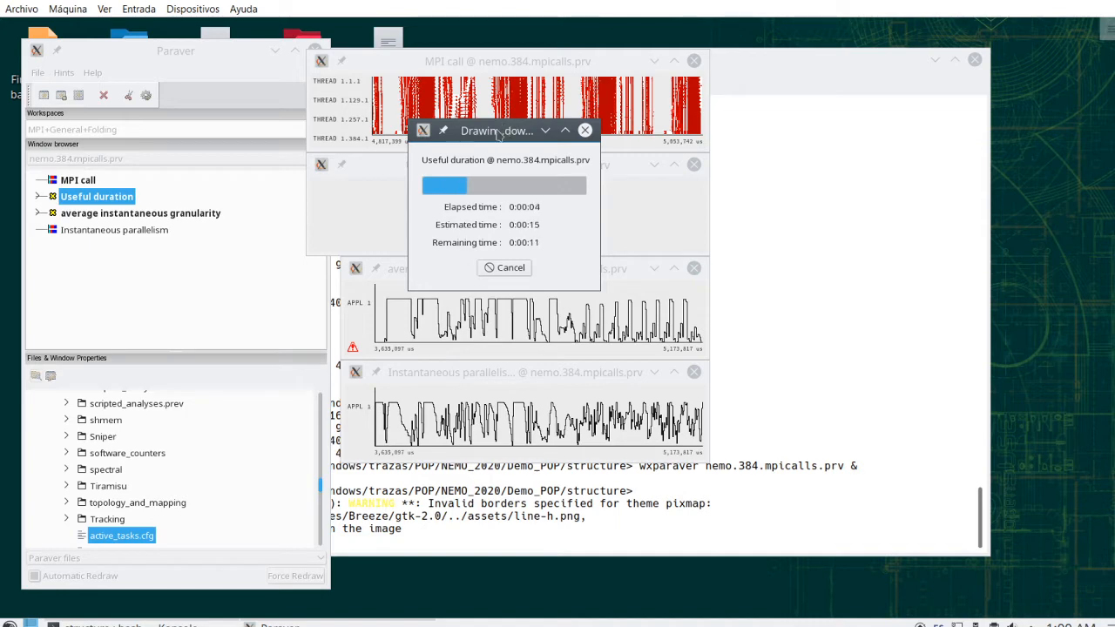
# - Zoom the Useful duration timeline into a shorter time interval by dragging
pyautogui.moveTo(496, 131); pyautogui.dragTo(805, 96)
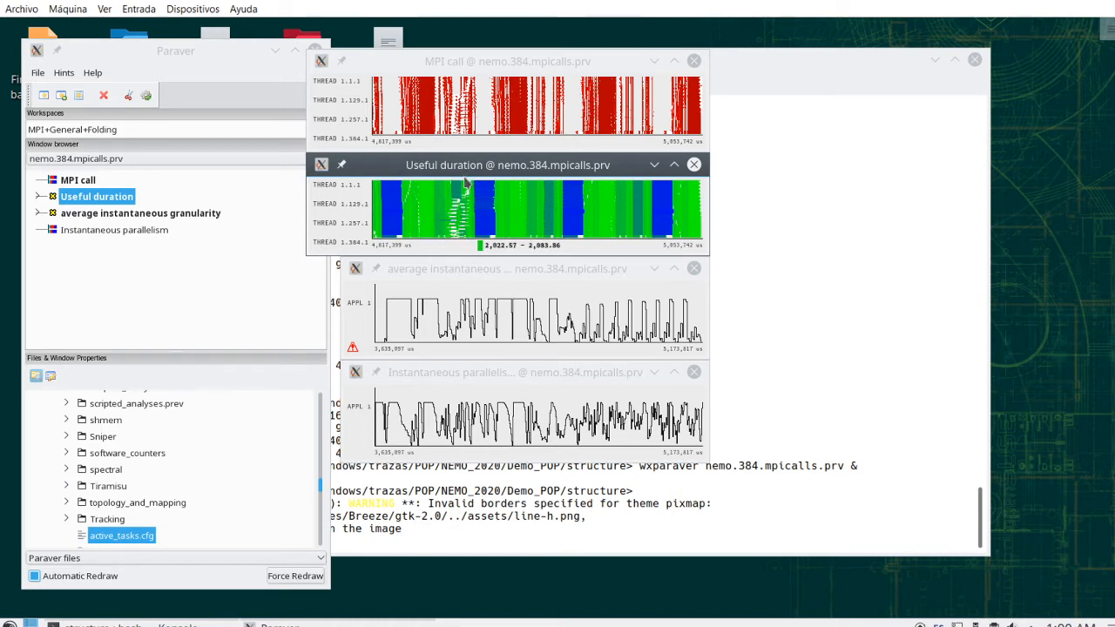
pyautogui.moveTo(460, 248)
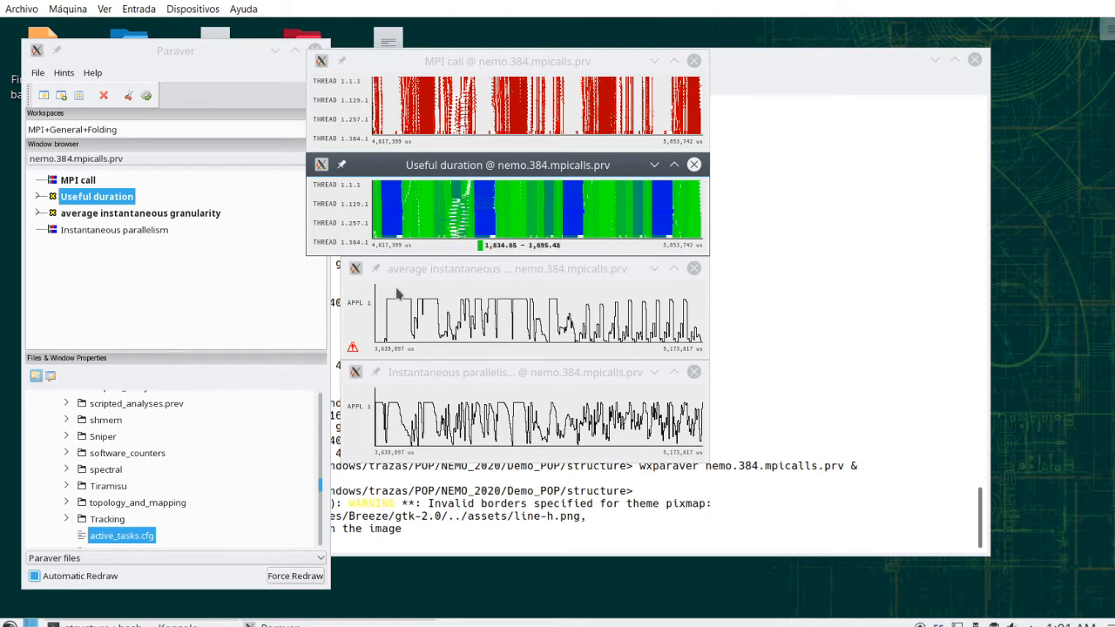
pyautogui.moveTo(394, 268)
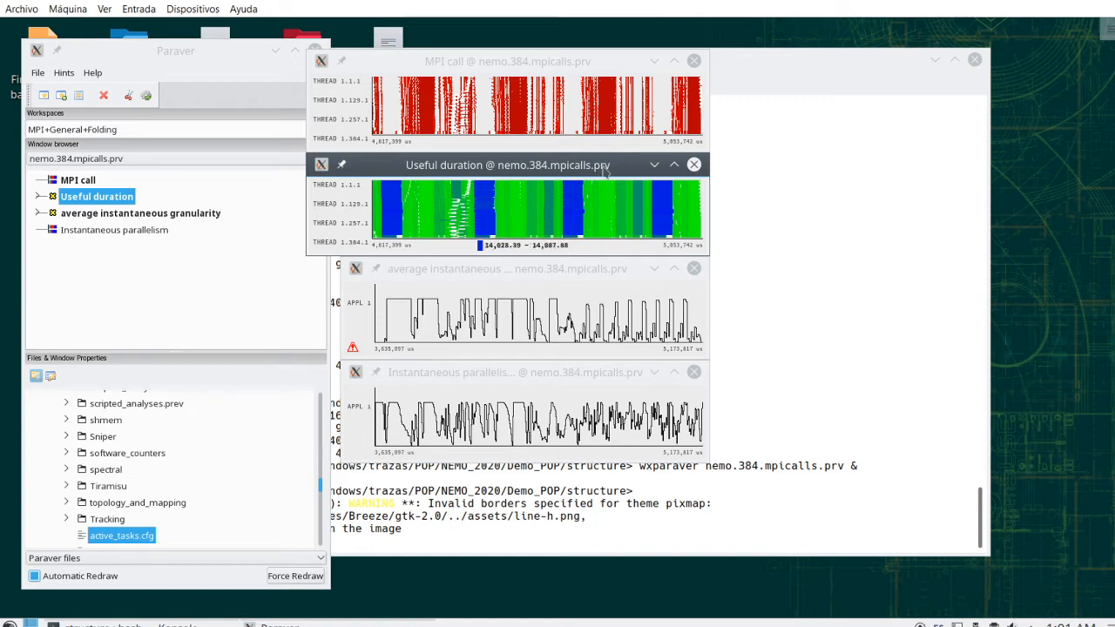
pyautogui.moveTo(565, 216)
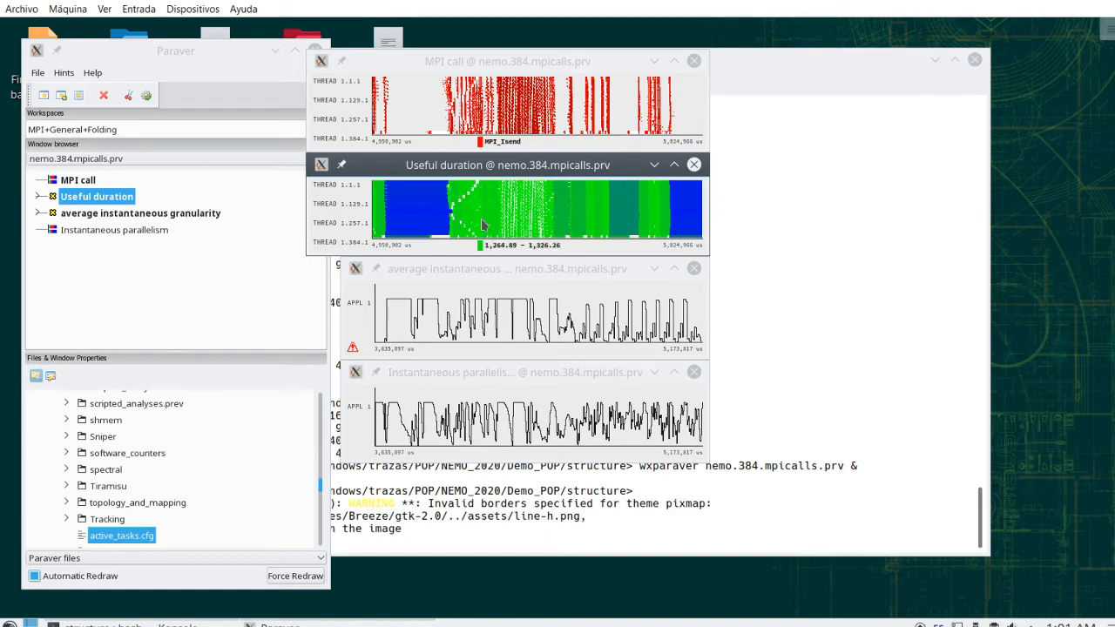
pyautogui.moveTo(467, 229)
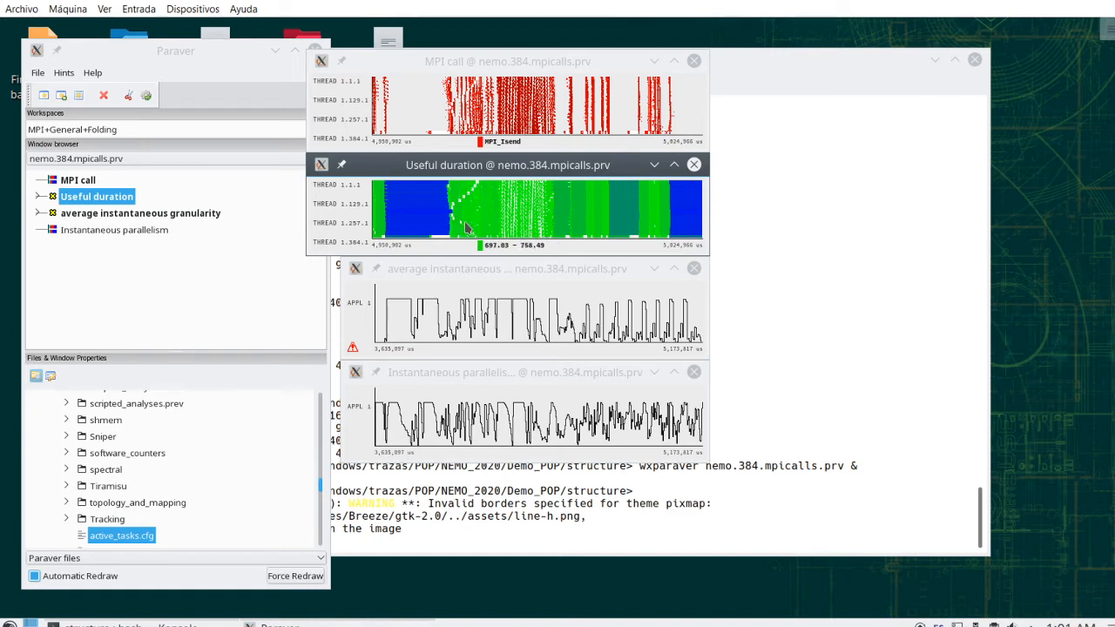
pyautogui.moveTo(486, 219)
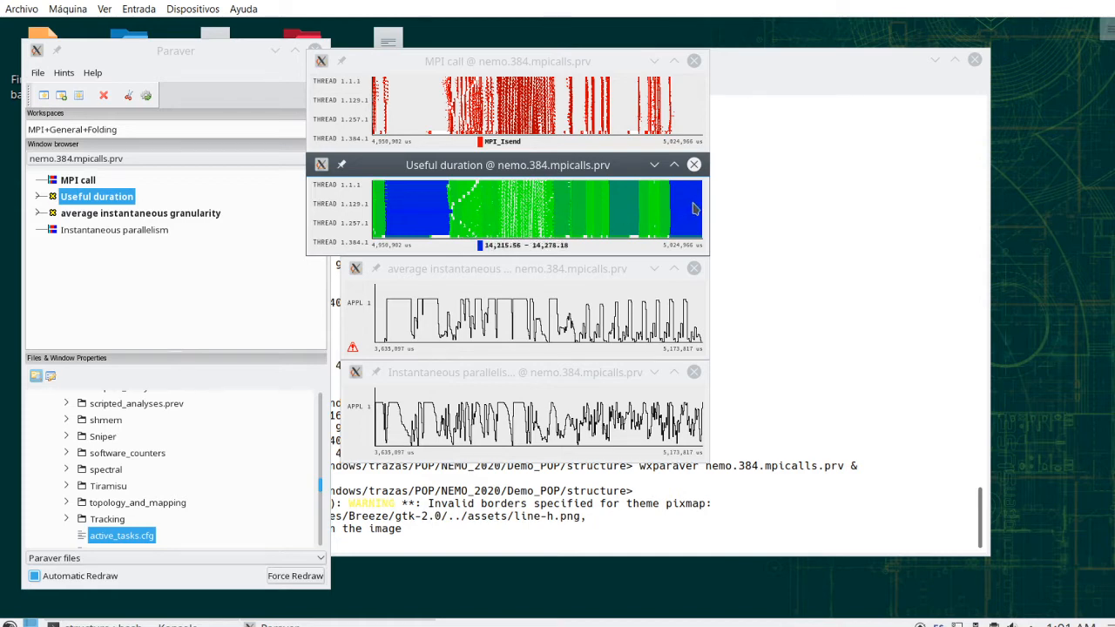
pyautogui.moveTo(589, 208)
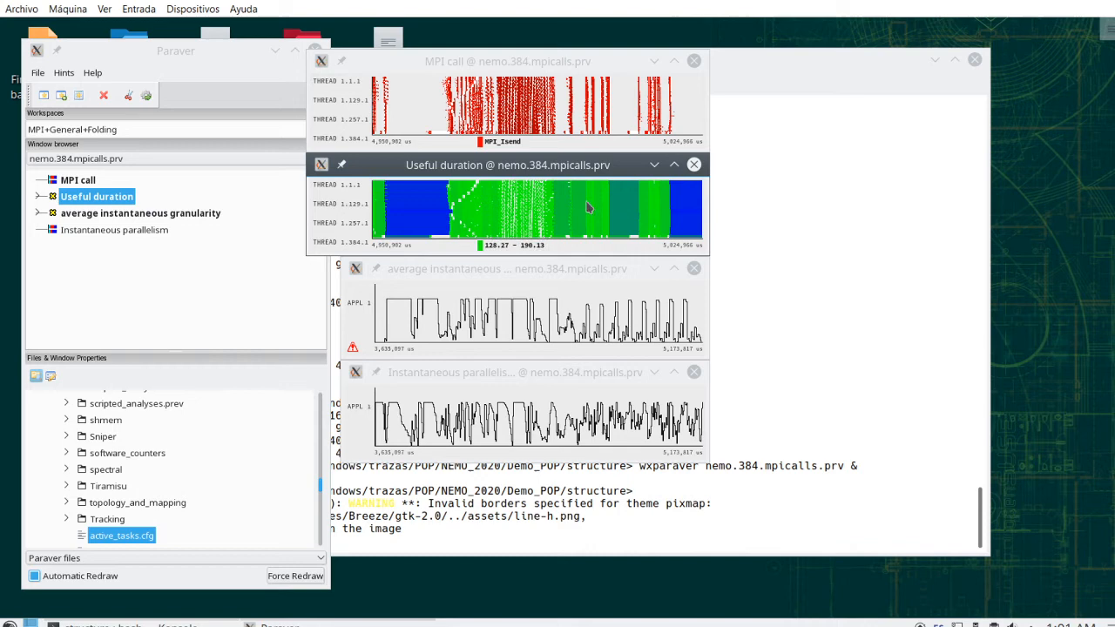
pyautogui.moveTo(495, 201)
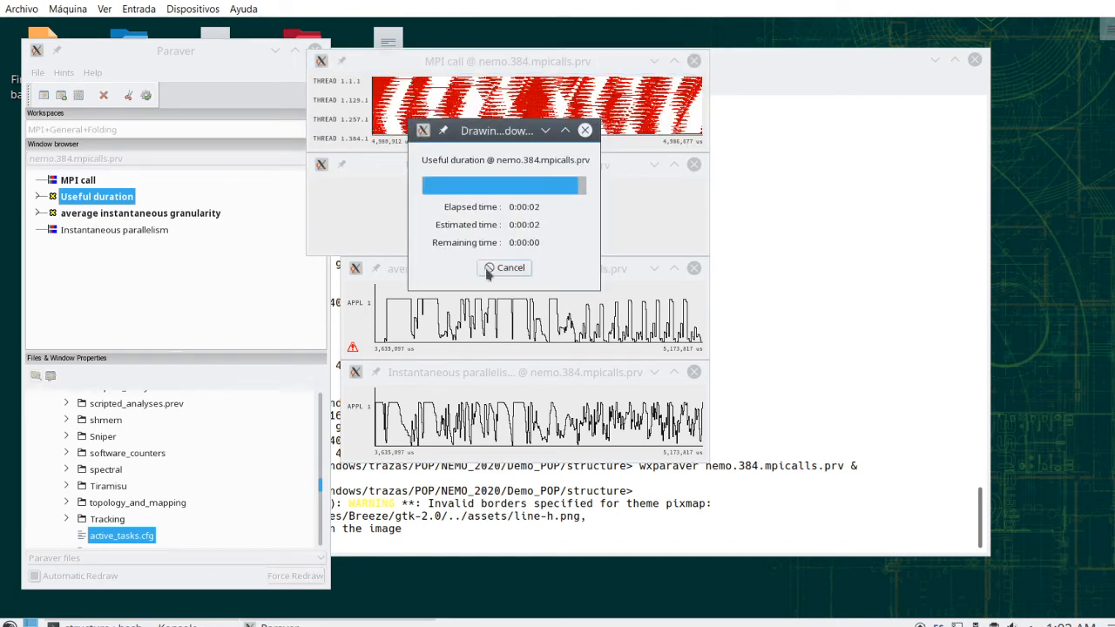
# - Hover the zoomed Useful duration timeline to read burst values
pyautogui.click(509, 269)
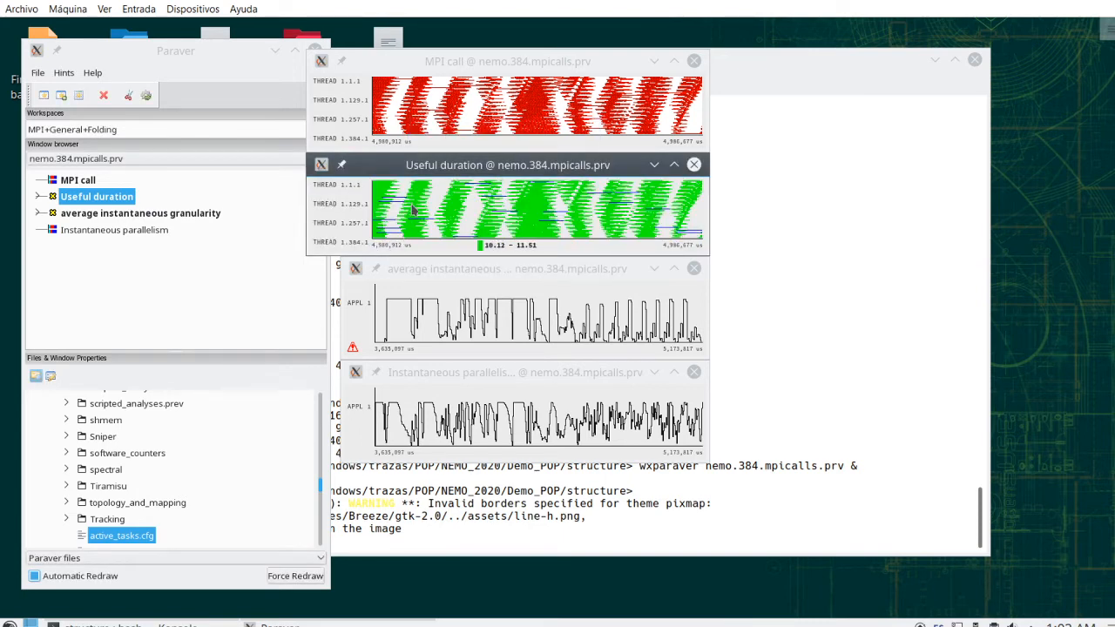
pyautogui.moveTo(469, 198)
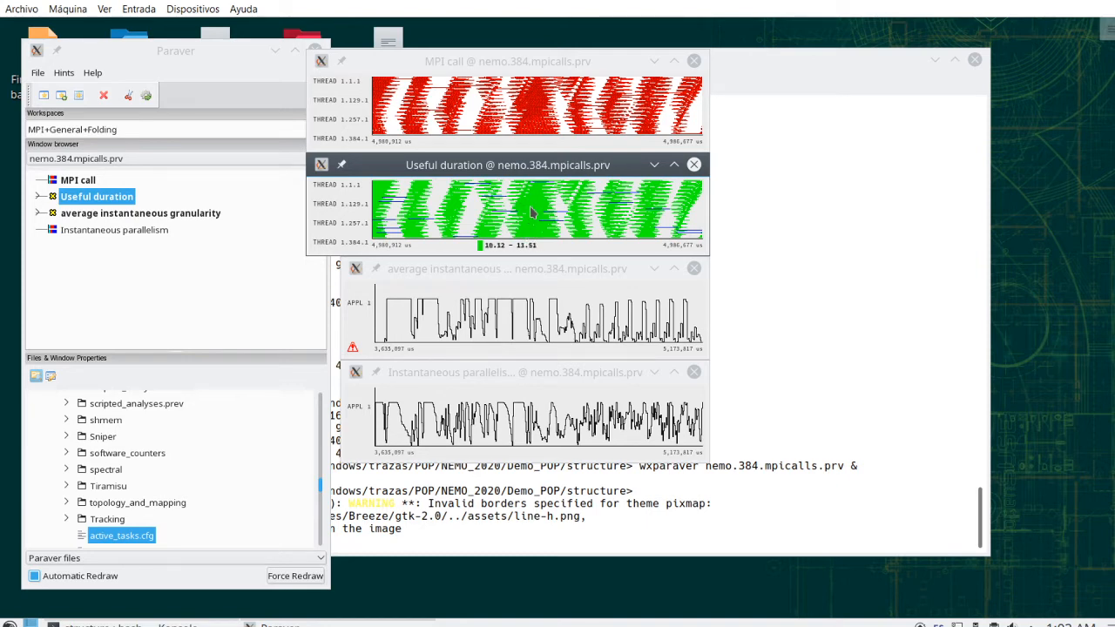
pyautogui.moveTo(491, 225)
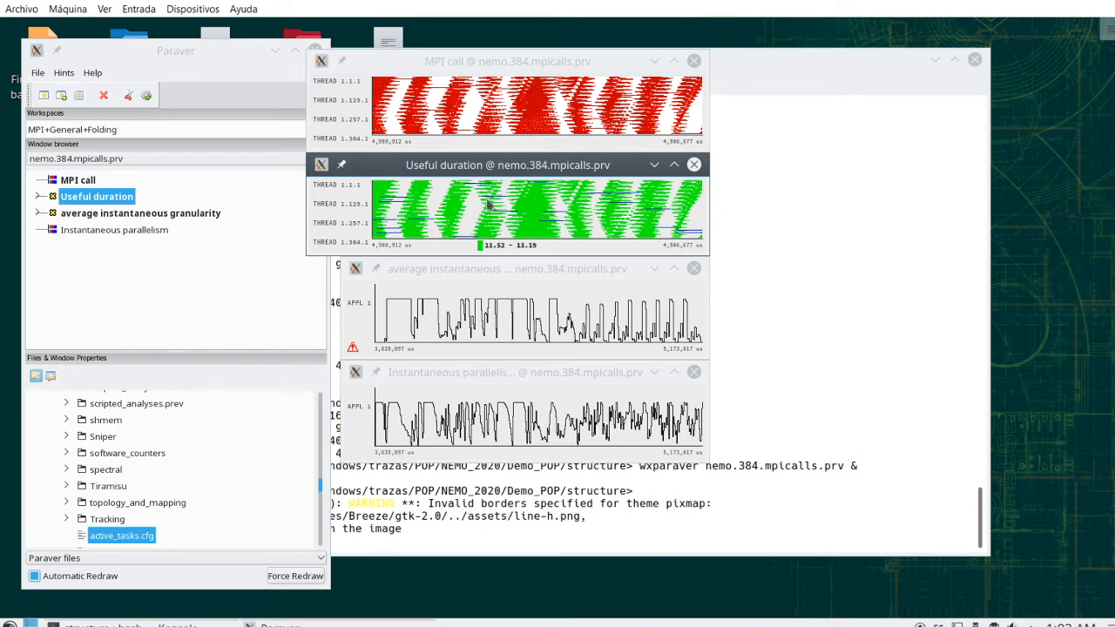
pyautogui.moveTo(529, 223)
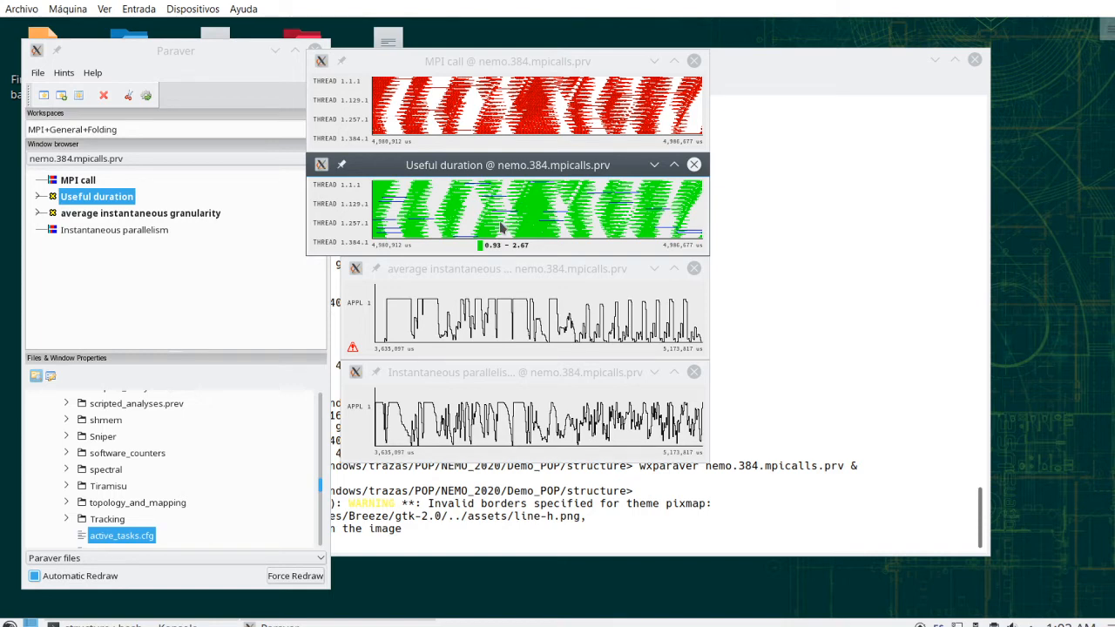
pyautogui.moveTo(506, 224)
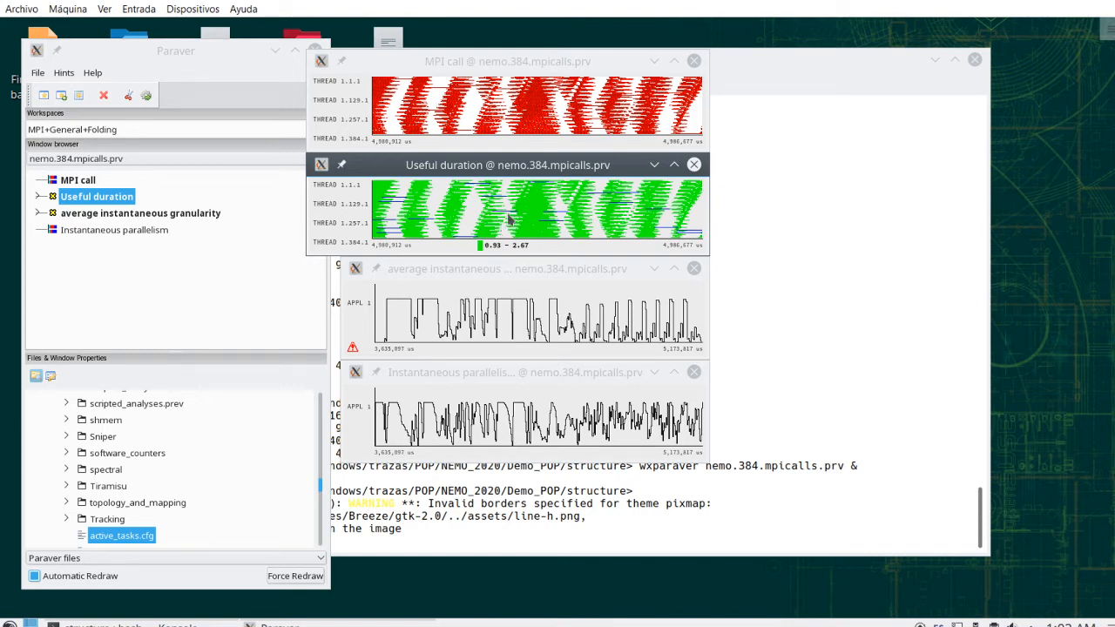
# - Duplicate Useful duration and paste the copied time range onto it
pyautogui.rightClick(508, 218)
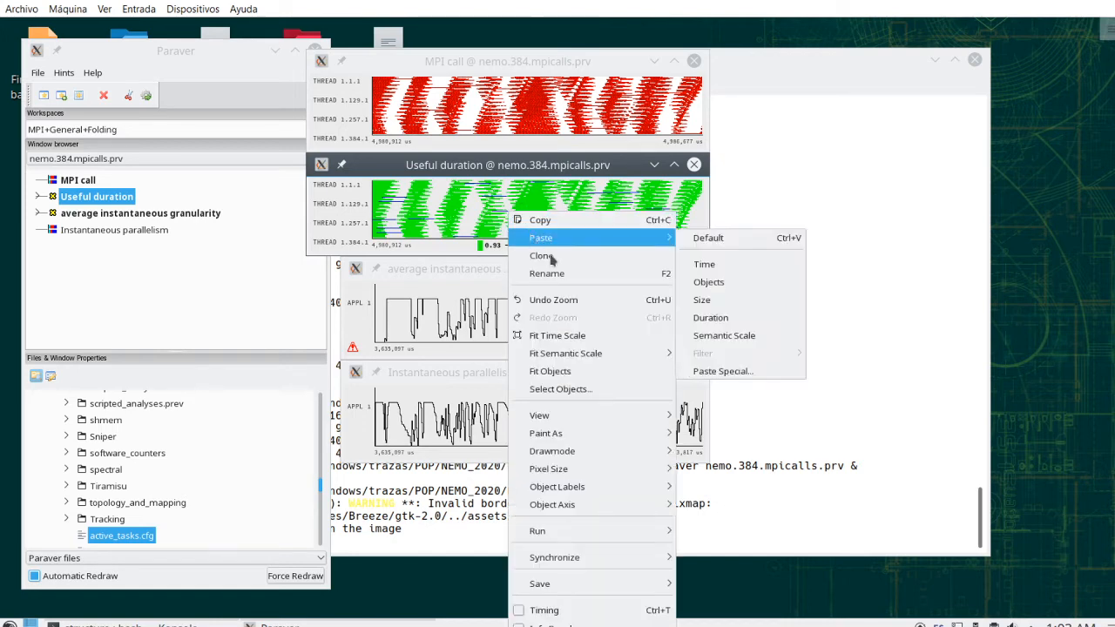
pyautogui.click(542, 254)
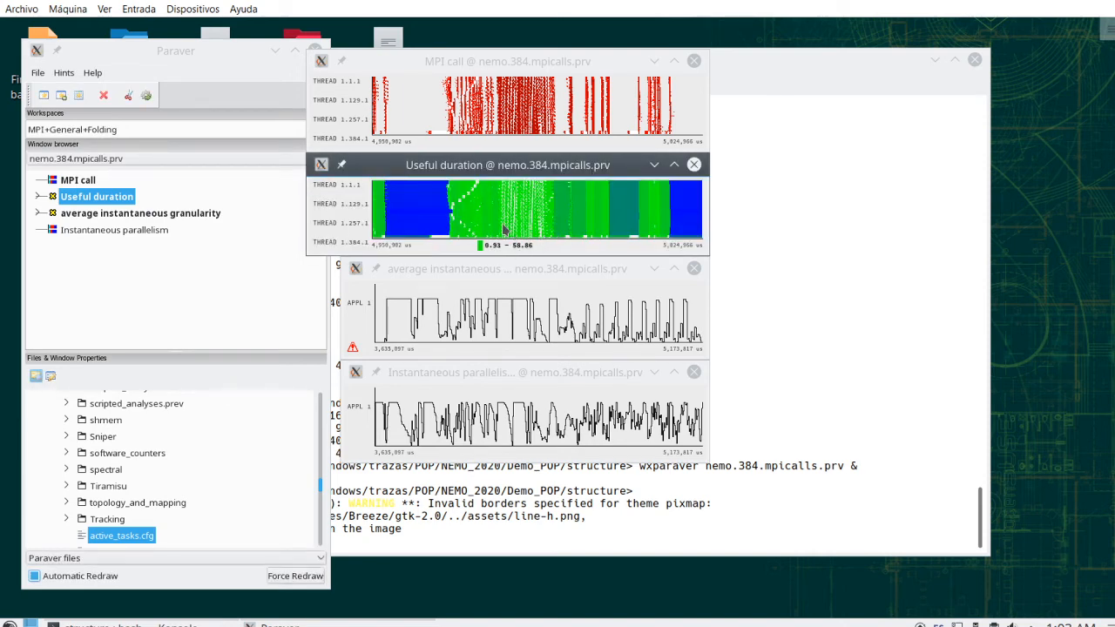
pyautogui.rightClick(506, 212)
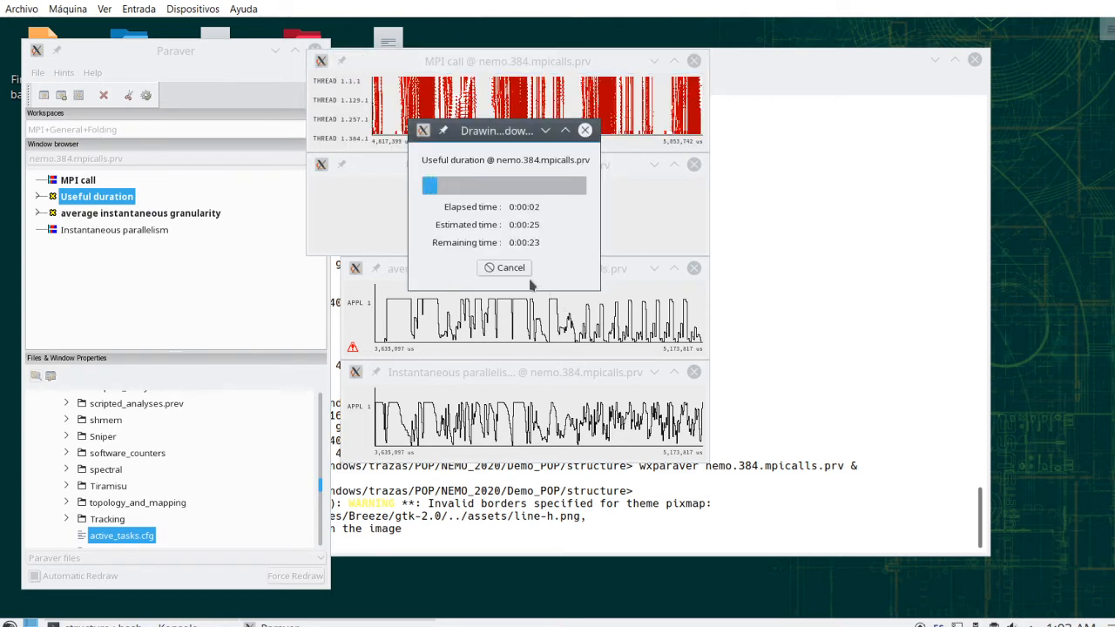
pyautogui.click(139, 213)
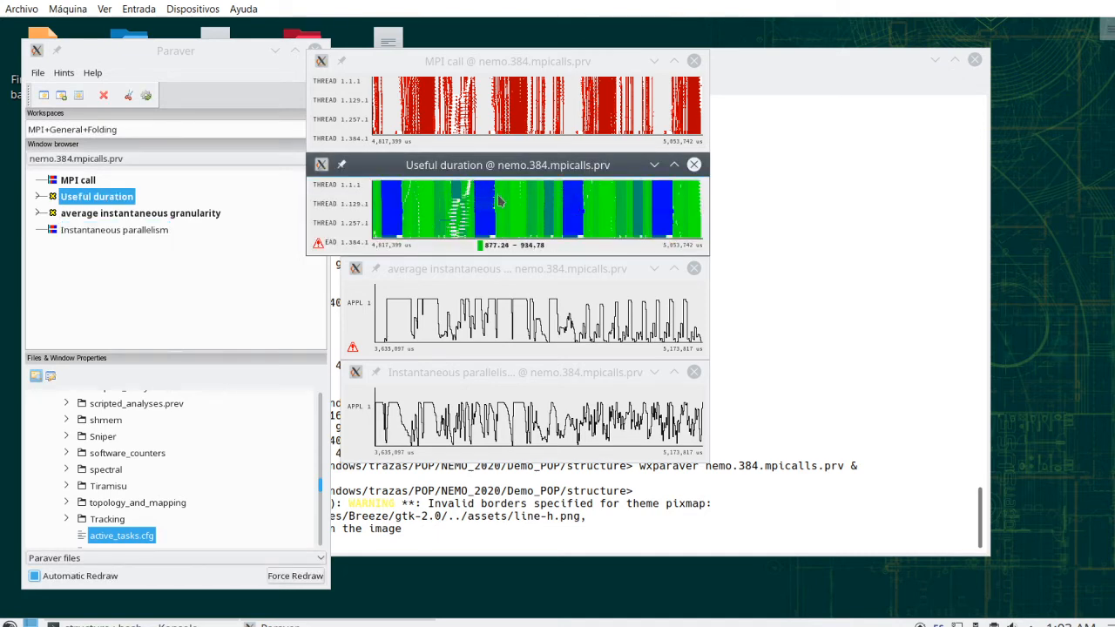
# - Copy Useful duration's time span and paste it onto Instantaneous parallelism
pyautogui.rightClick(502, 209)
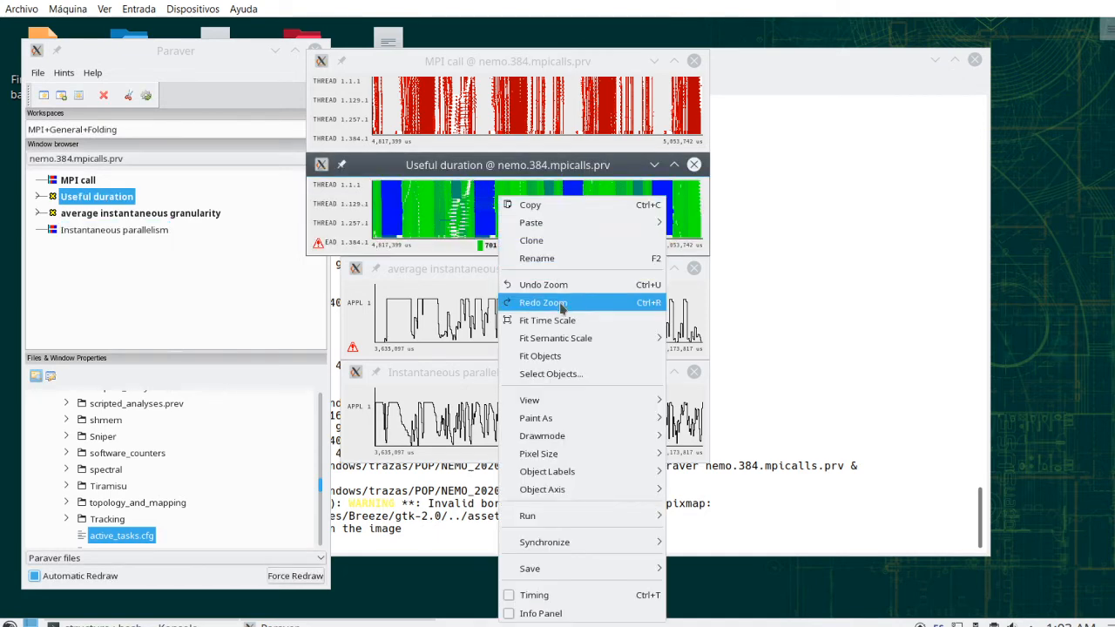
pyautogui.click(544, 303)
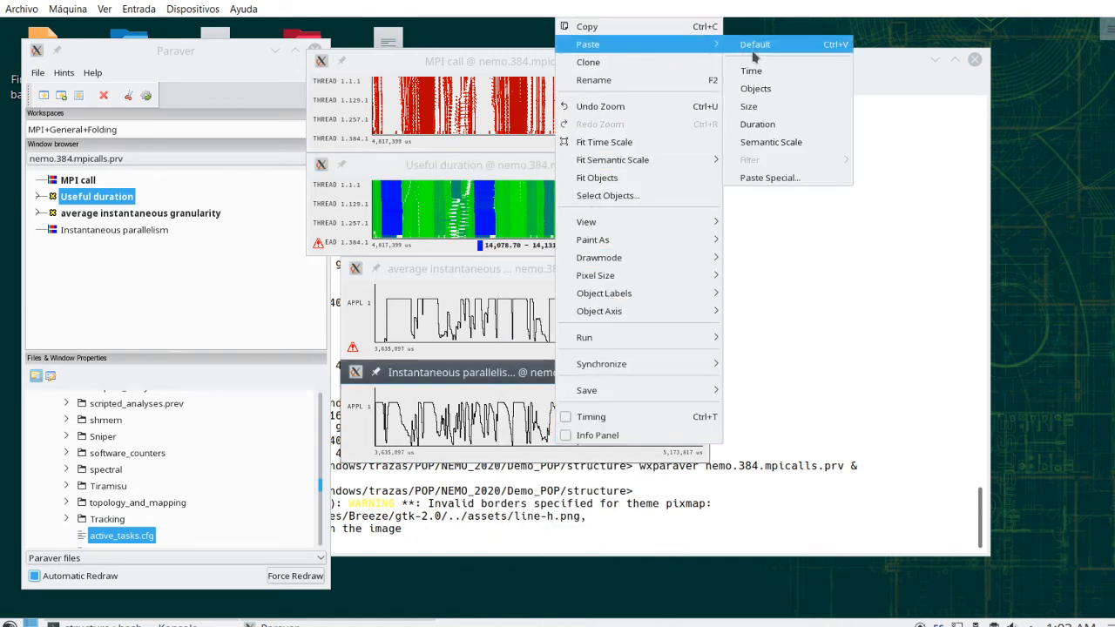
pyautogui.click(754, 43)
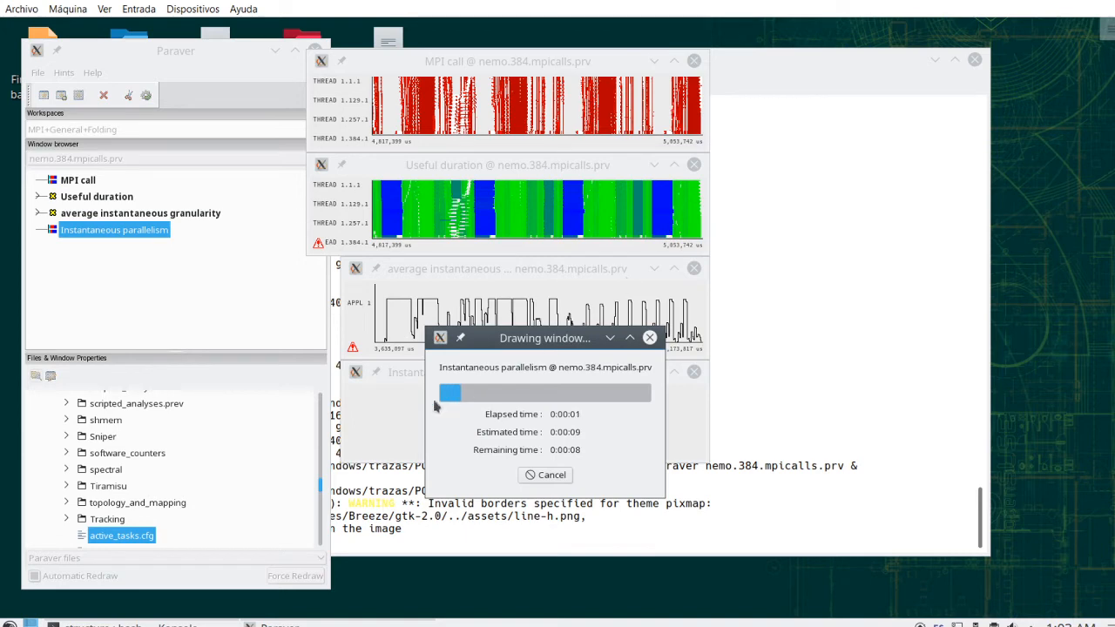
pyautogui.moveTo(411, 404)
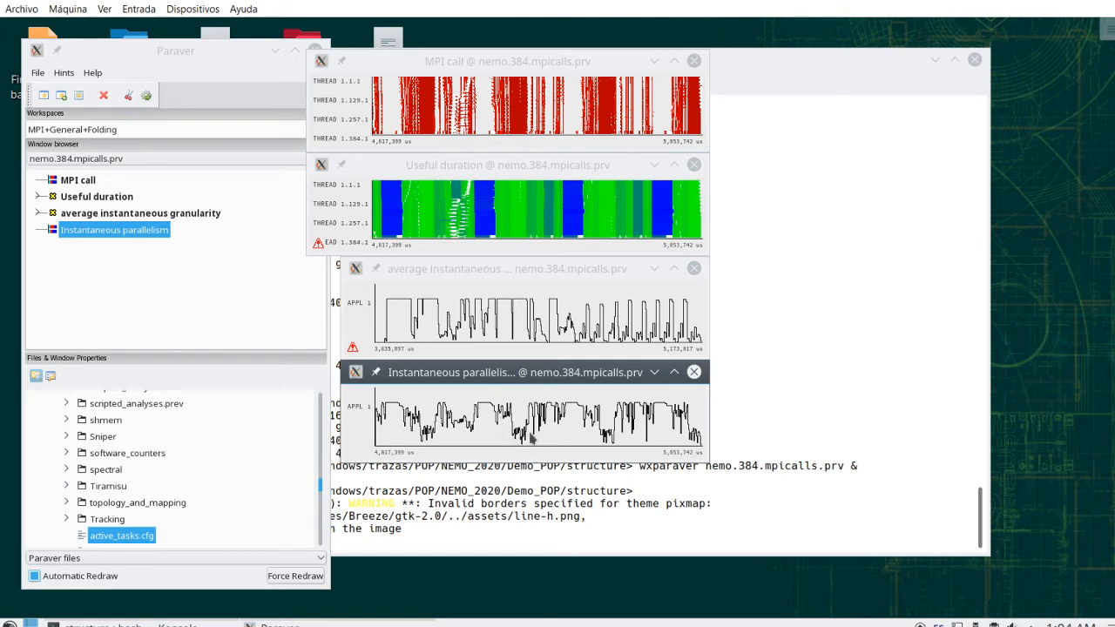
pyautogui.moveTo(665, 220)
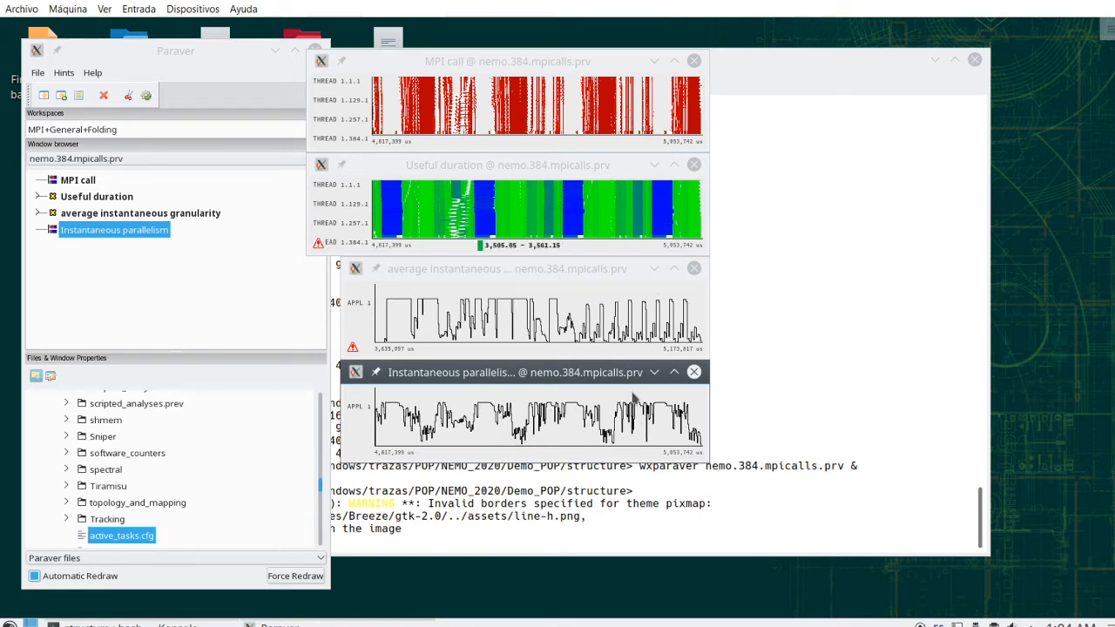
pyautogui.moveTo(533, 441)
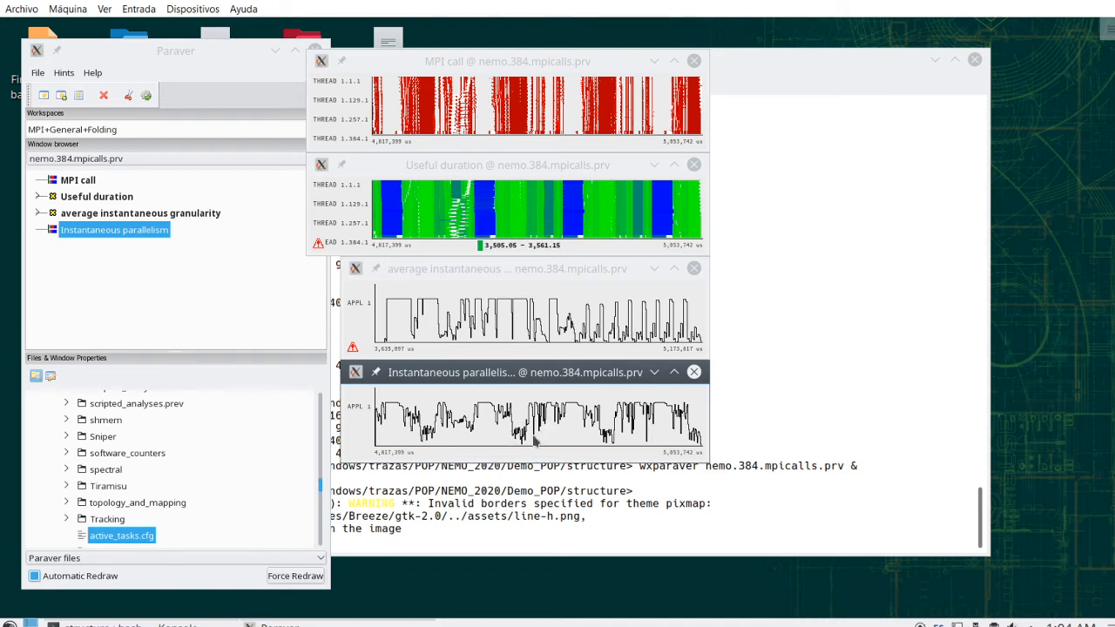
pyautogui.moveTo(514, 450)
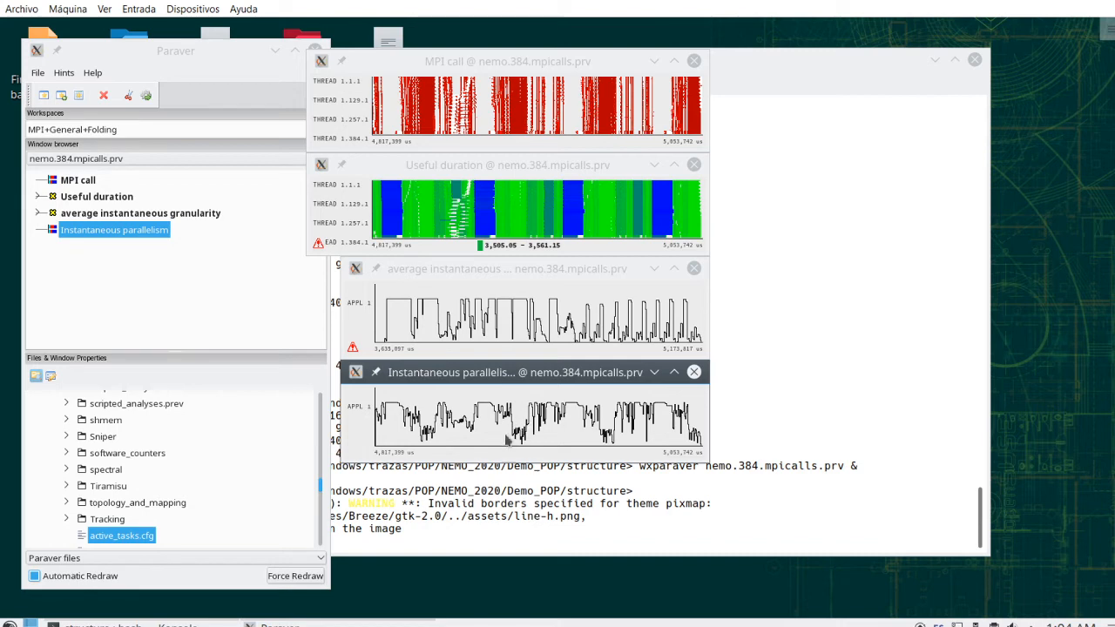
pyautogui.moveTo(610, 436)
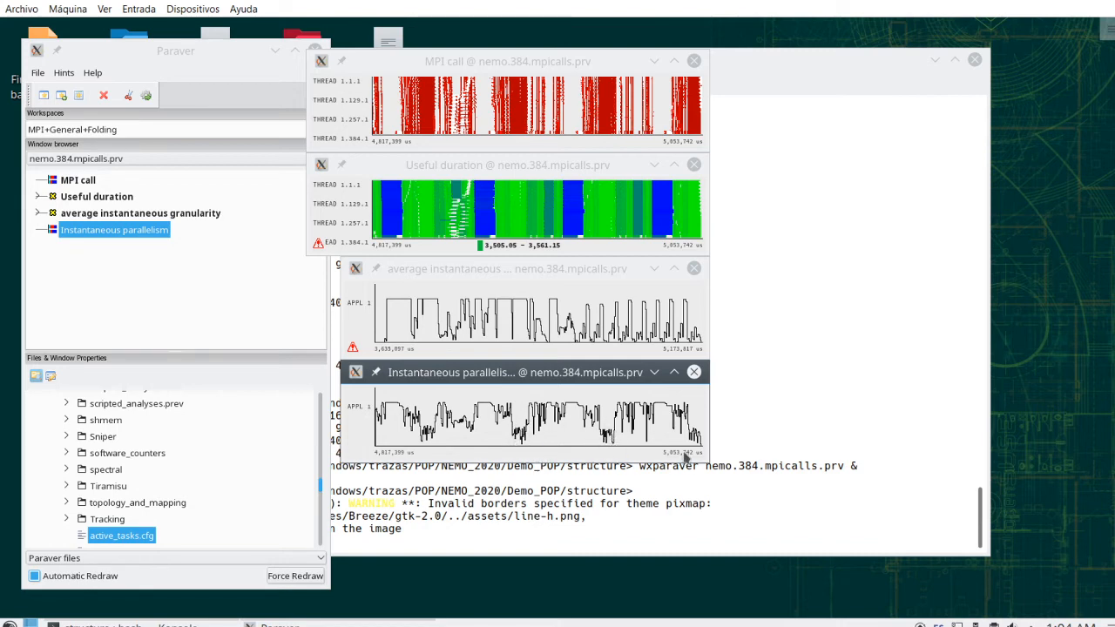
pyautogui.moveTo(619, 426)
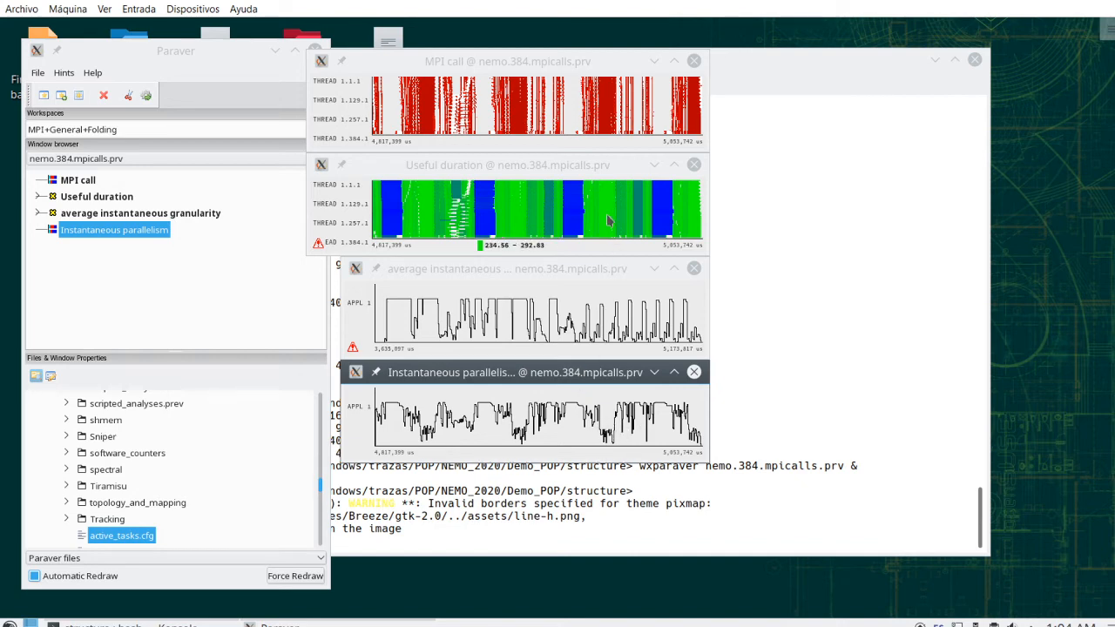
pyautogui.moveTo(463, 439)
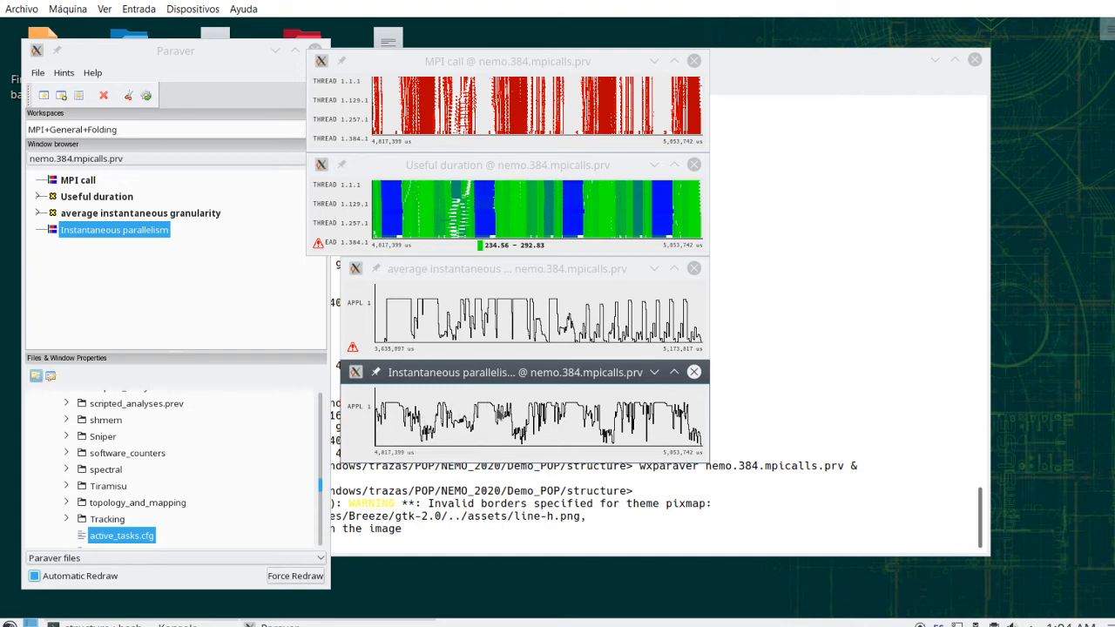
pyautogui.moveTo(498, 415)
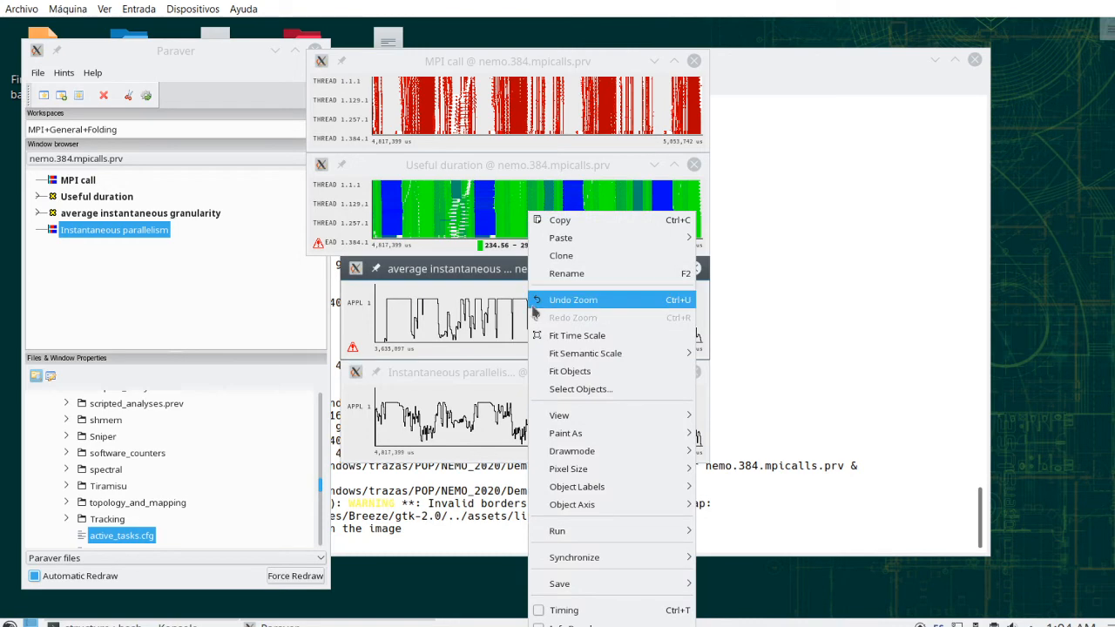
pyautogui.moveTo(561, 237)
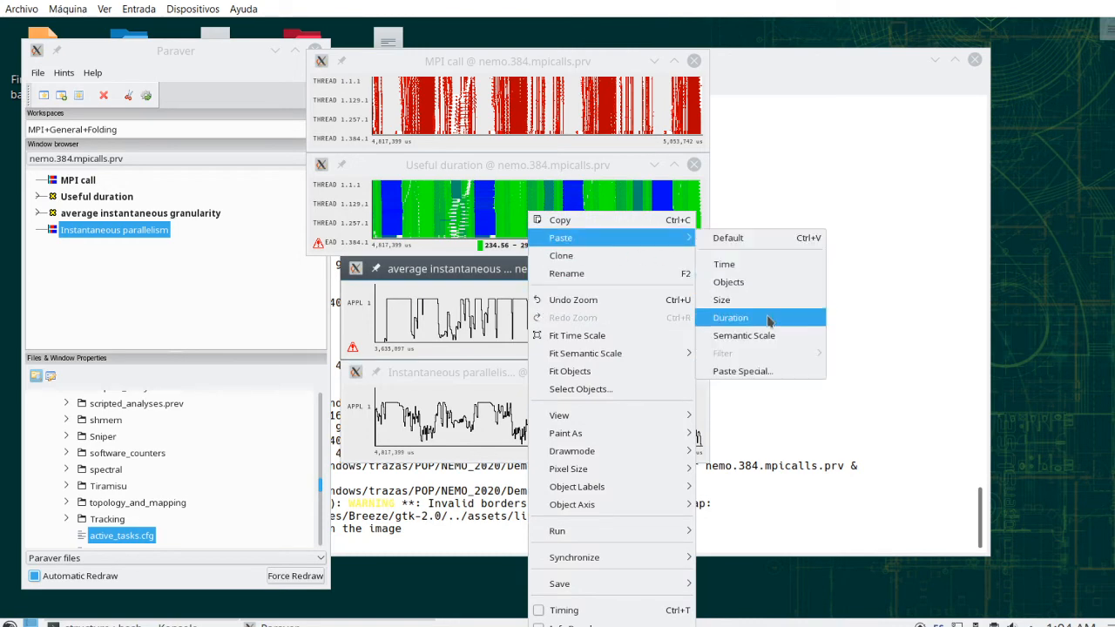
# - Apply the copied duration so the average instantaneous granularity timeline spans the same time as the others
pyautogui.click(731, 317)
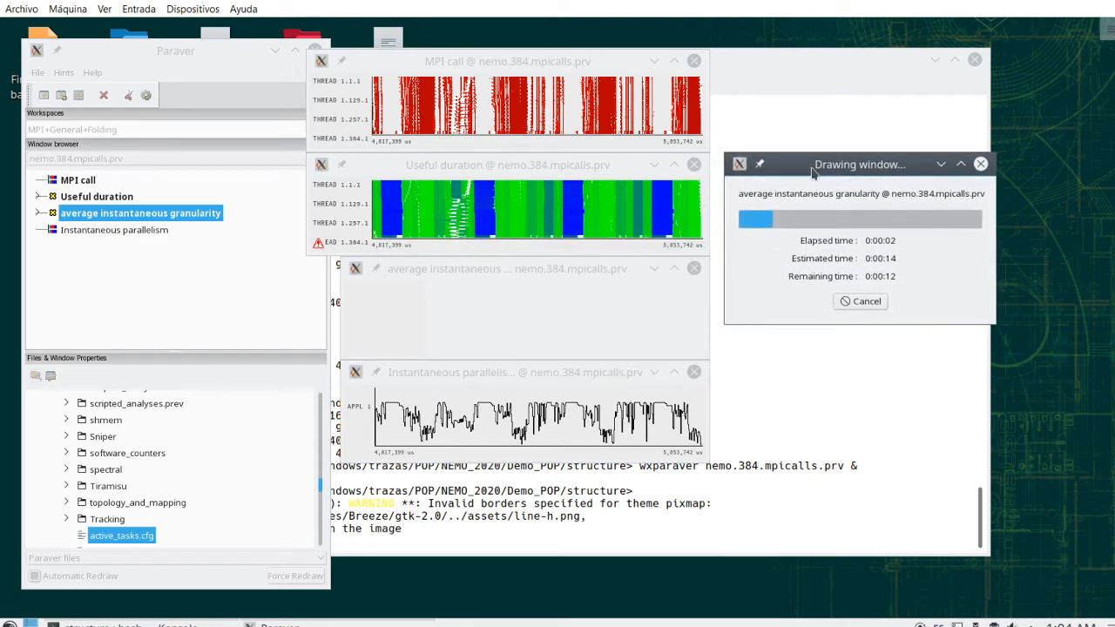
pyautogui.moveTo(571, 380)
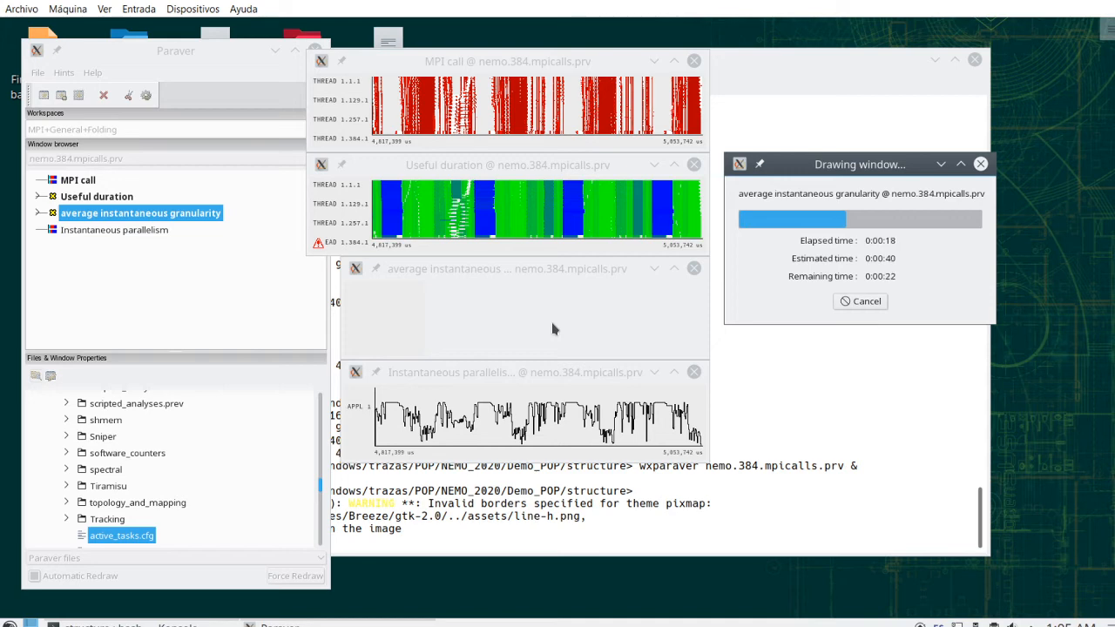
pyautogui.moveTo(538, 295)
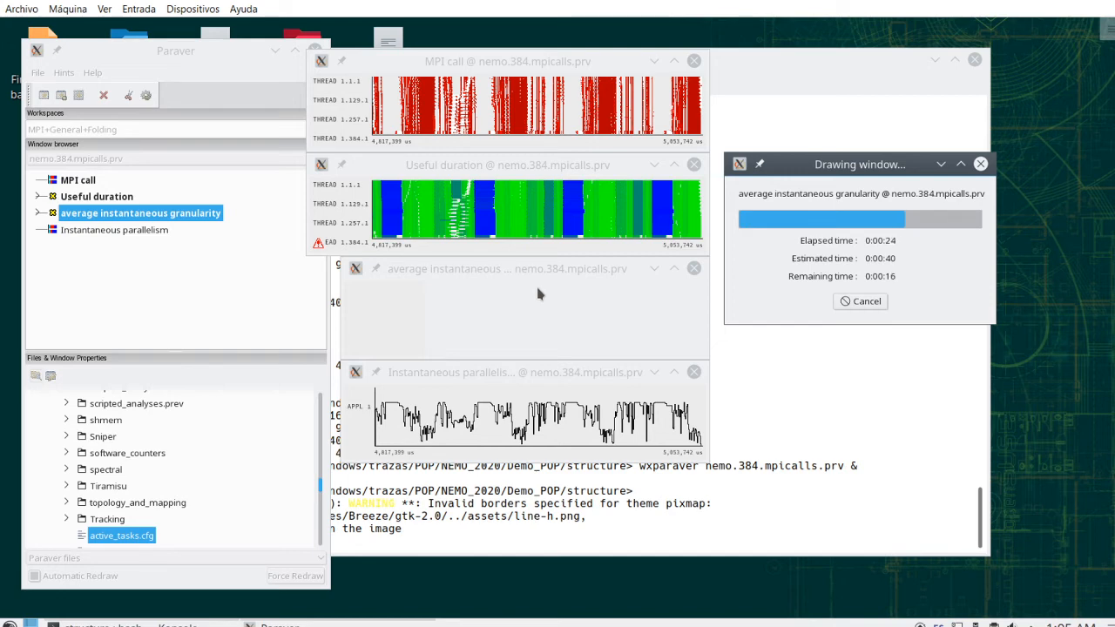
pyautogui.moveTo(502, 271)
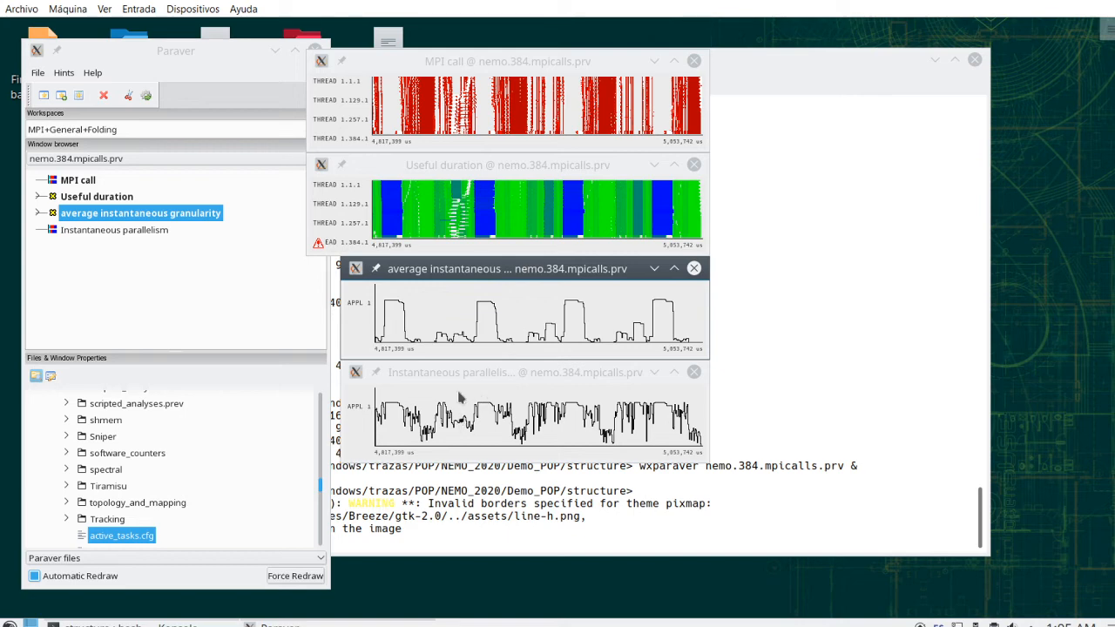
pyautogui.moveTo(507, 350)
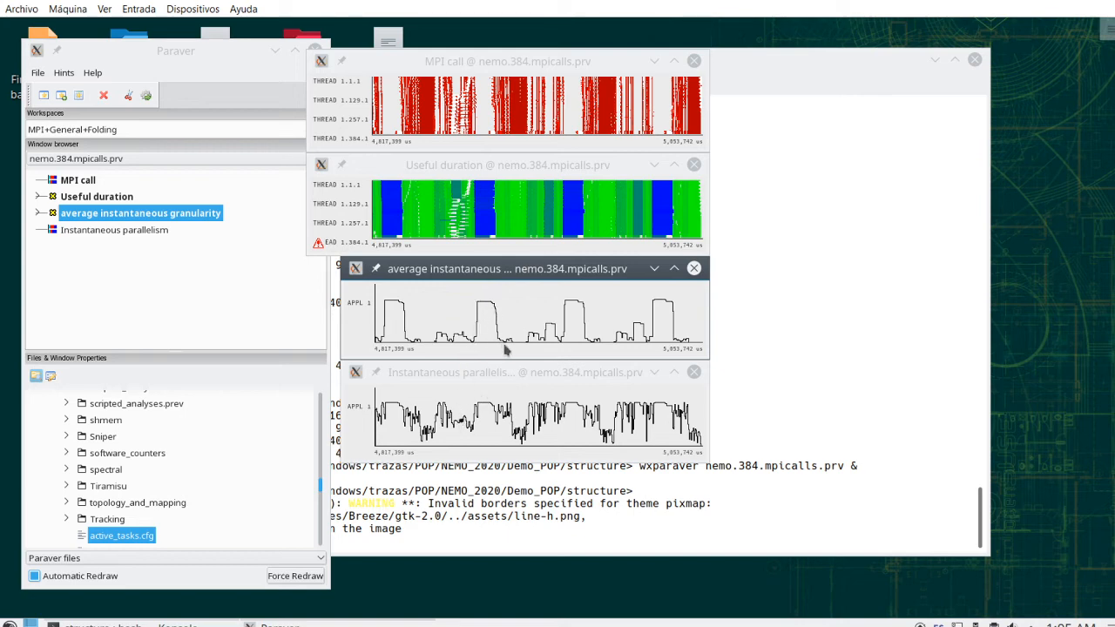
pyautogui.moveTo(533, 442)
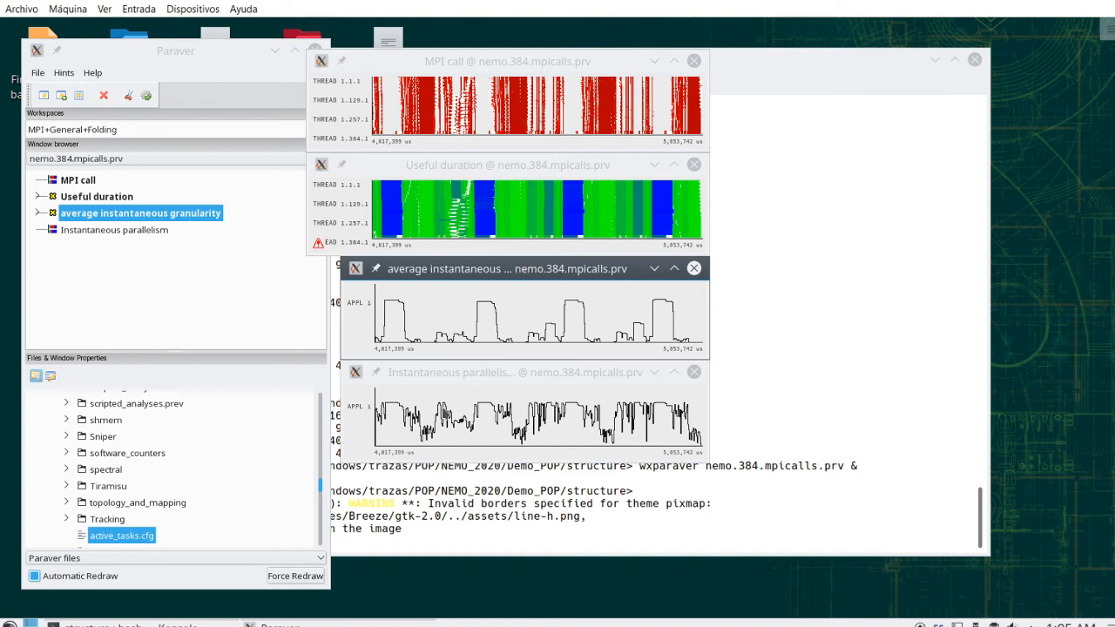
pyautogui.moveTo(537, 315)
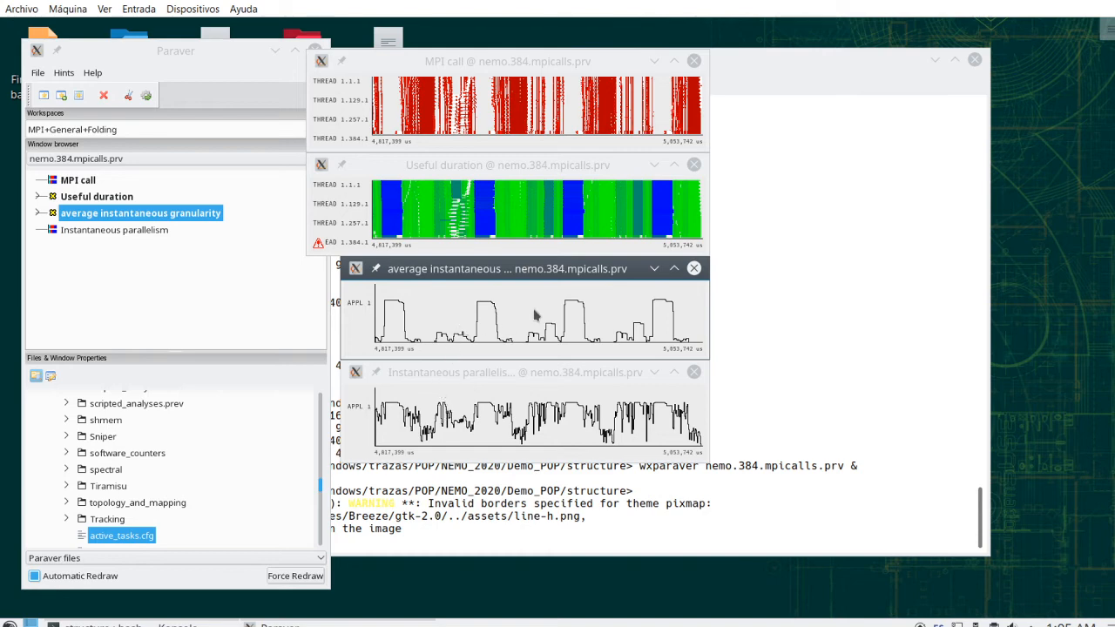
pyautogui.moveTo(542, 338)
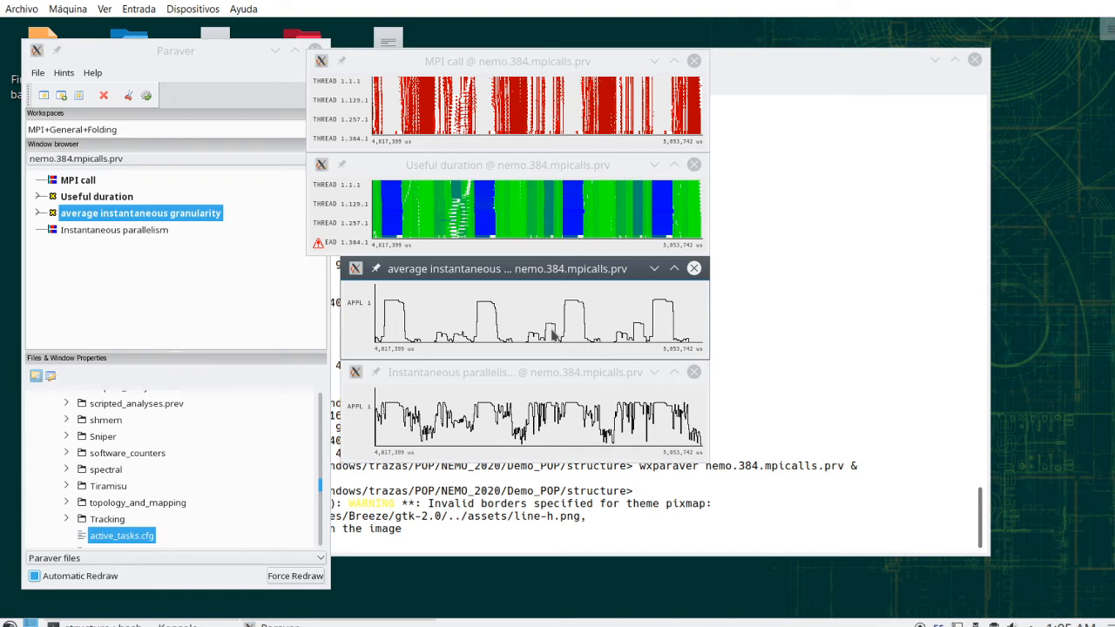
pyautogui.moveTo(549, 289)
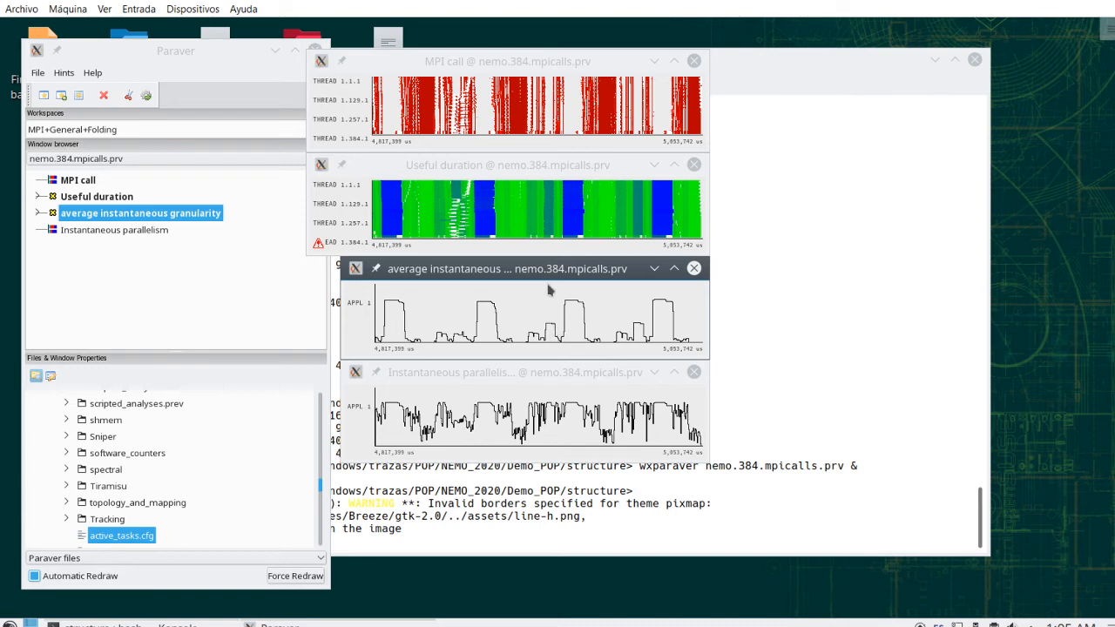
pyautogui.moveTo(550, 288)
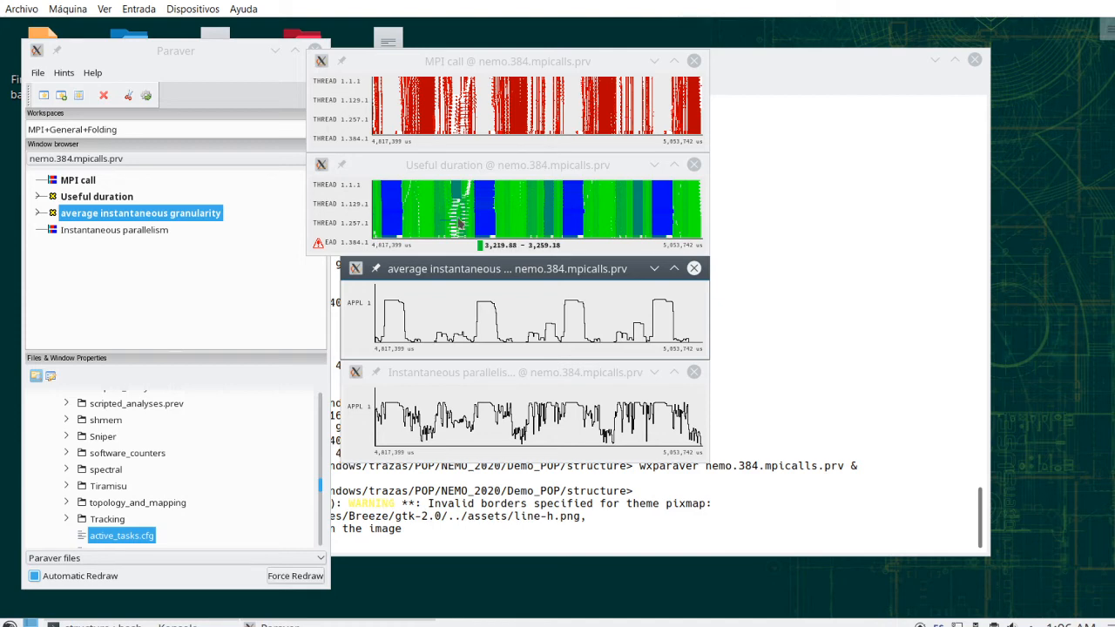
pyautogui.moveTo(485, 195)
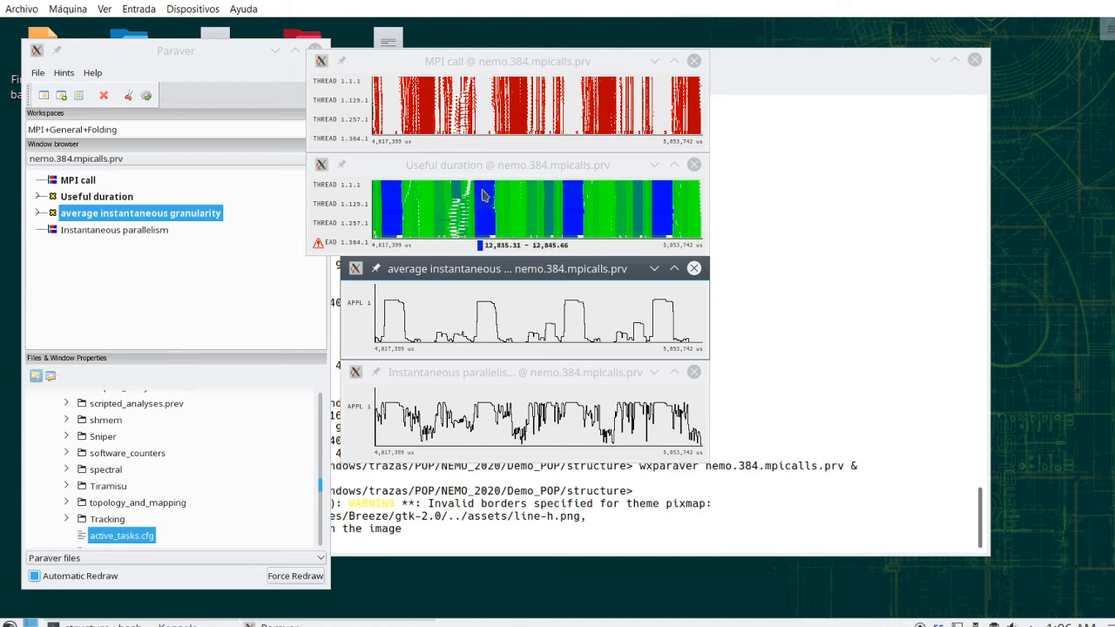
pyautogui.moveTo(481, 240)
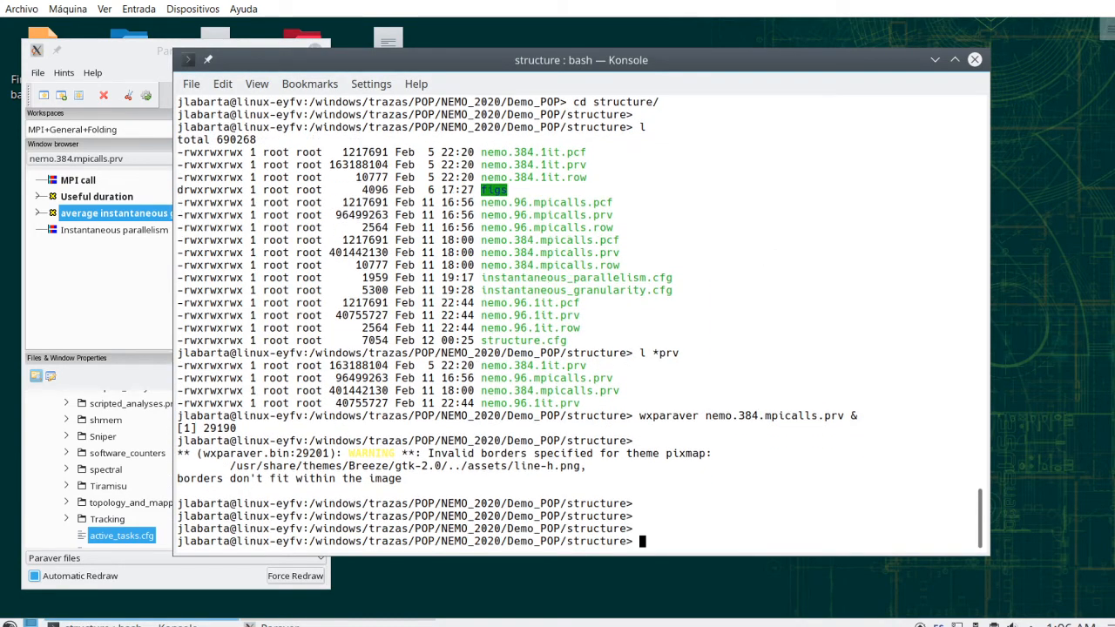
# - Run wxparaver on nemo.384.1it.prv in the background from Konsole, starting a second Paraver instance
pyautogui.write('l *prv')
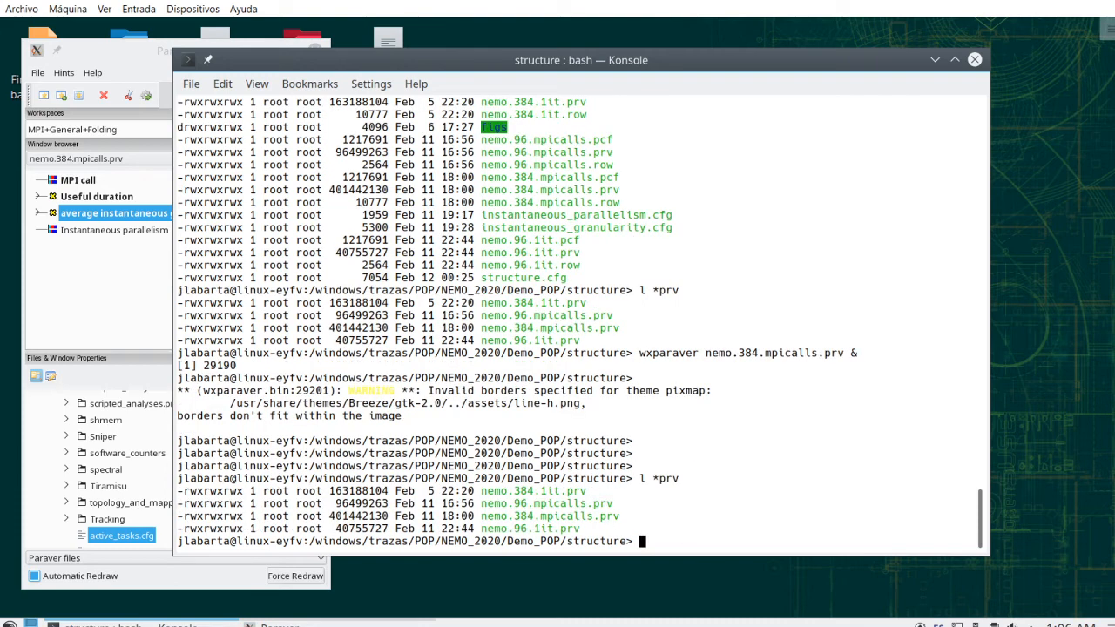
pyautogui.write('wxparaver')
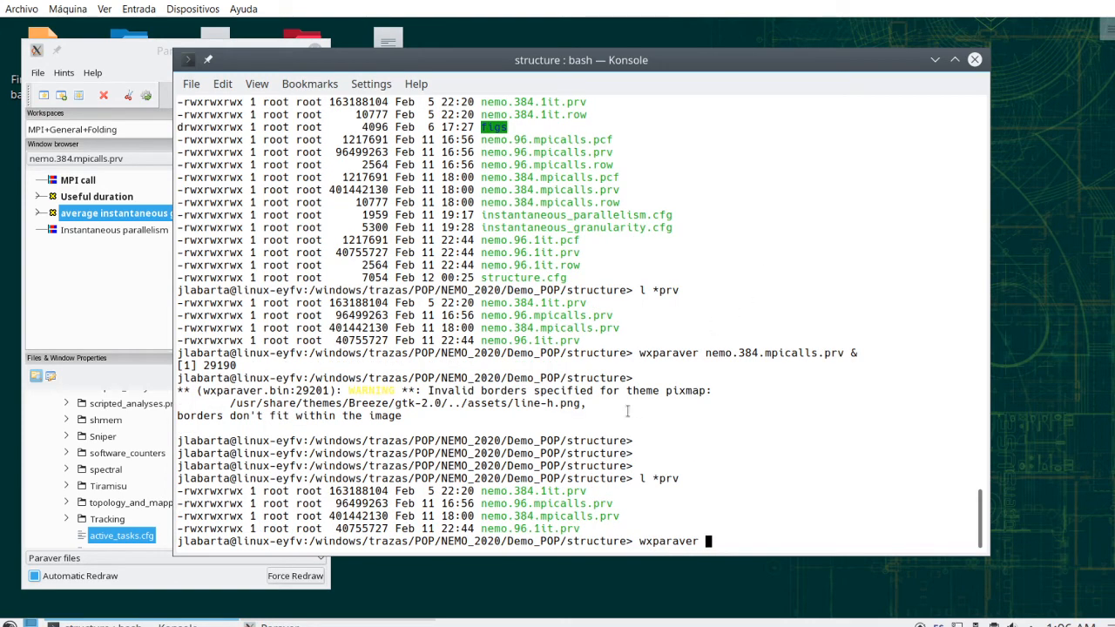
pyautogui.doubleClick(533, 491)
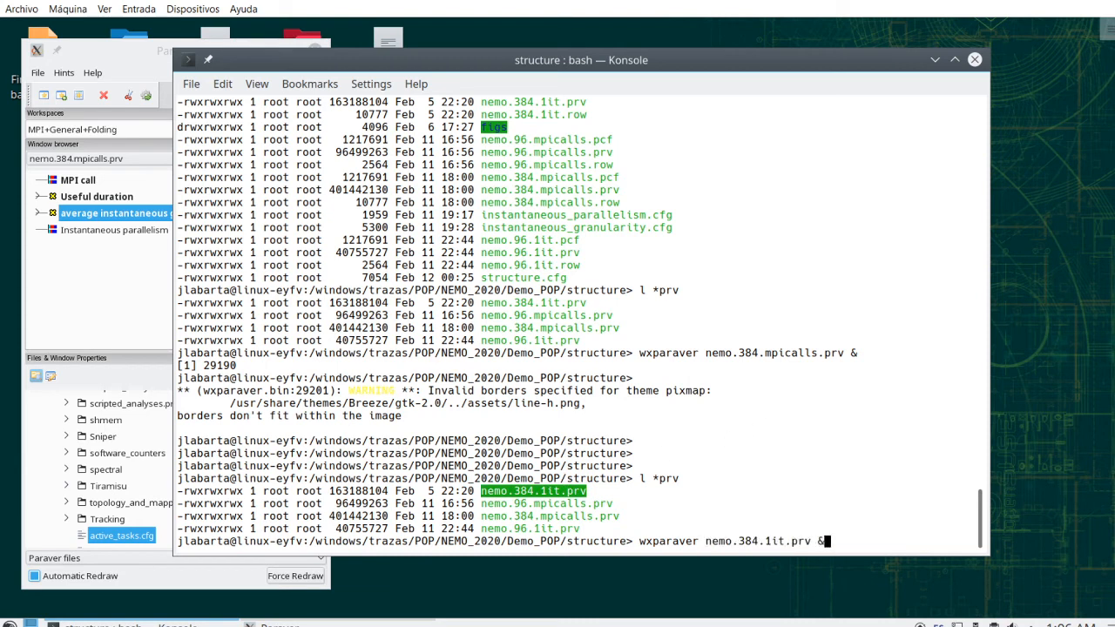
pyautogui.press('Return')
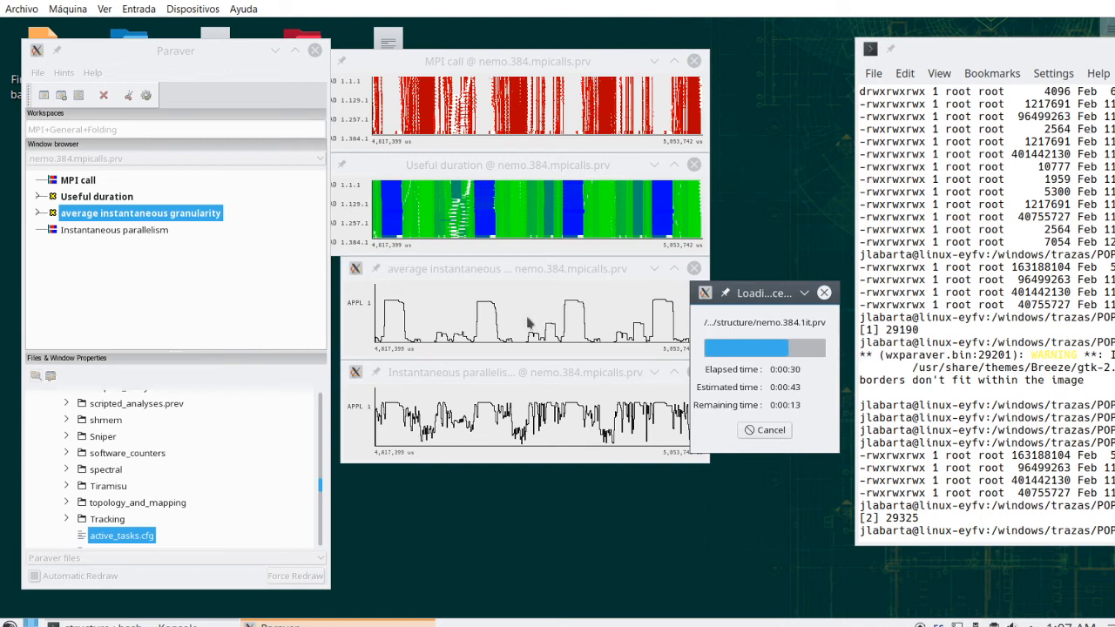
pyautogui.moveTo(515, 279)
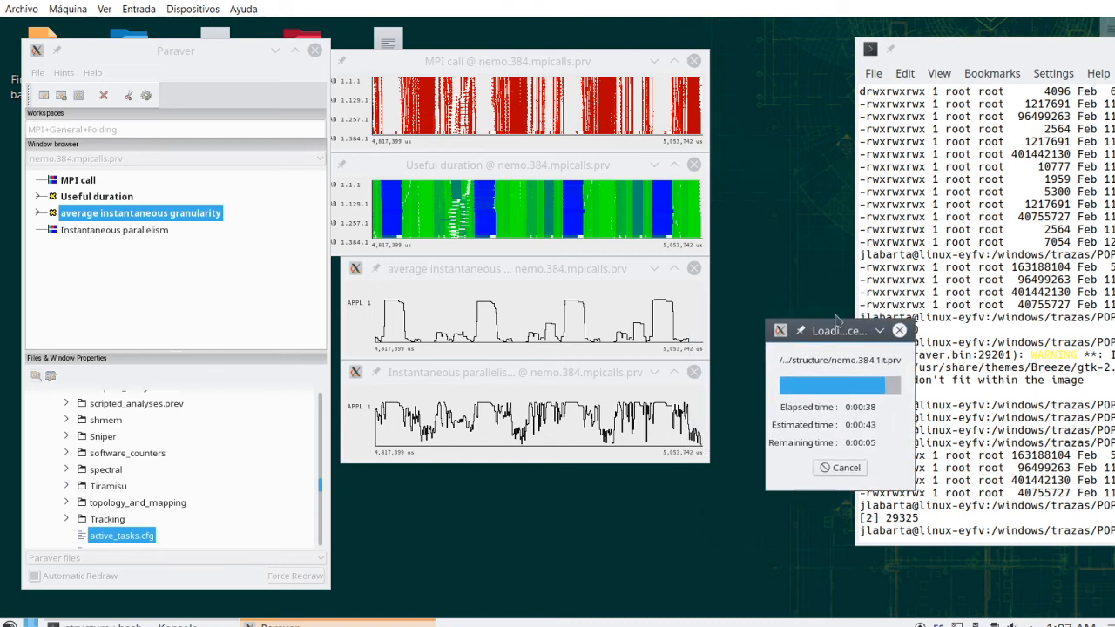
pyautogui.moveTo(742, 312)
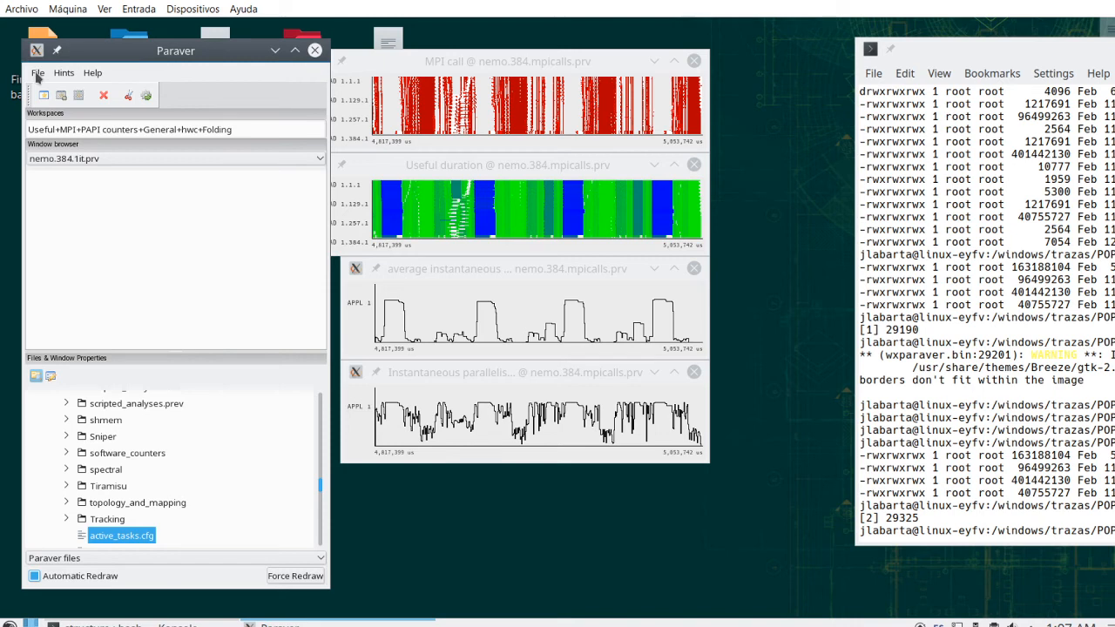
# - Load the MPI call and Useful duration configuration for nemo.384.1it.prv, then list recent configurations
pyautogui.moveTo(174, 51); pyautogui.dragTo(193, 47)
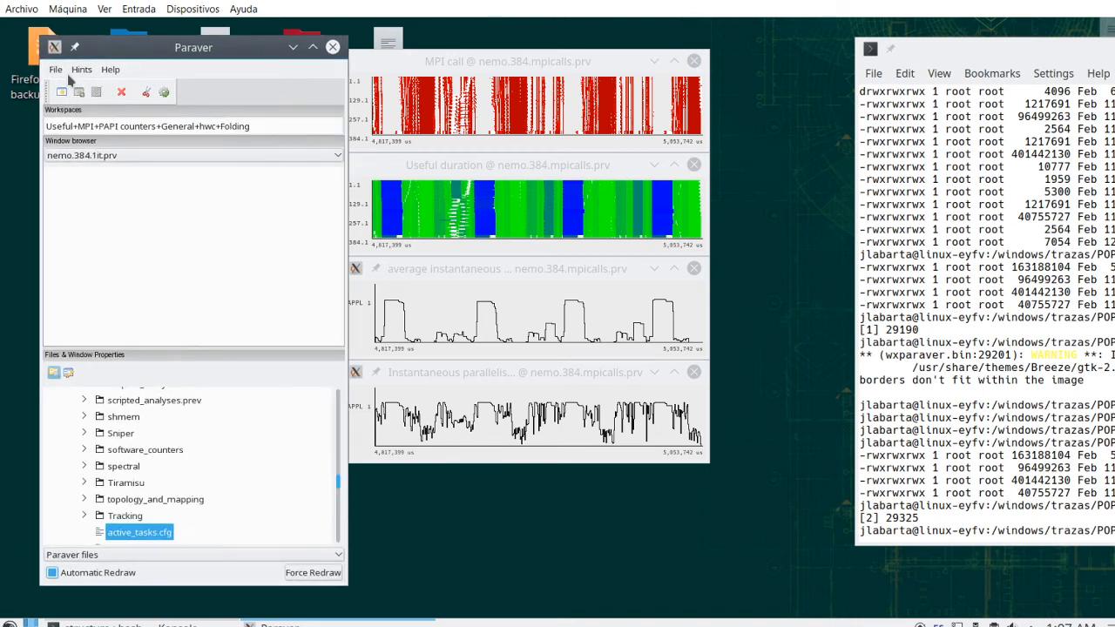
pyautogui.click(56, 70)
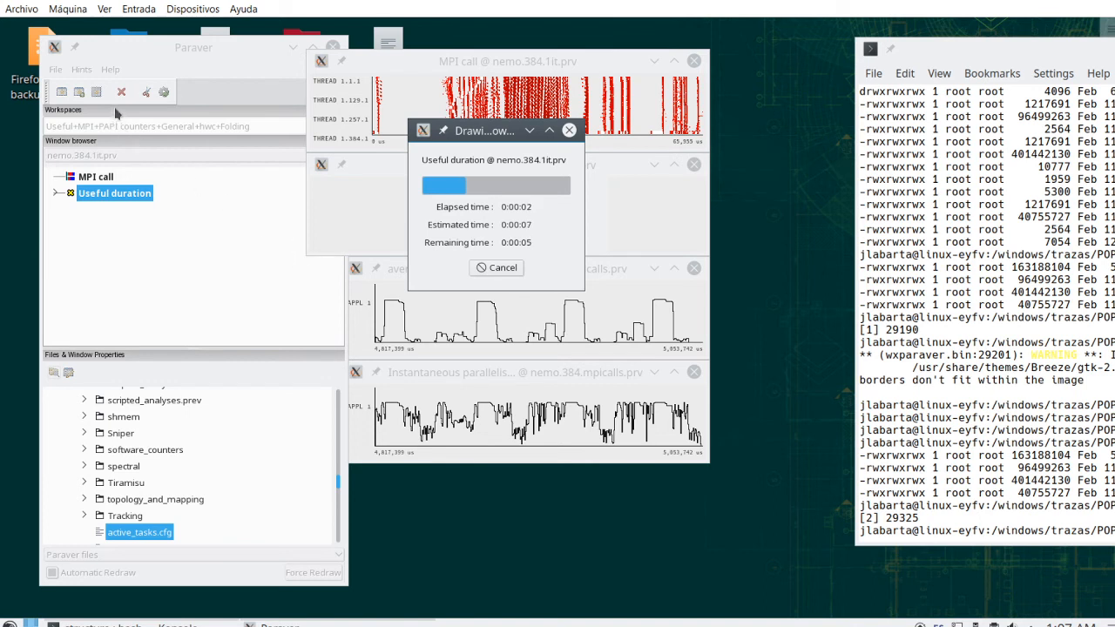
pyautogui.moveTo(68, 75)
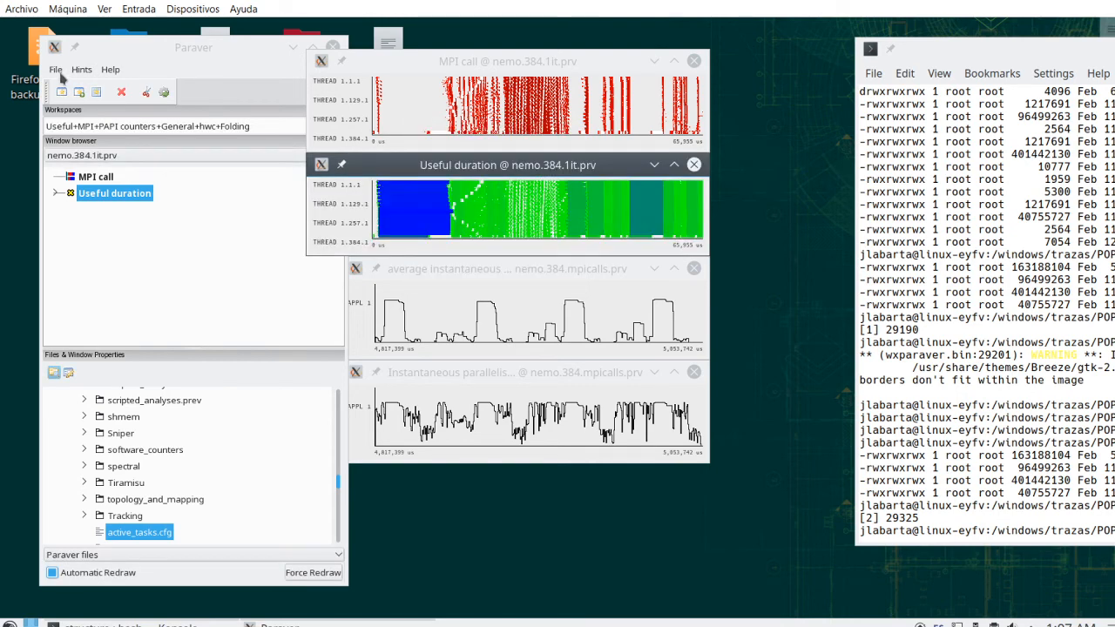
pyautogui.click(56, 69)
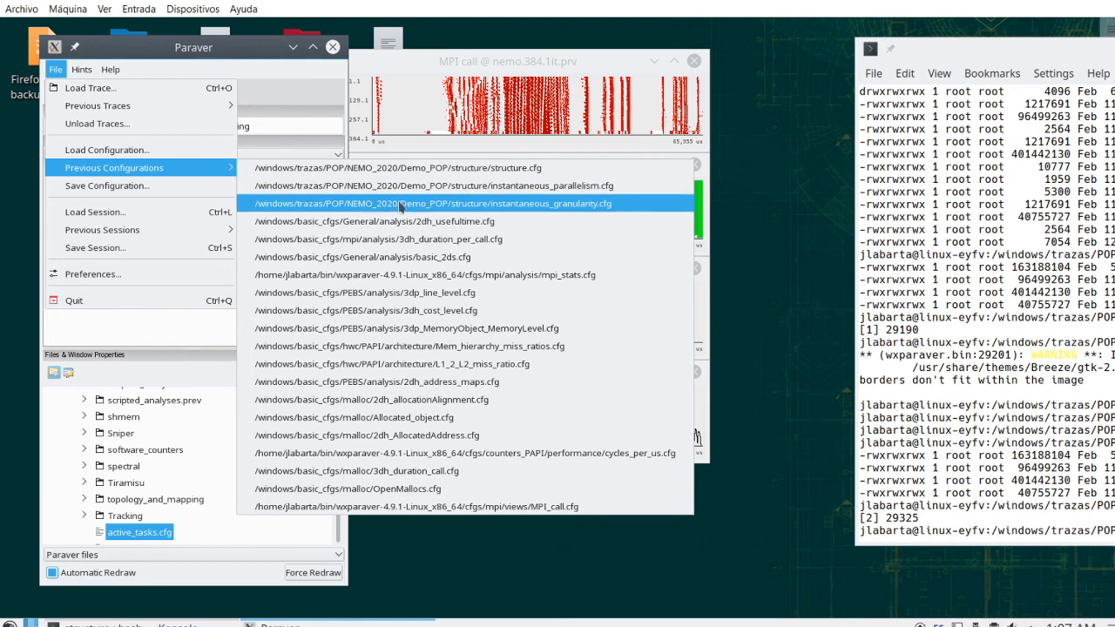
# - Load instantaneous_granularity.cfg and paste the copied time range onto the cut trace's Useful duration timeline
pyautogui.click(432, 203)
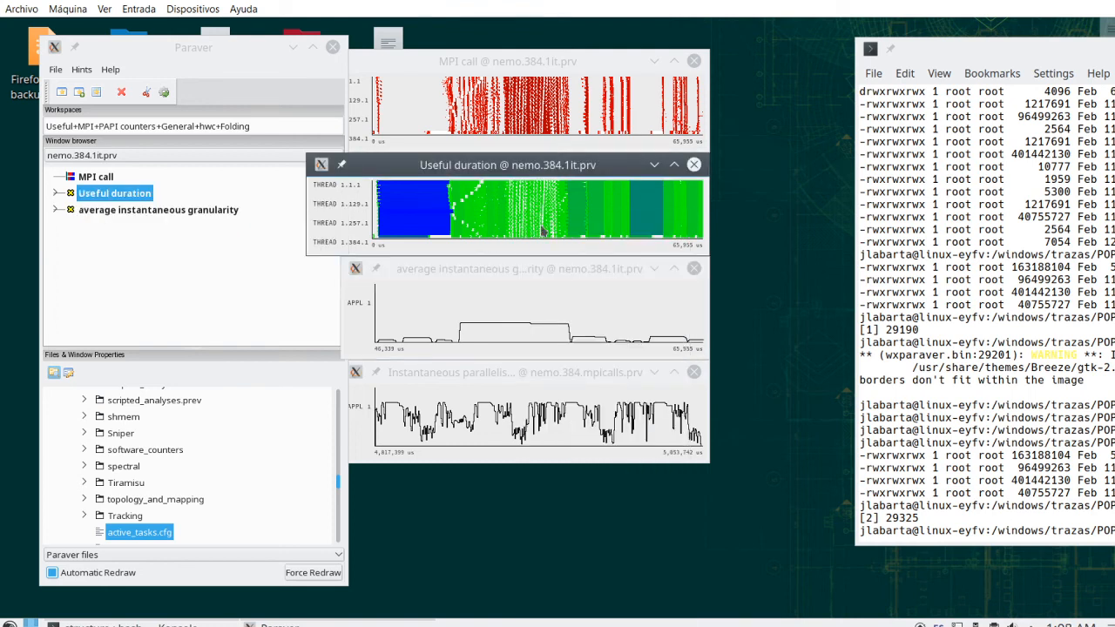
pyautogui.rightClick(540, 230)
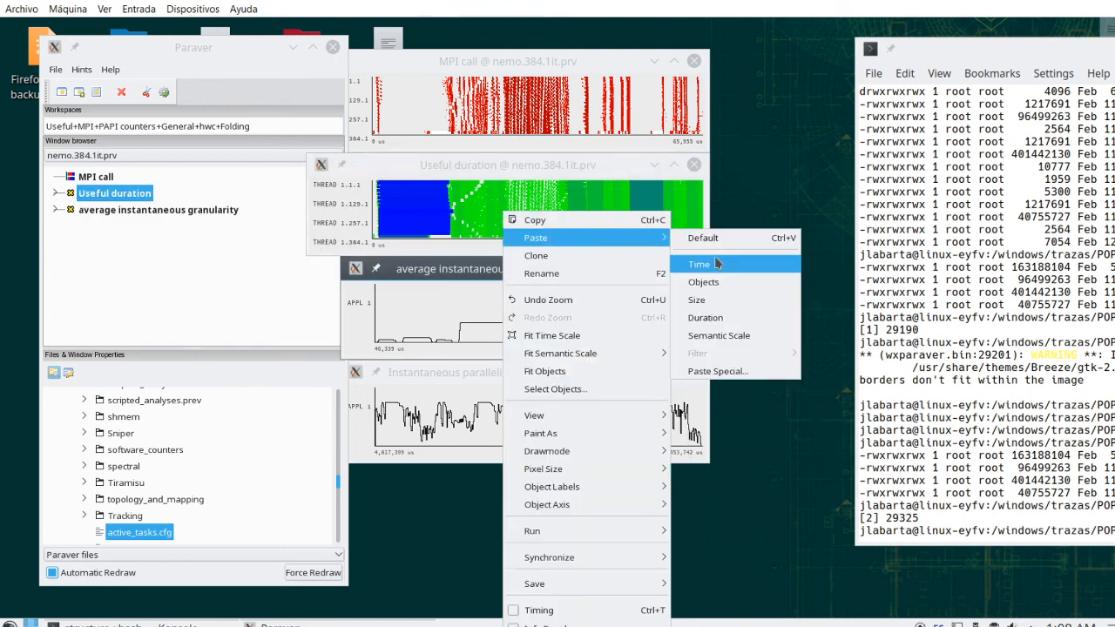
pyautogui.click(698, 265)
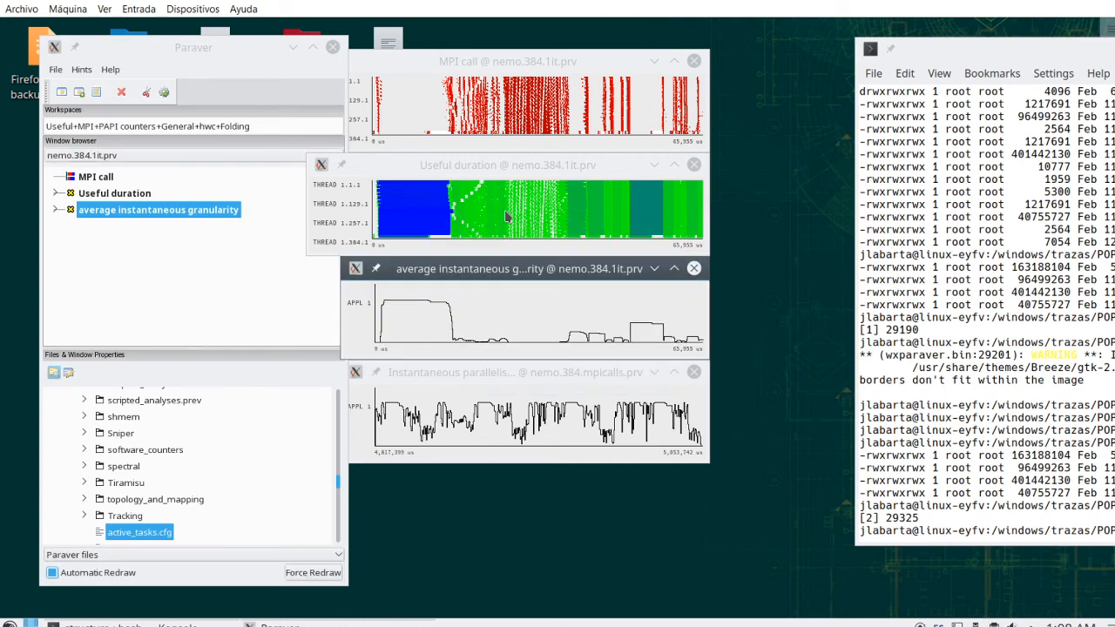
pyautogui.moveTo(516, 213)
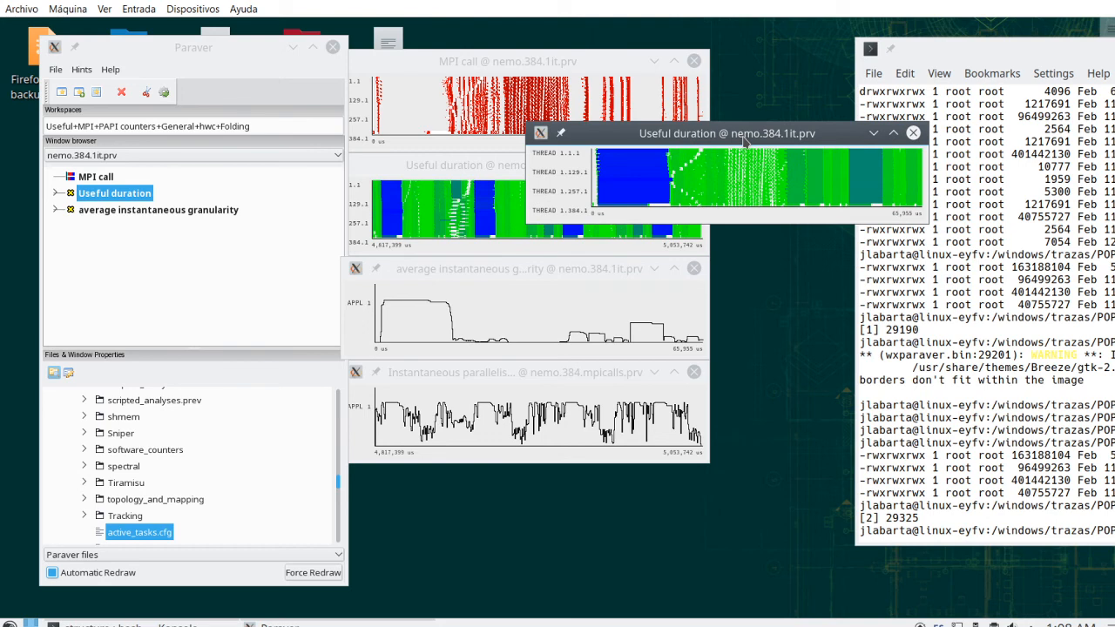
pyautogui.moveTo(781, 195)
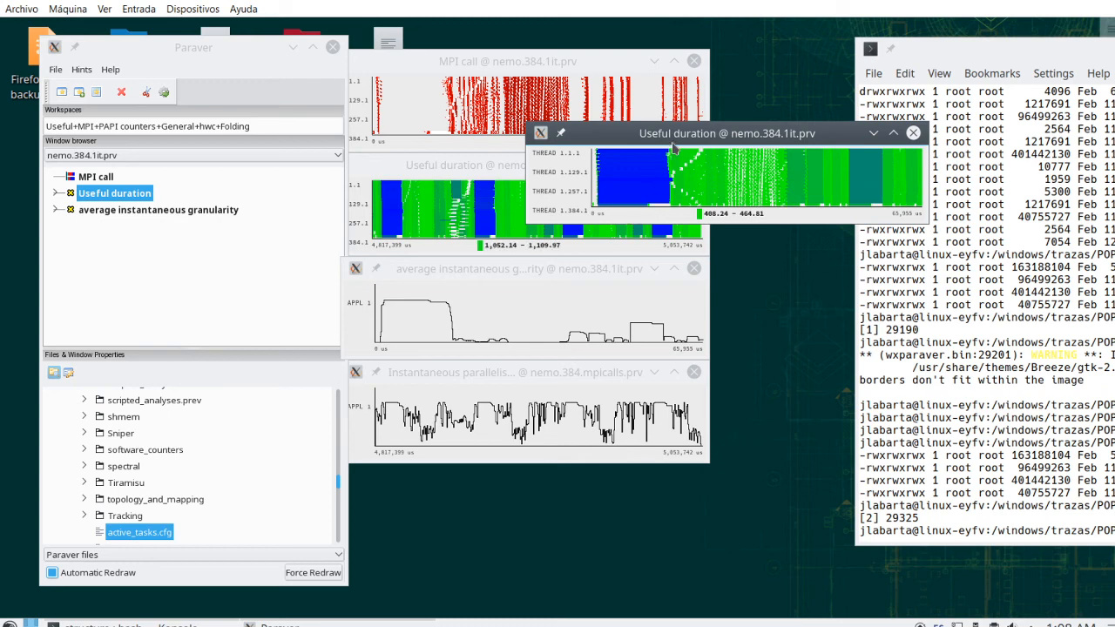
# - Place the Useful duration @ nemo.384.1it.prv window beside the full trace's Useful duration view
pyautogui.moveTo(729, 132); pyautogui.dragTo(794, 189)
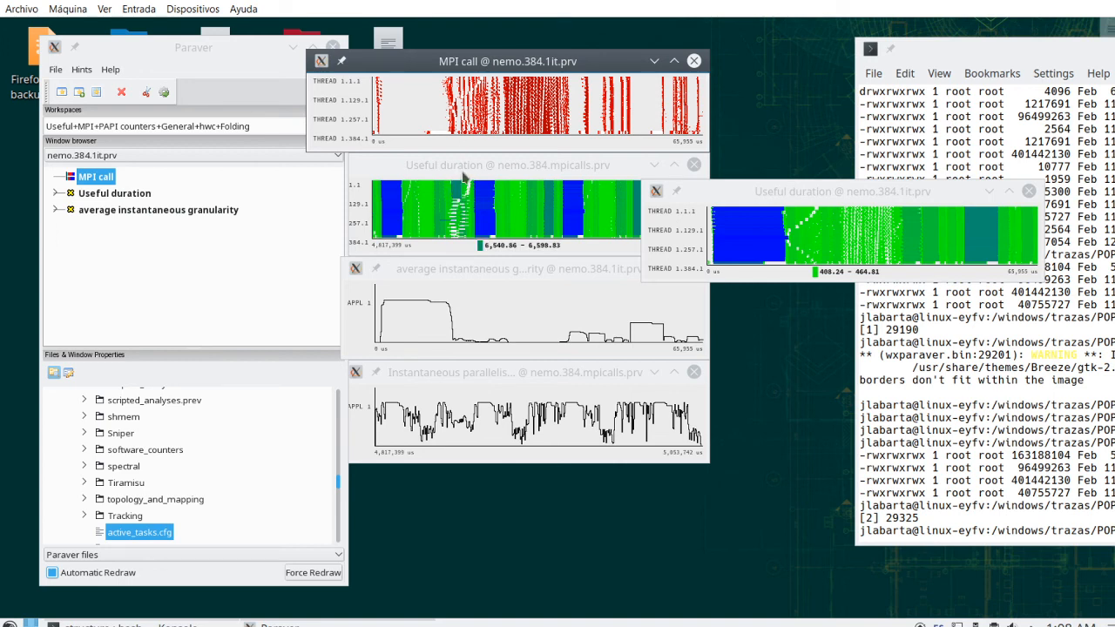
pyautogui.moveTo(467, 174)
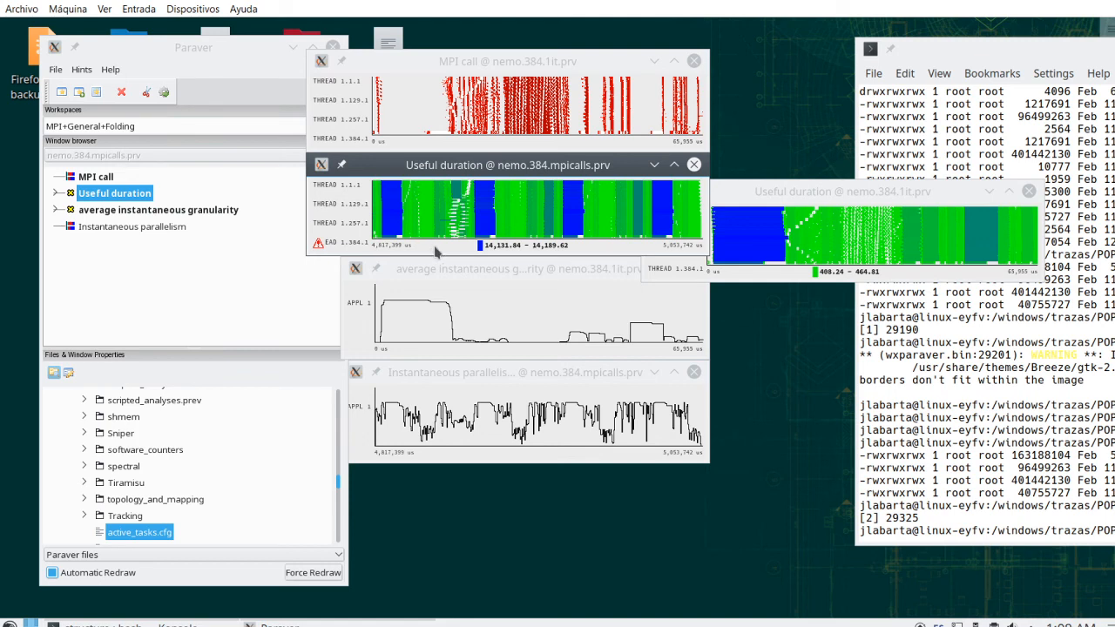
pyautogui.moveTo(444, 347)
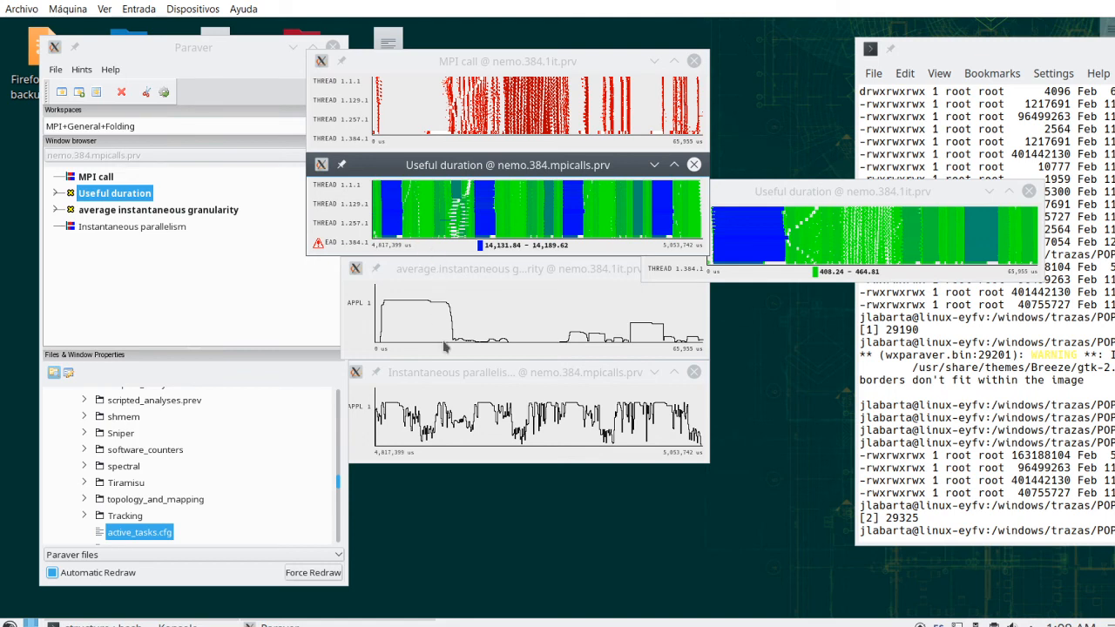
pyautogui.moveTo(477, 220)
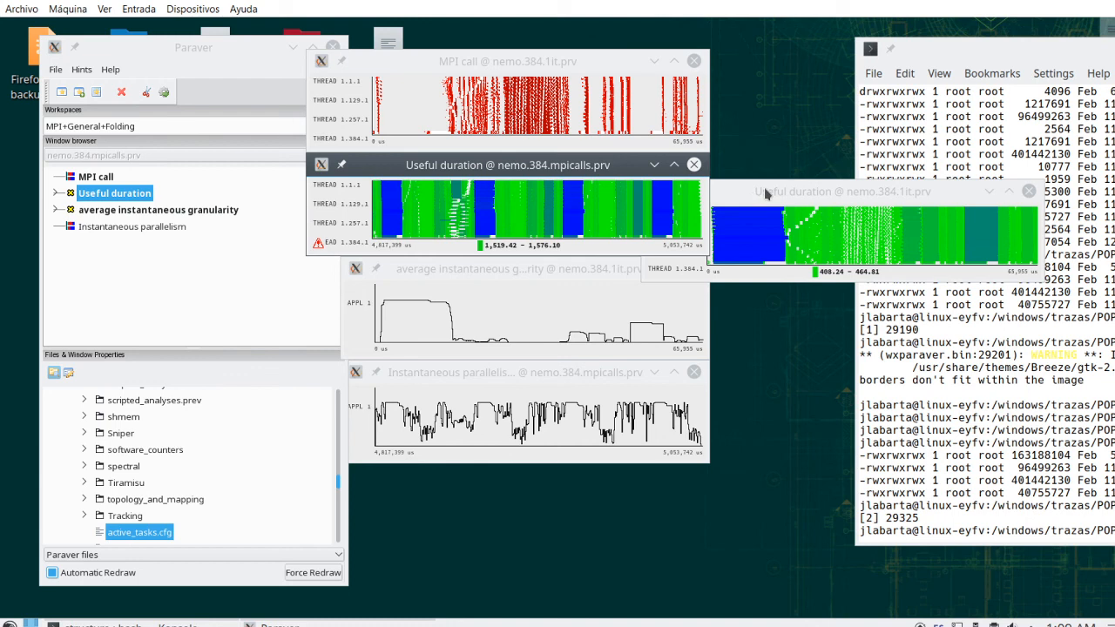
pyautogui.moveTo(769, 193)
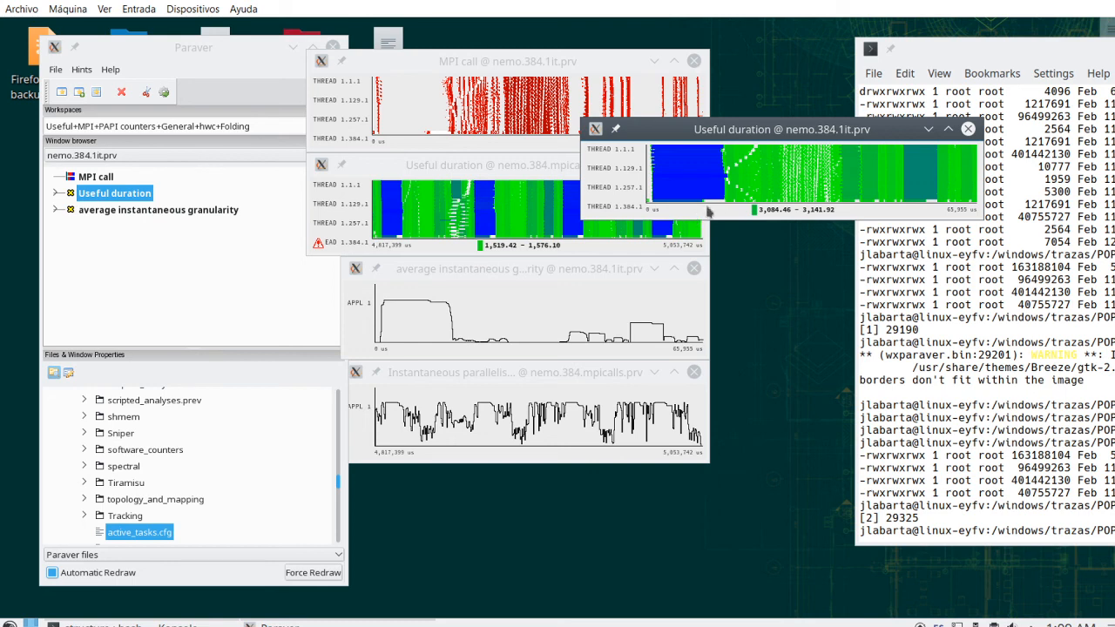
# - Bring the one-iteration Useful duration window back in front for comparison against the full trace
pyautogui.moveTo(780, 129); pyautogui.dragTo(764, 146)
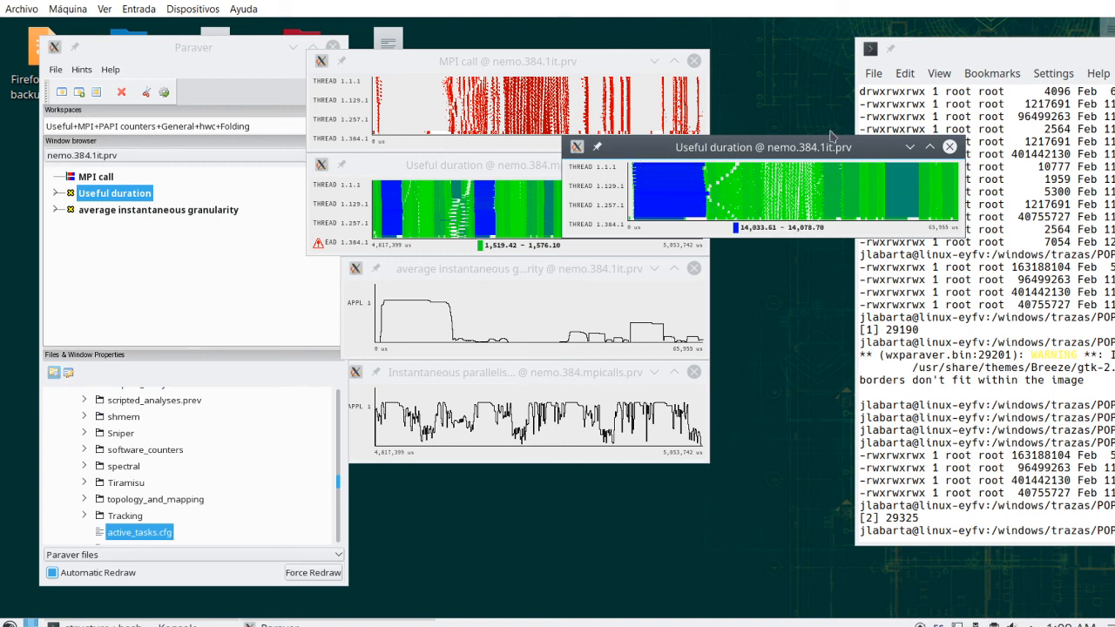
pyautogui.moveTo(644, 240)
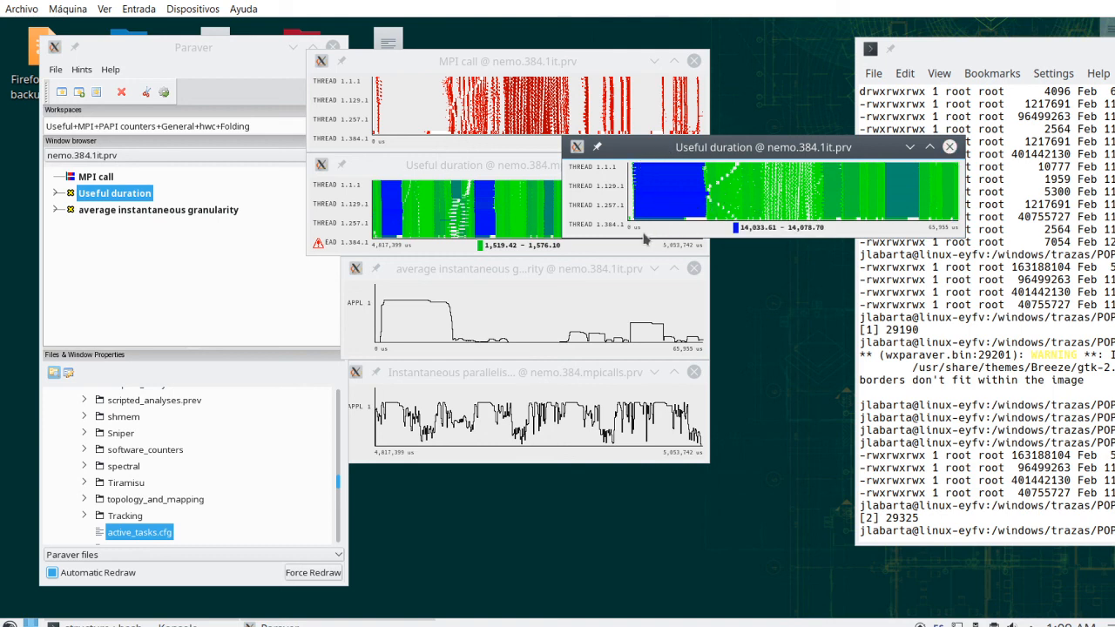
pyautogui.moveTo(690, 202)
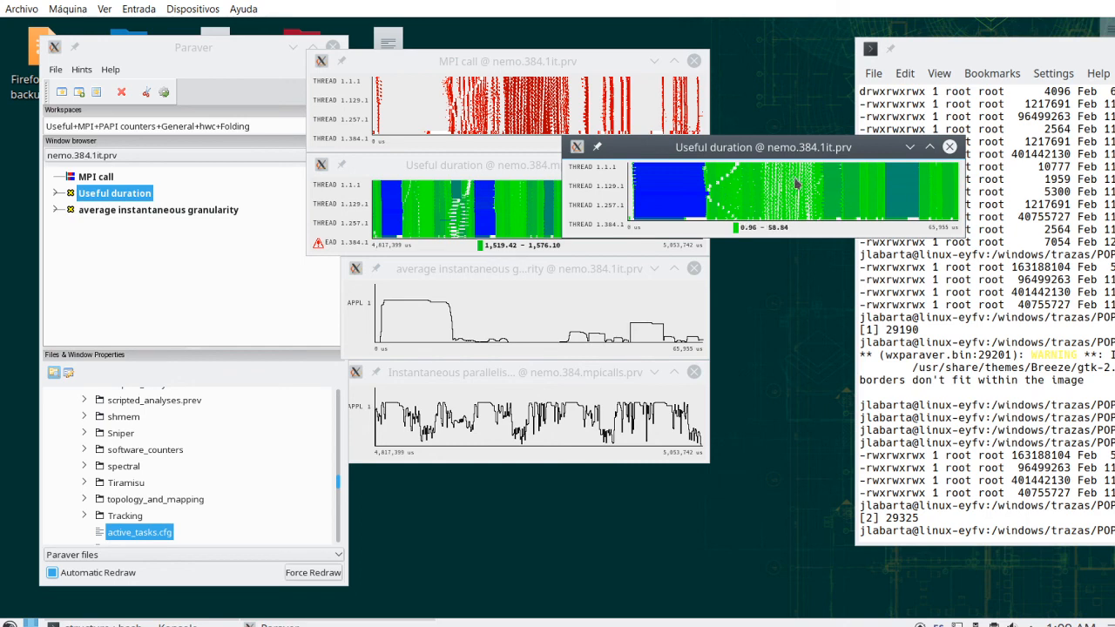
pyautogui.moveTo(816, 167)
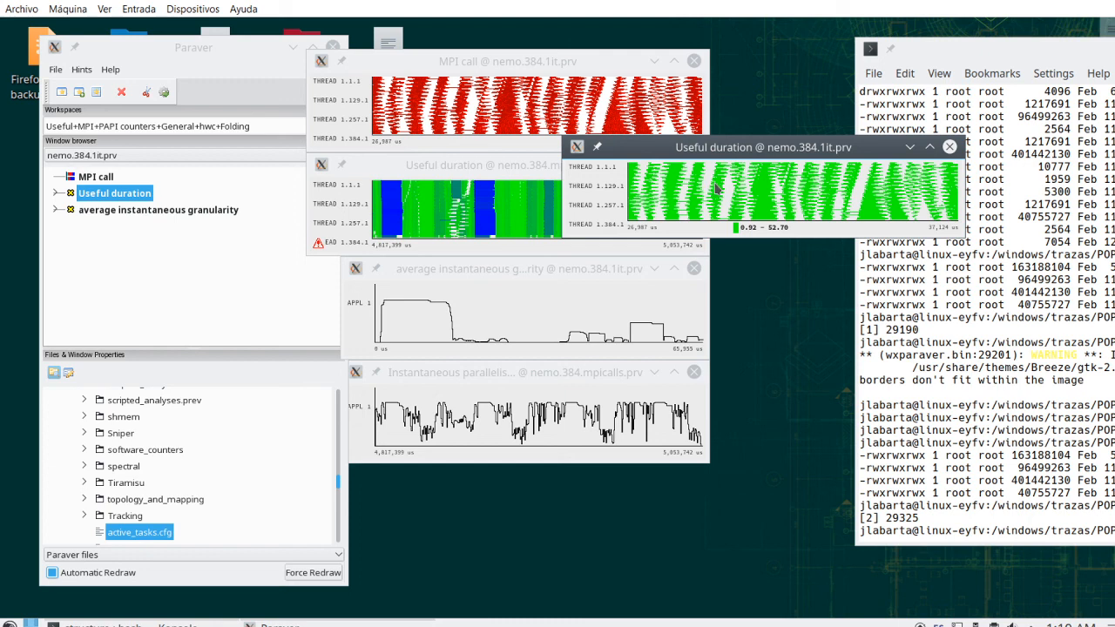
pyautogui.moveTo(714, 195)
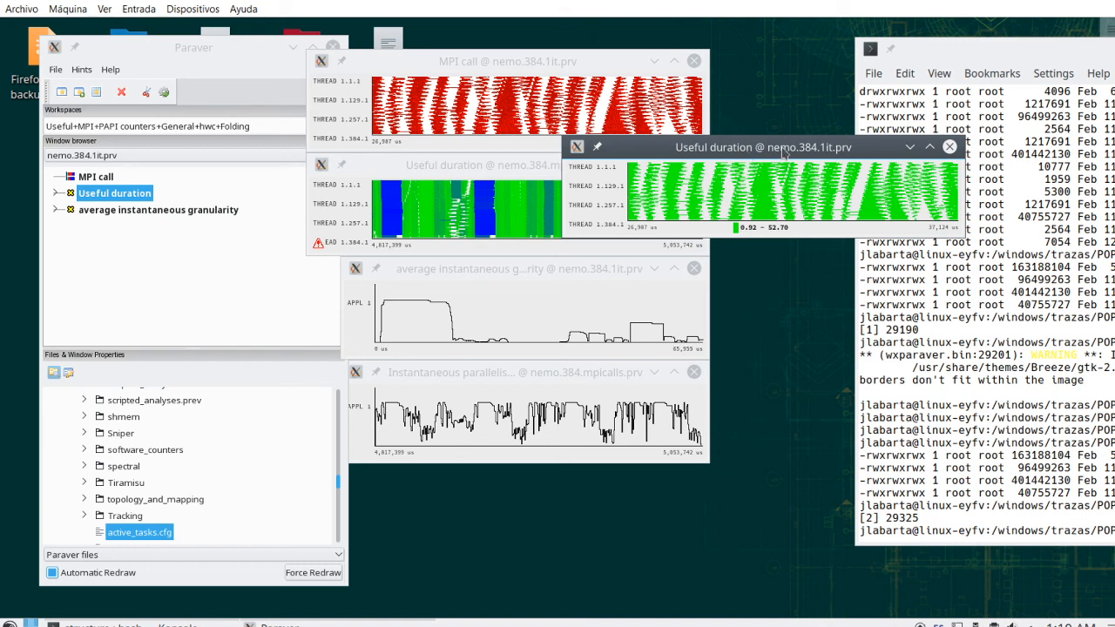
pyautogui.moveTo(756, 310)
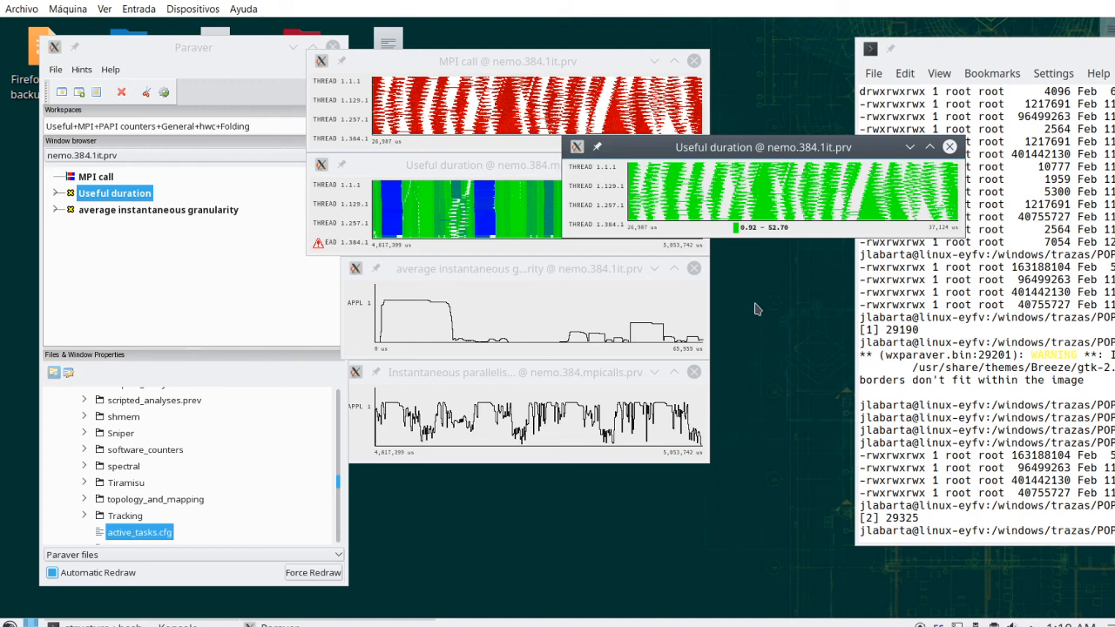
pyautogui.moveTo(765, 302)
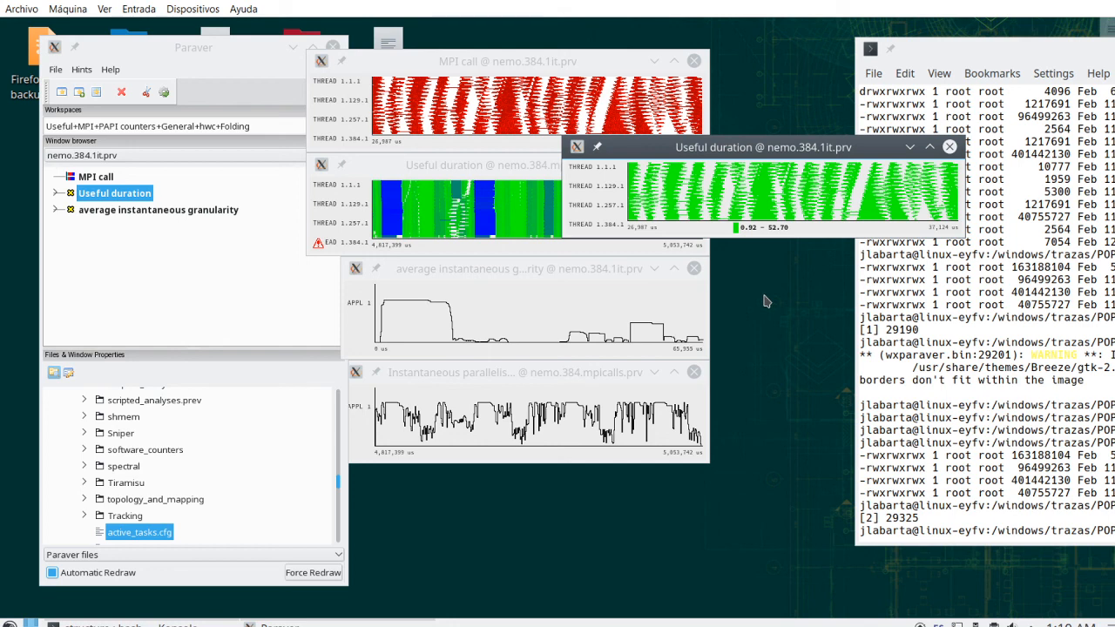
pyautogui.moveTo(774, 155)
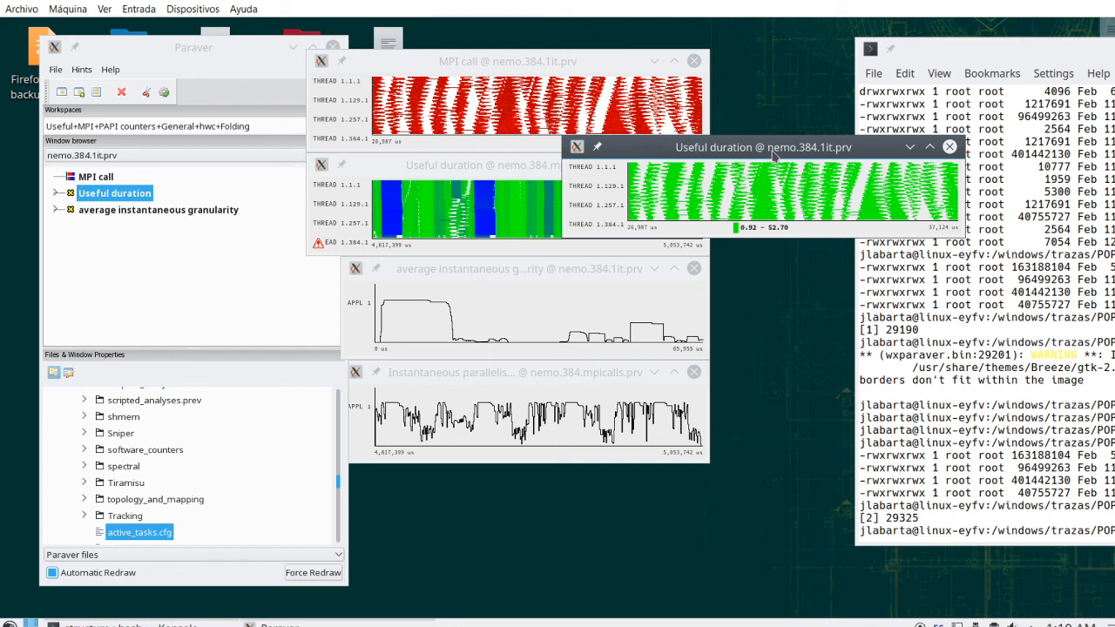